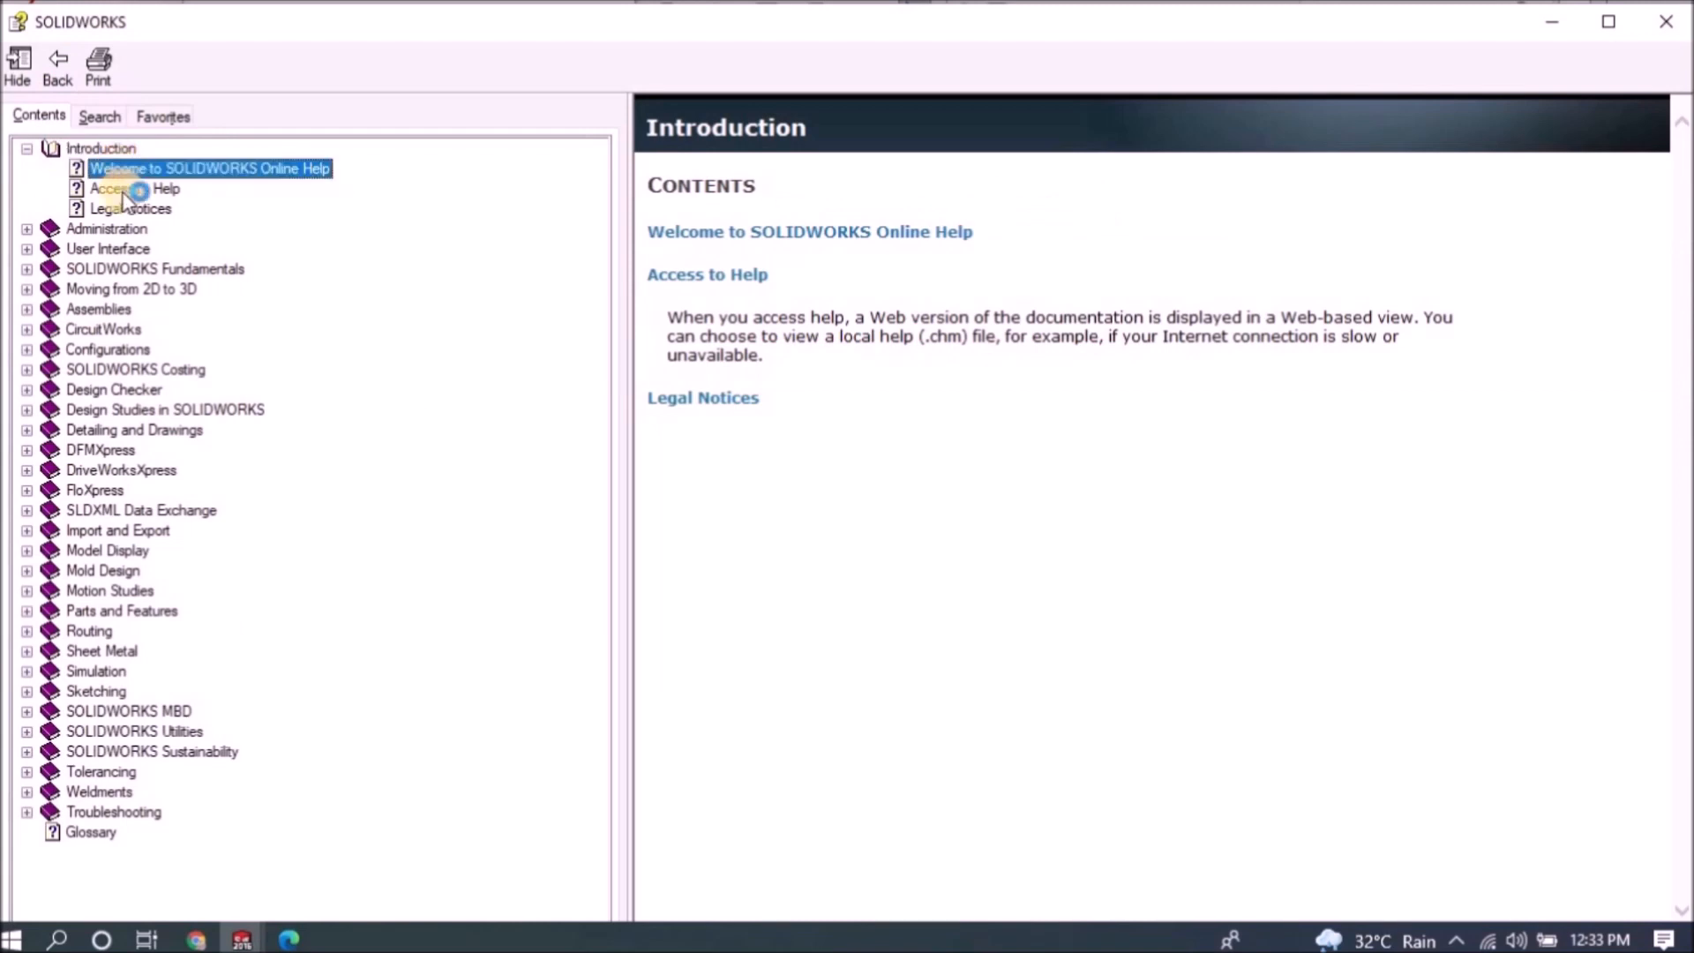
Step: Open the Legal Notices help page, then return to the Boundary Surface part window
left_click(129, 208)
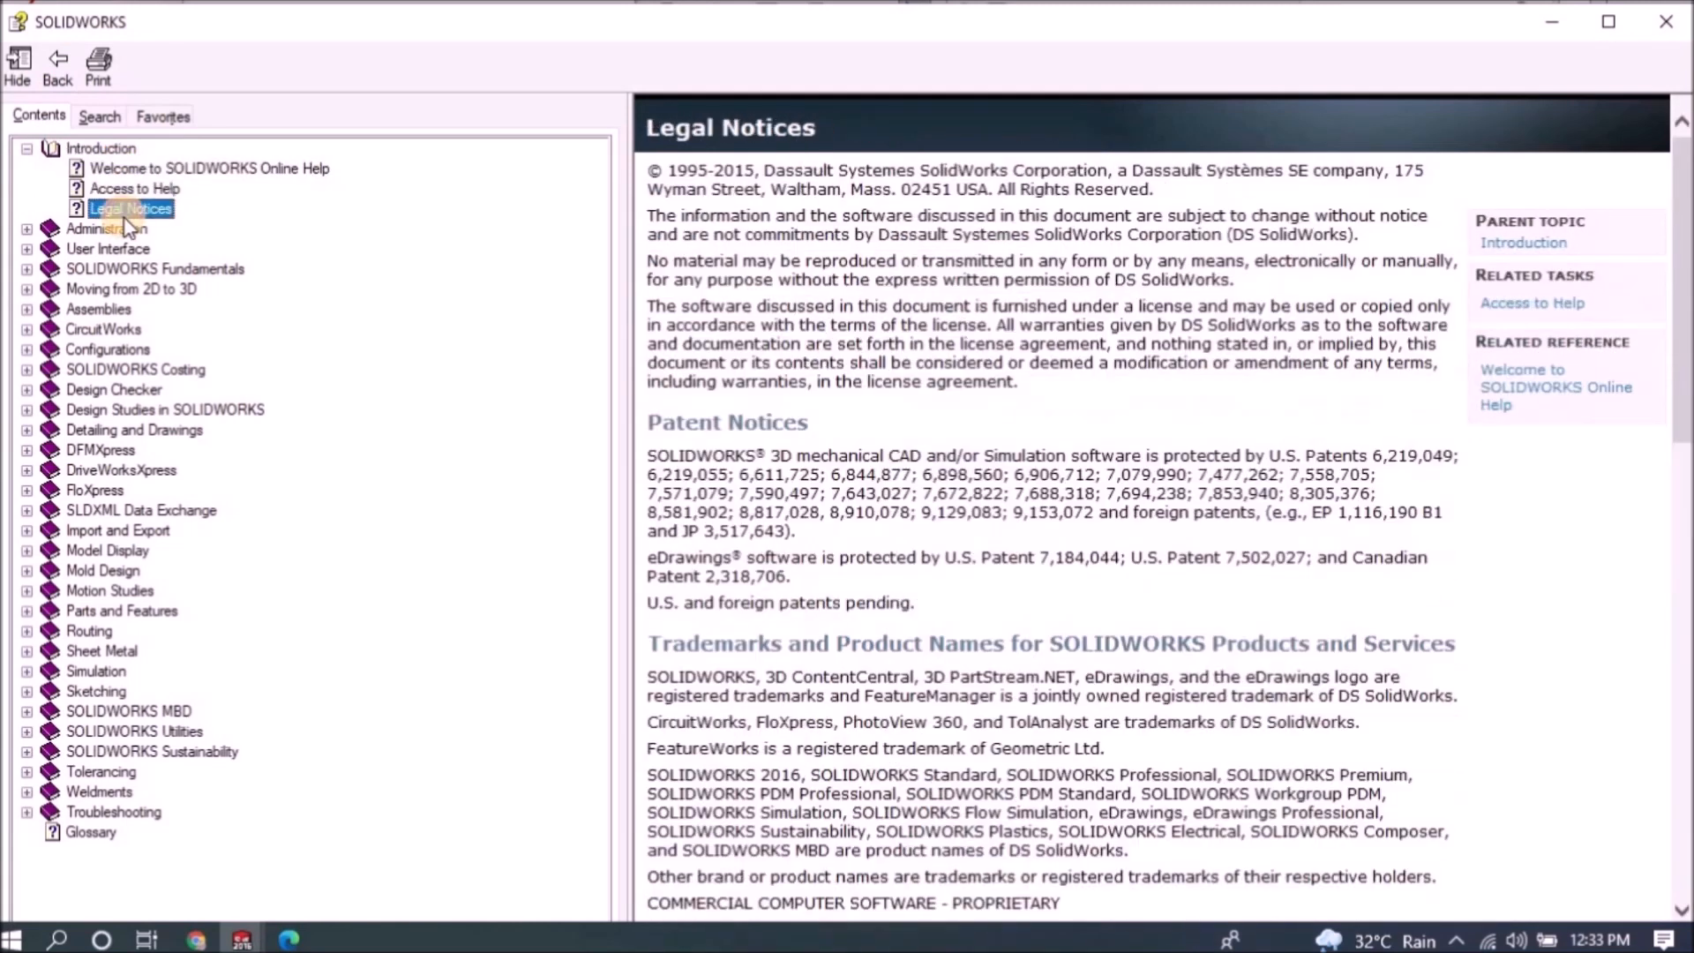
left_click(26, 227)
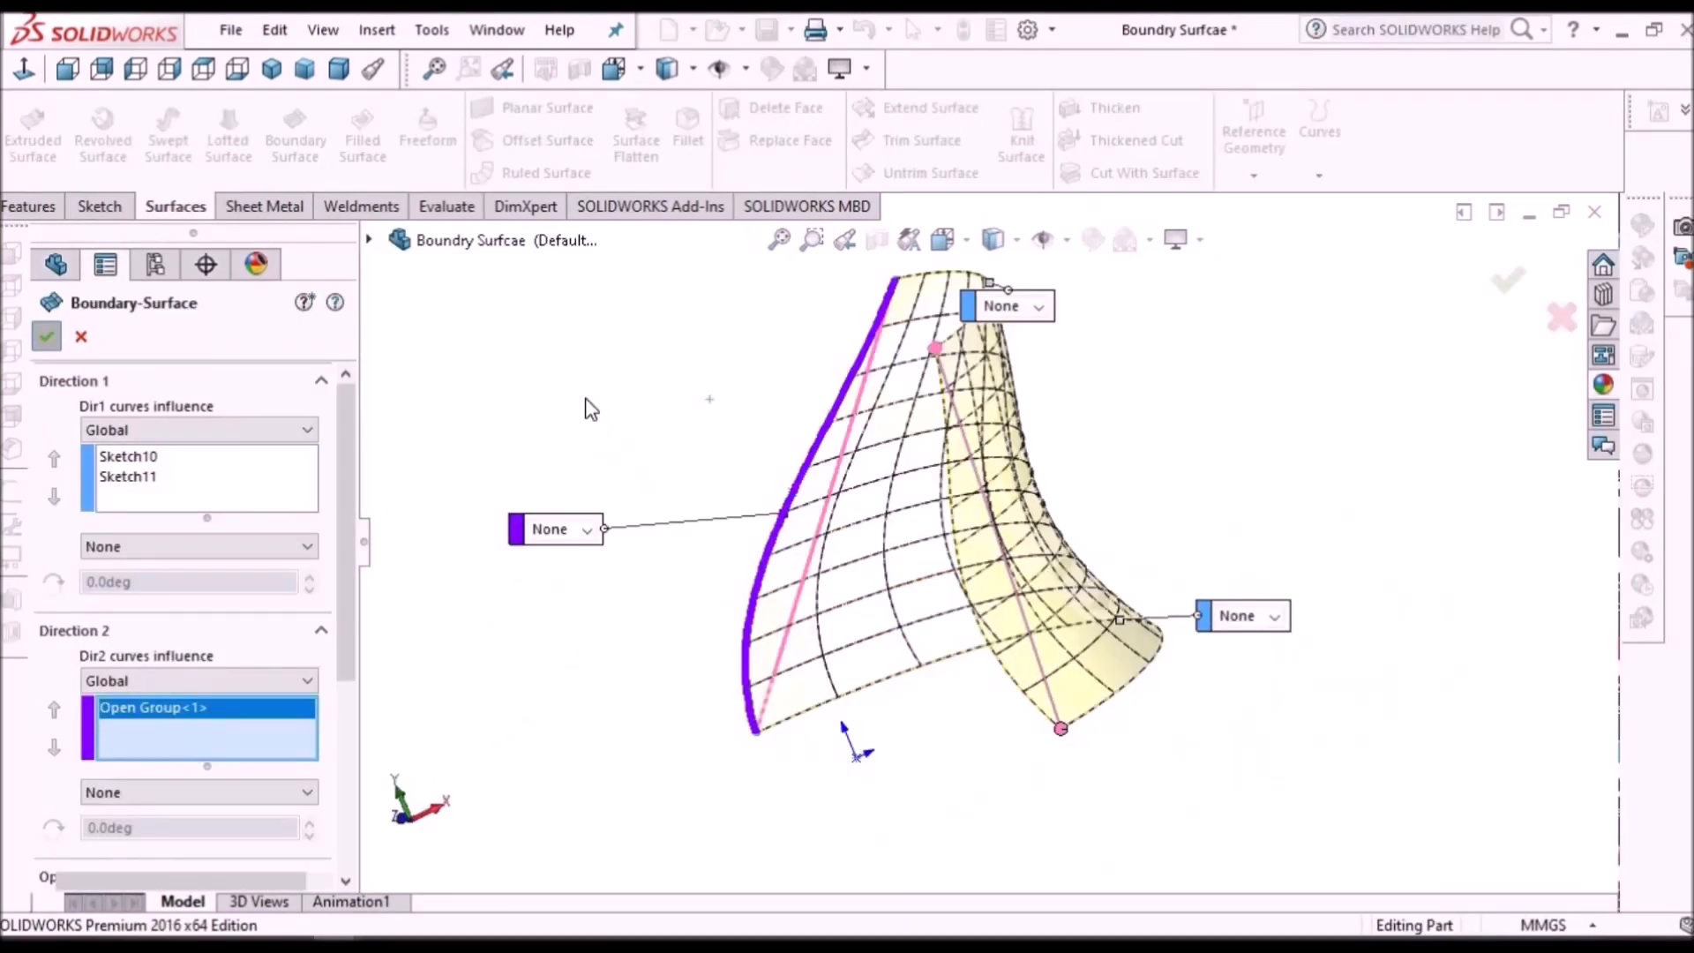
left_click(47, 336)
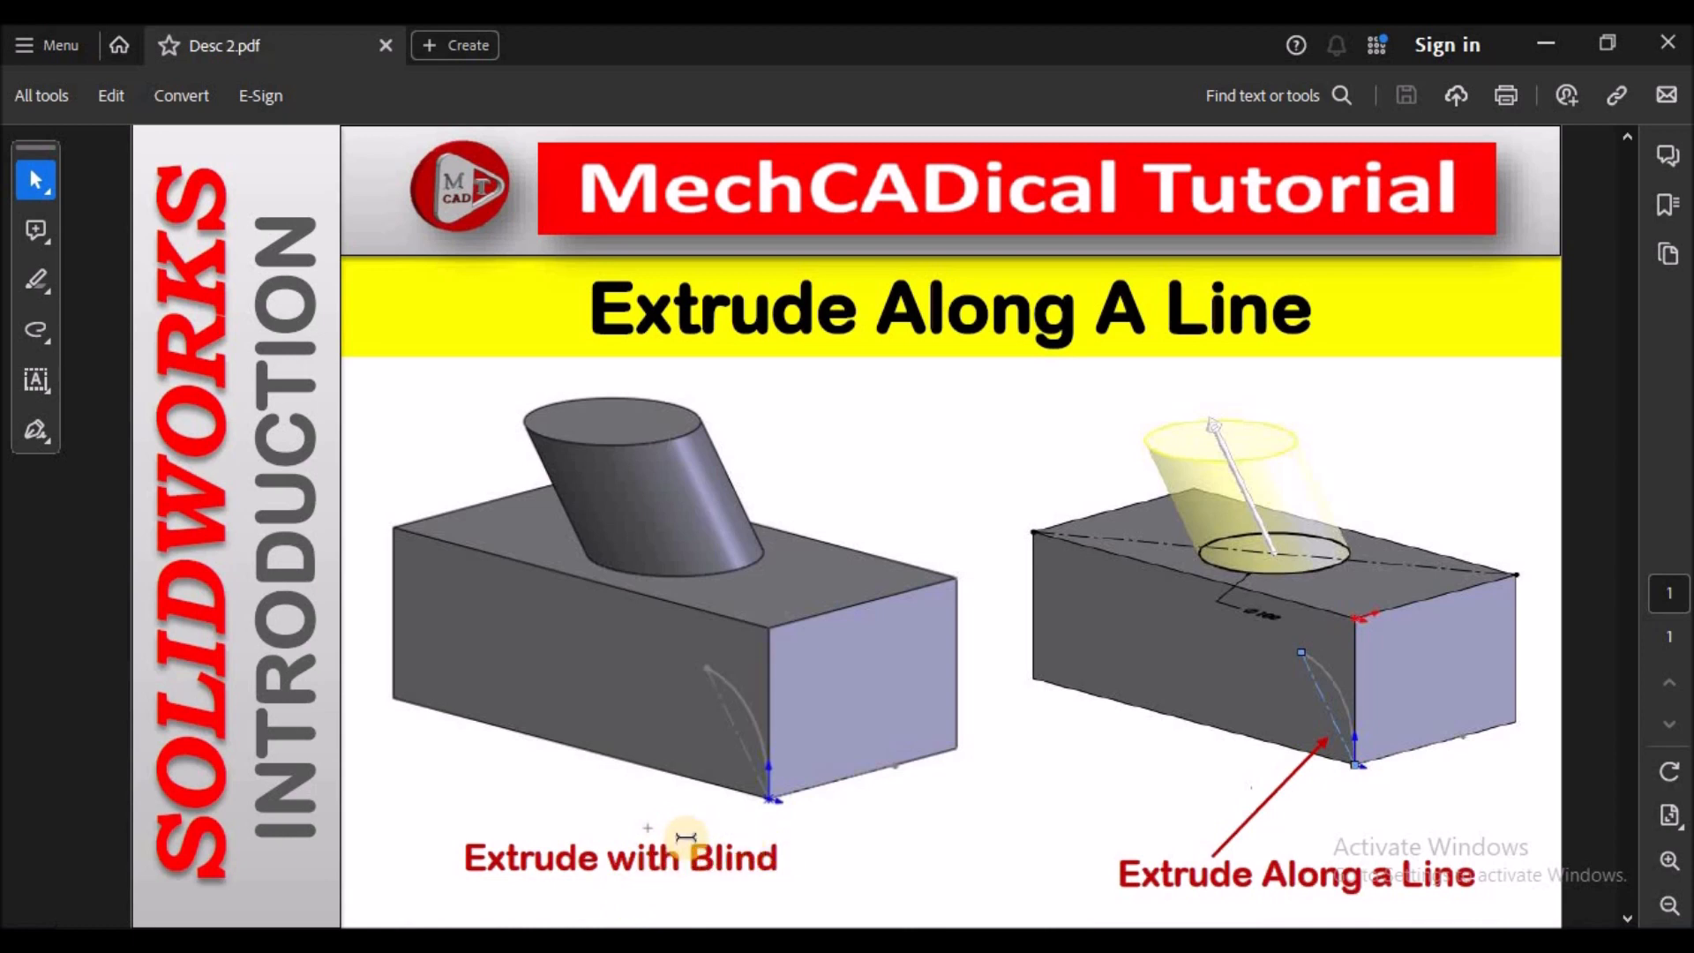
mouse_move(405, 528)
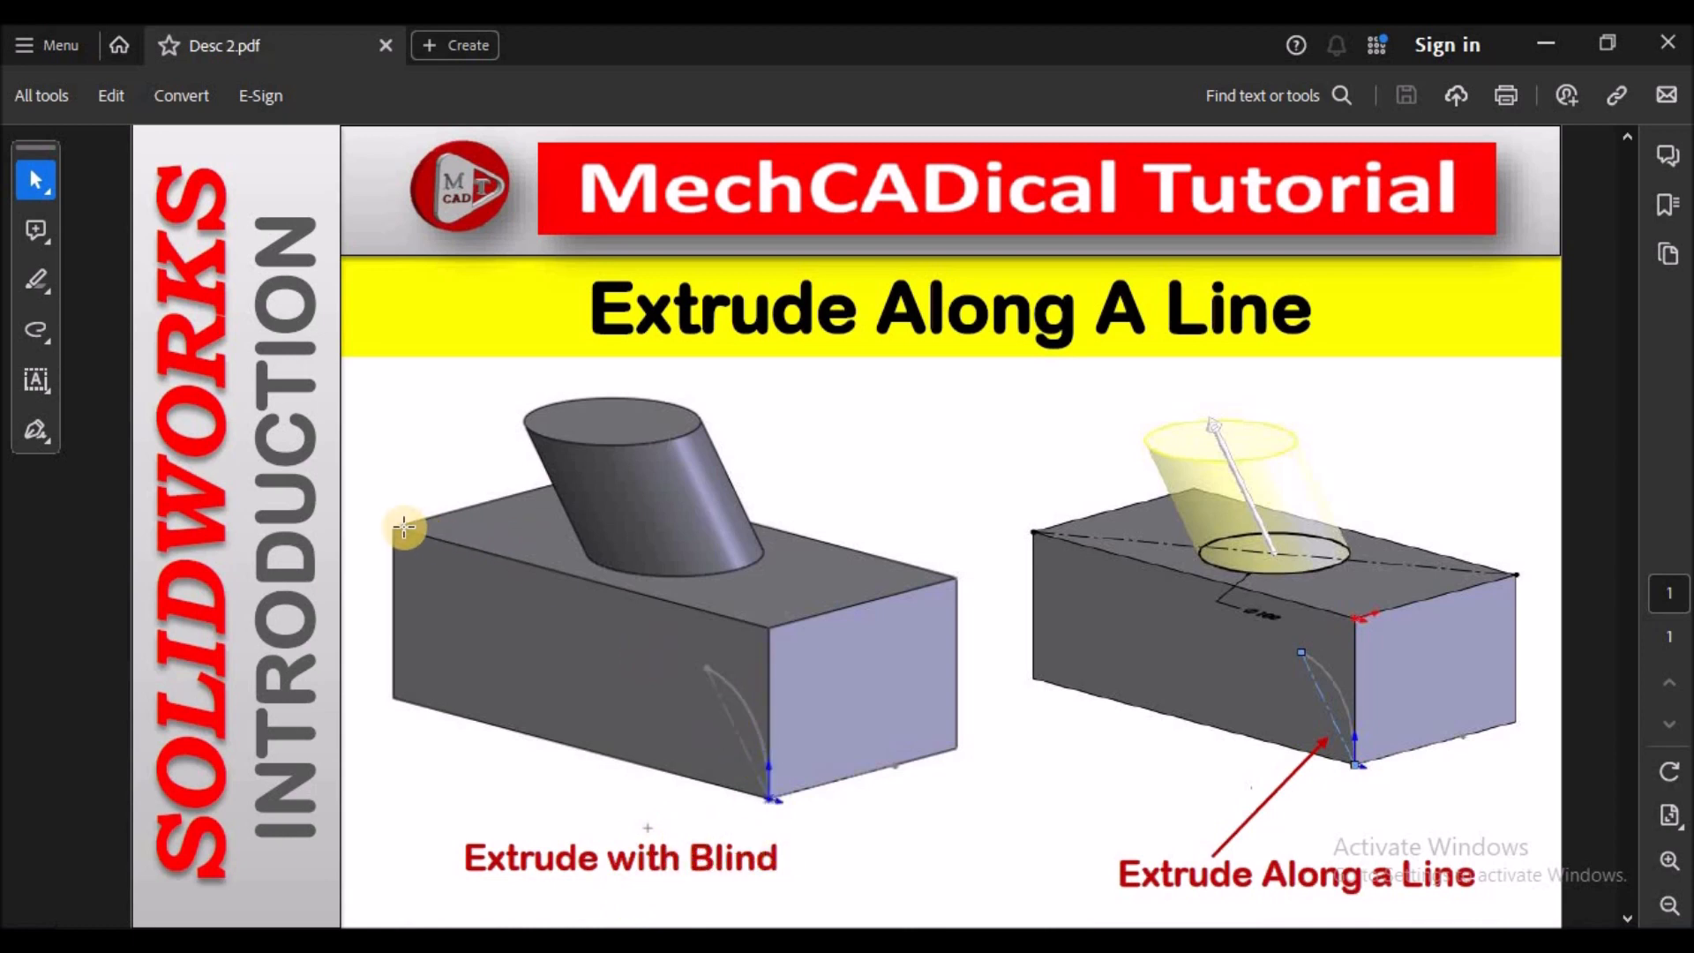
mouse_move(807, 561)
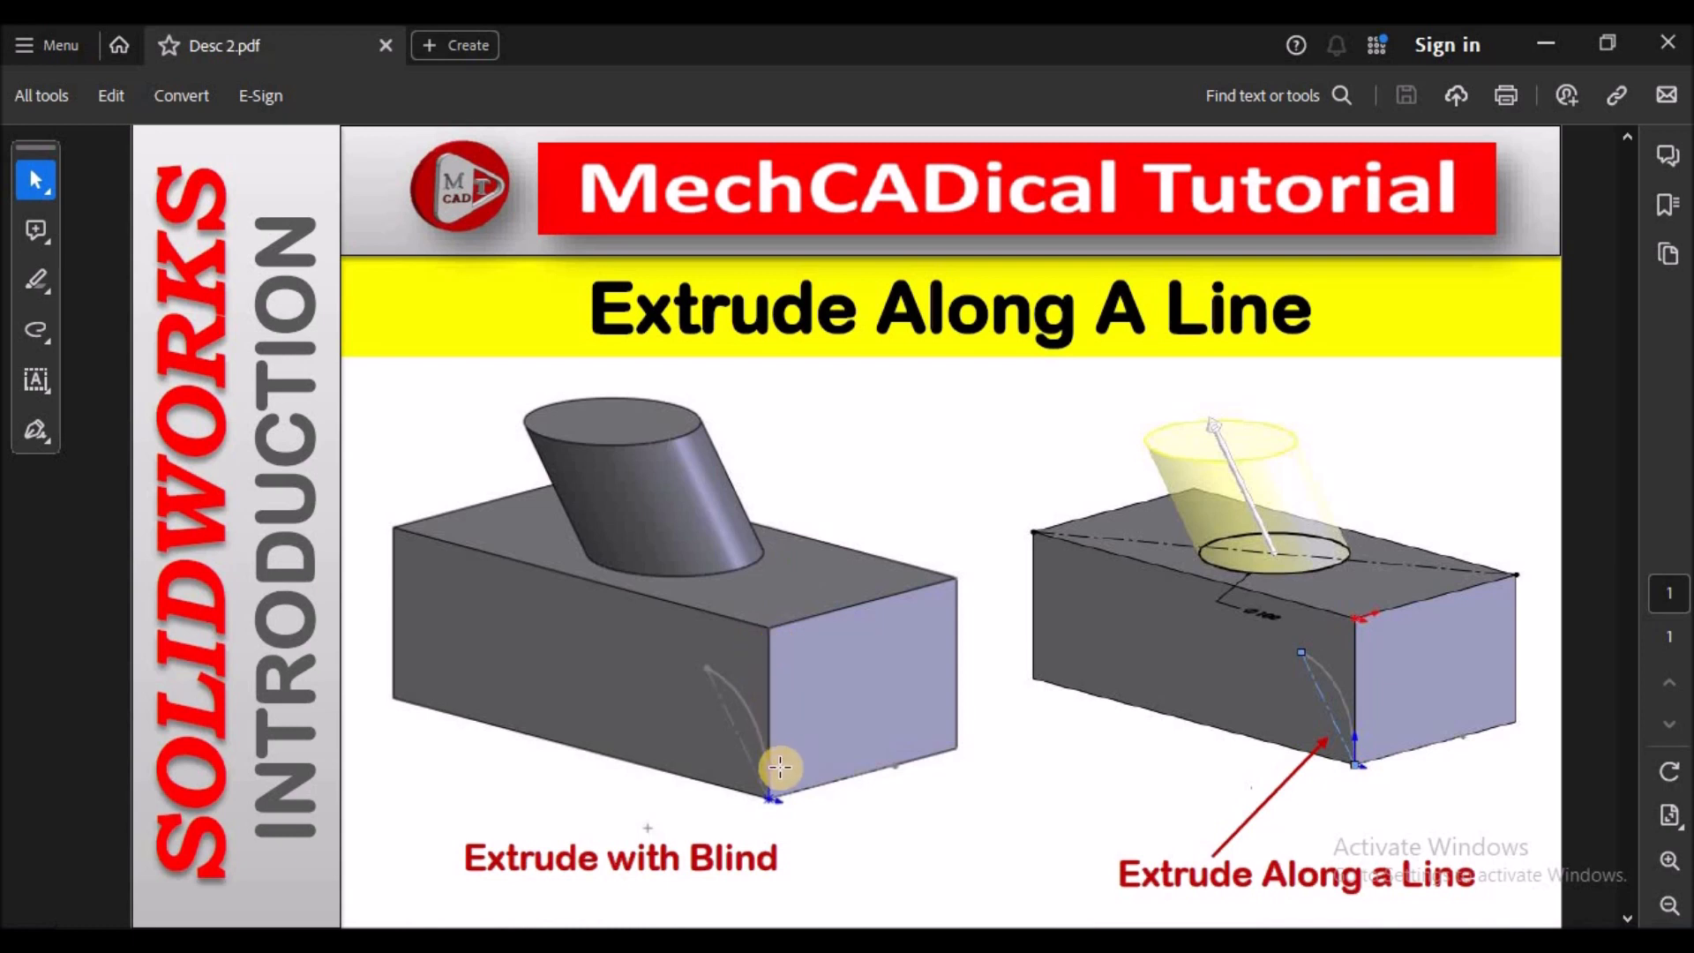
mouse_move(1347, 490)
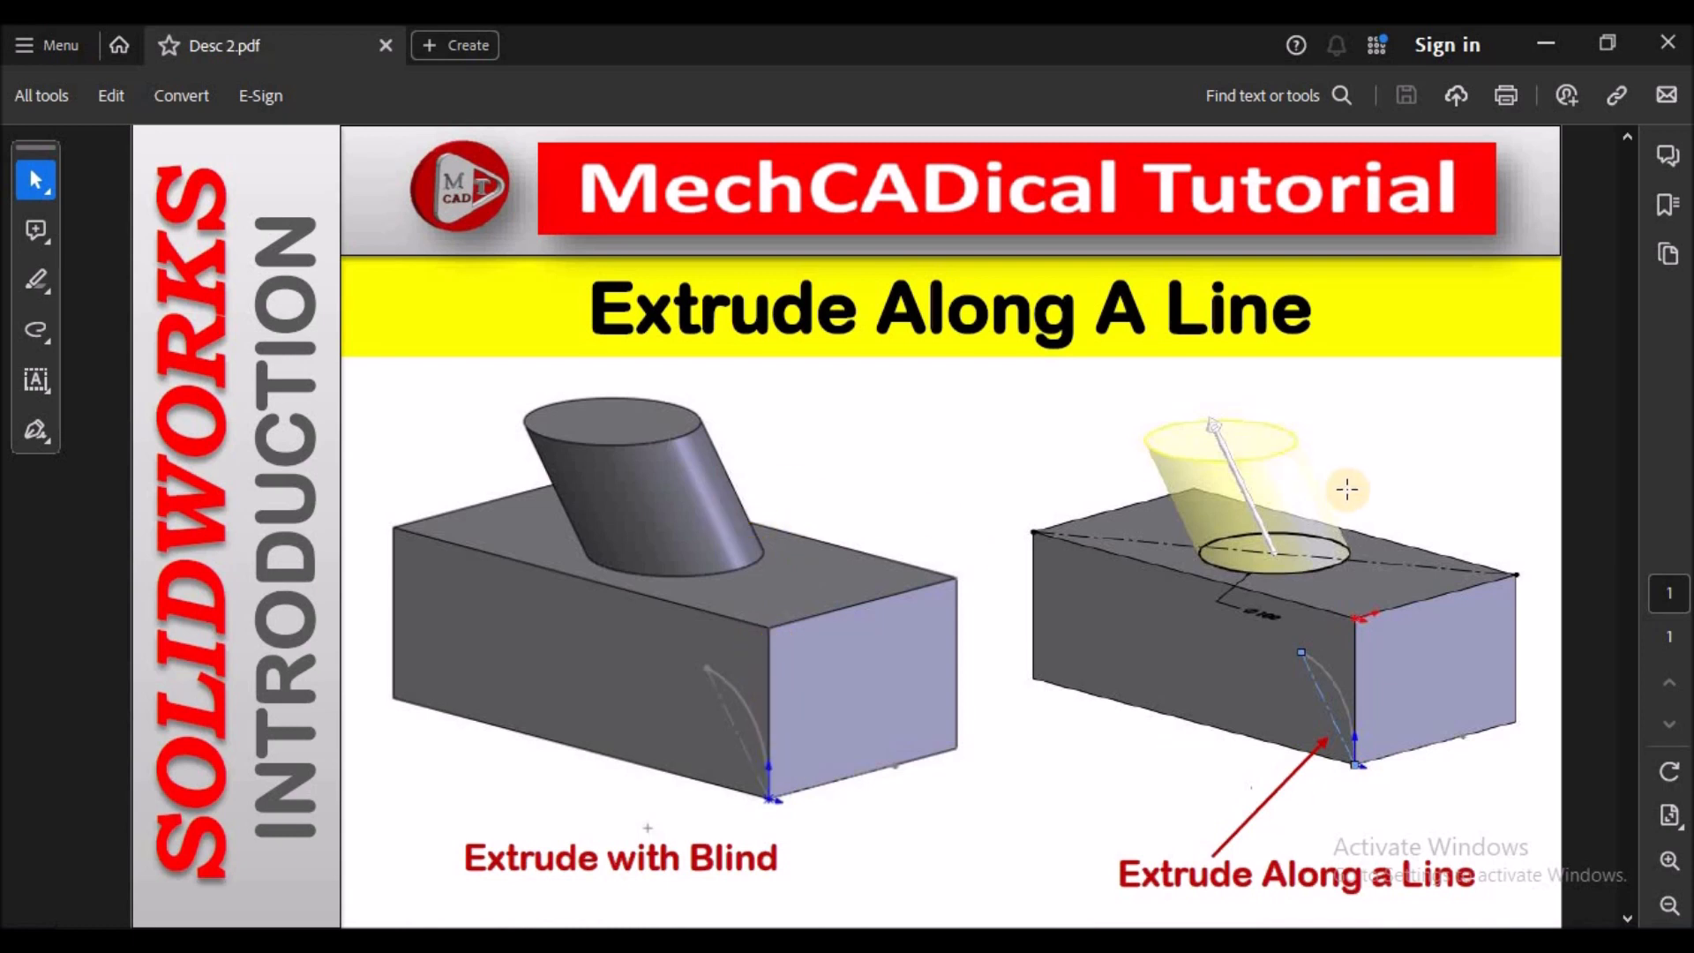
mouse_move(1405, 853)
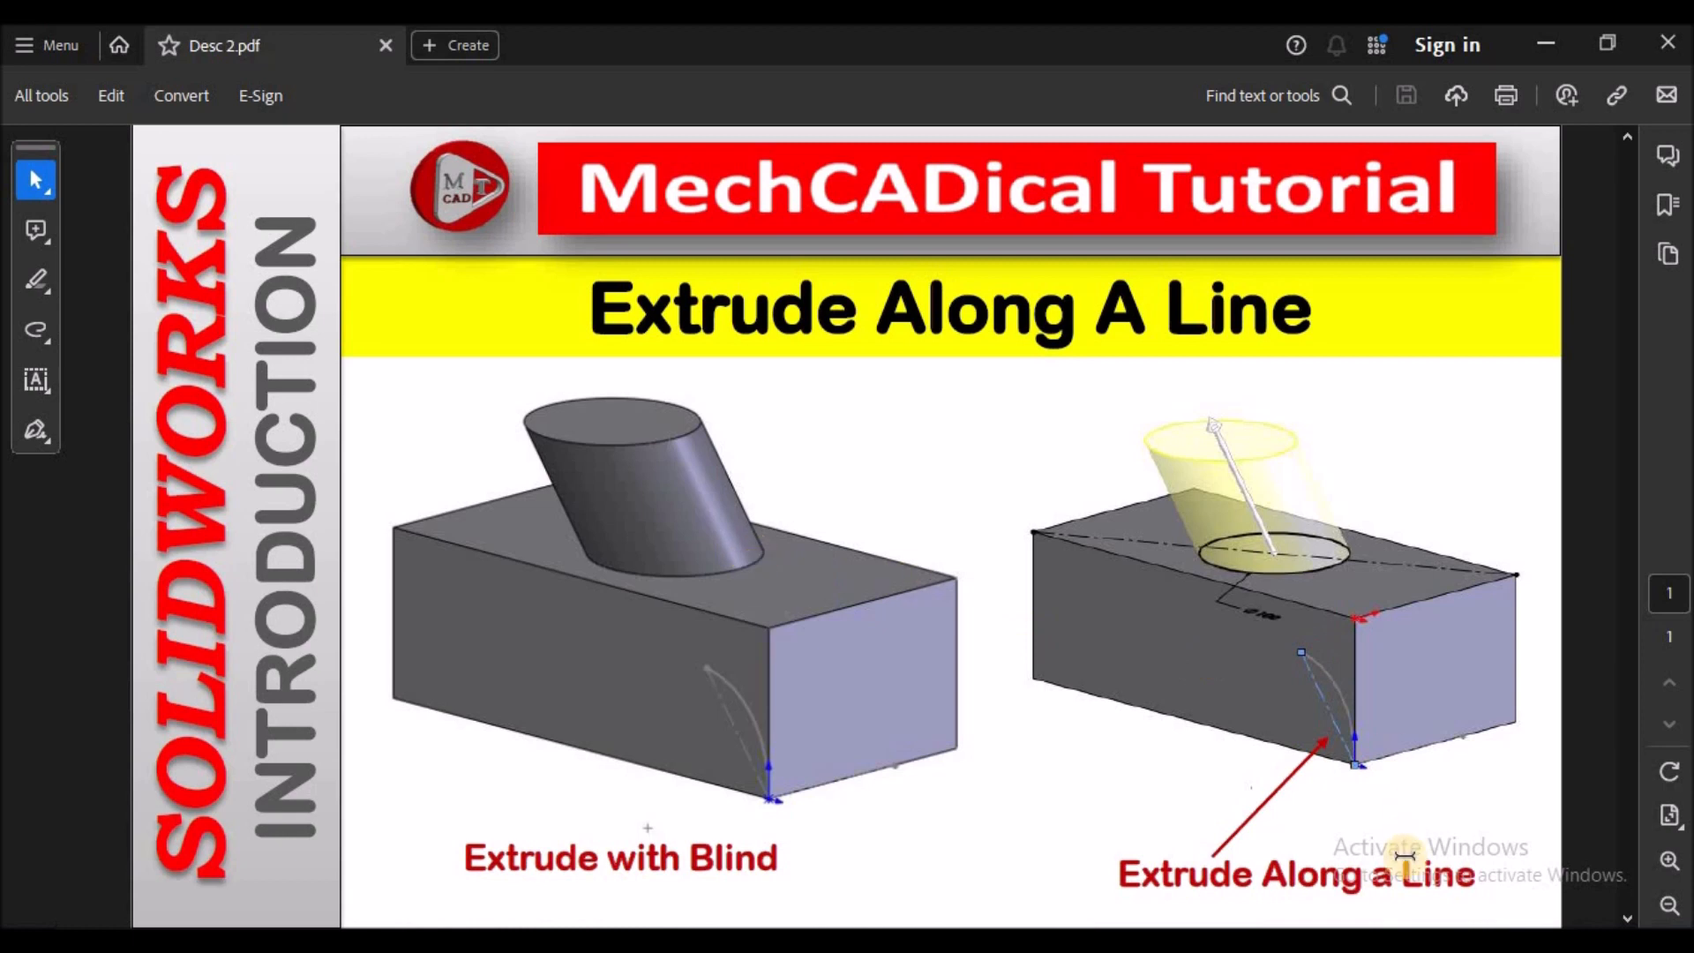
mouse_move(1320, 875)
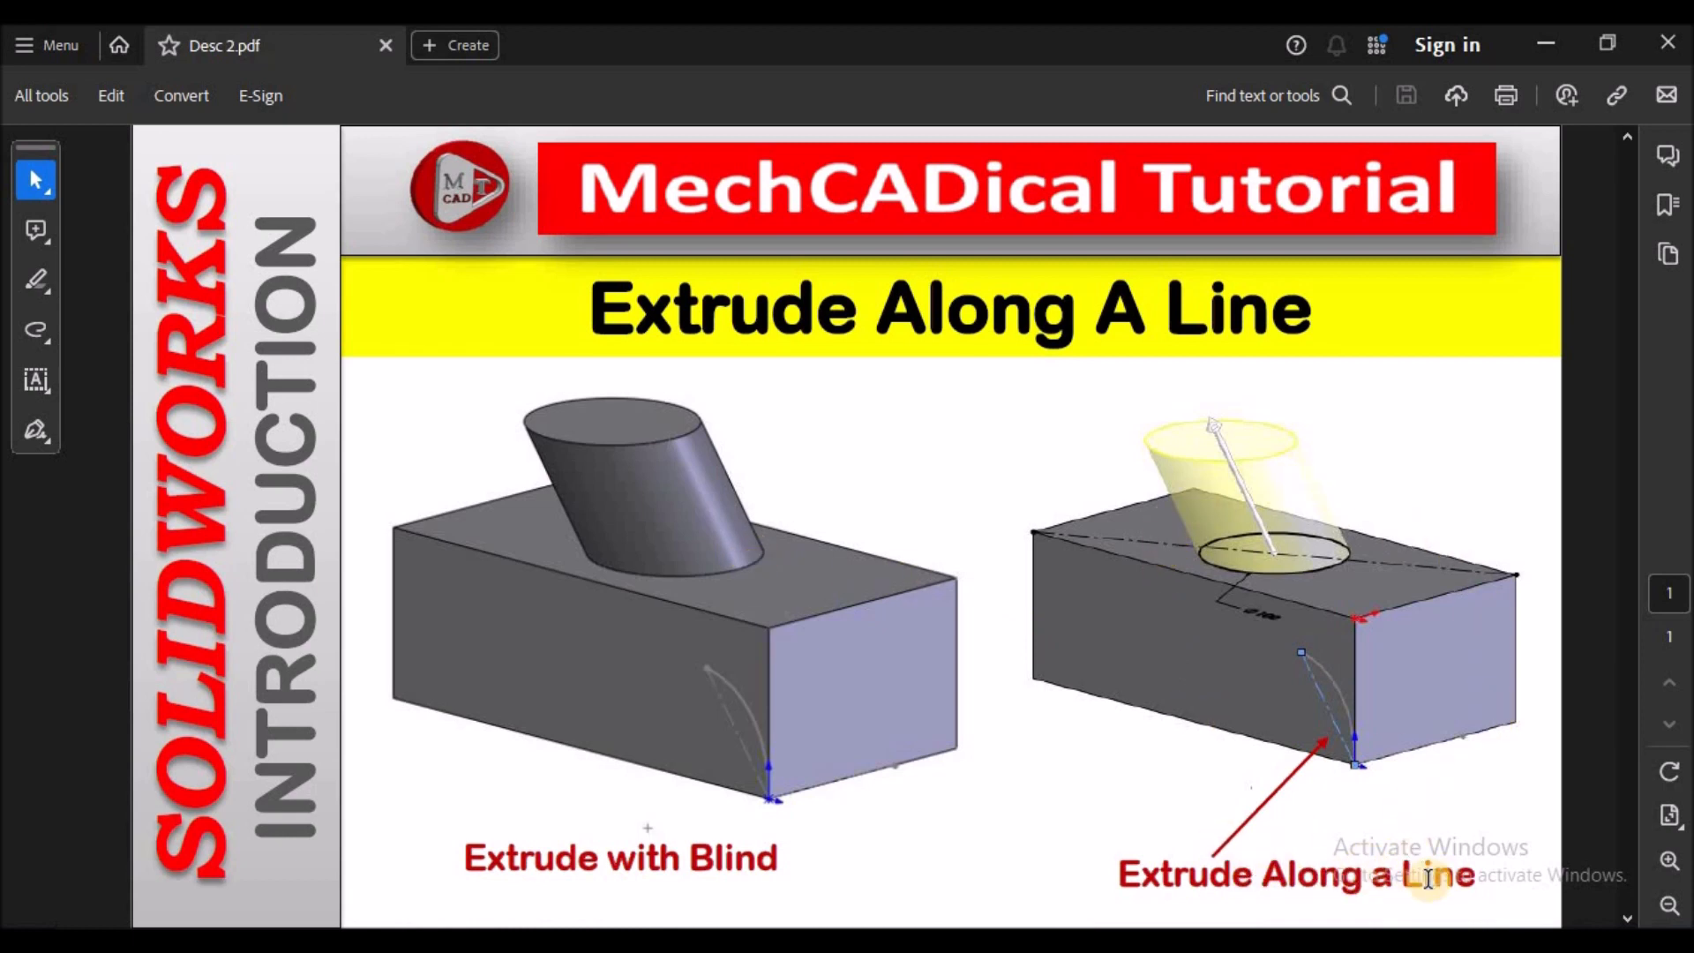
mouse_move(1539, 49)
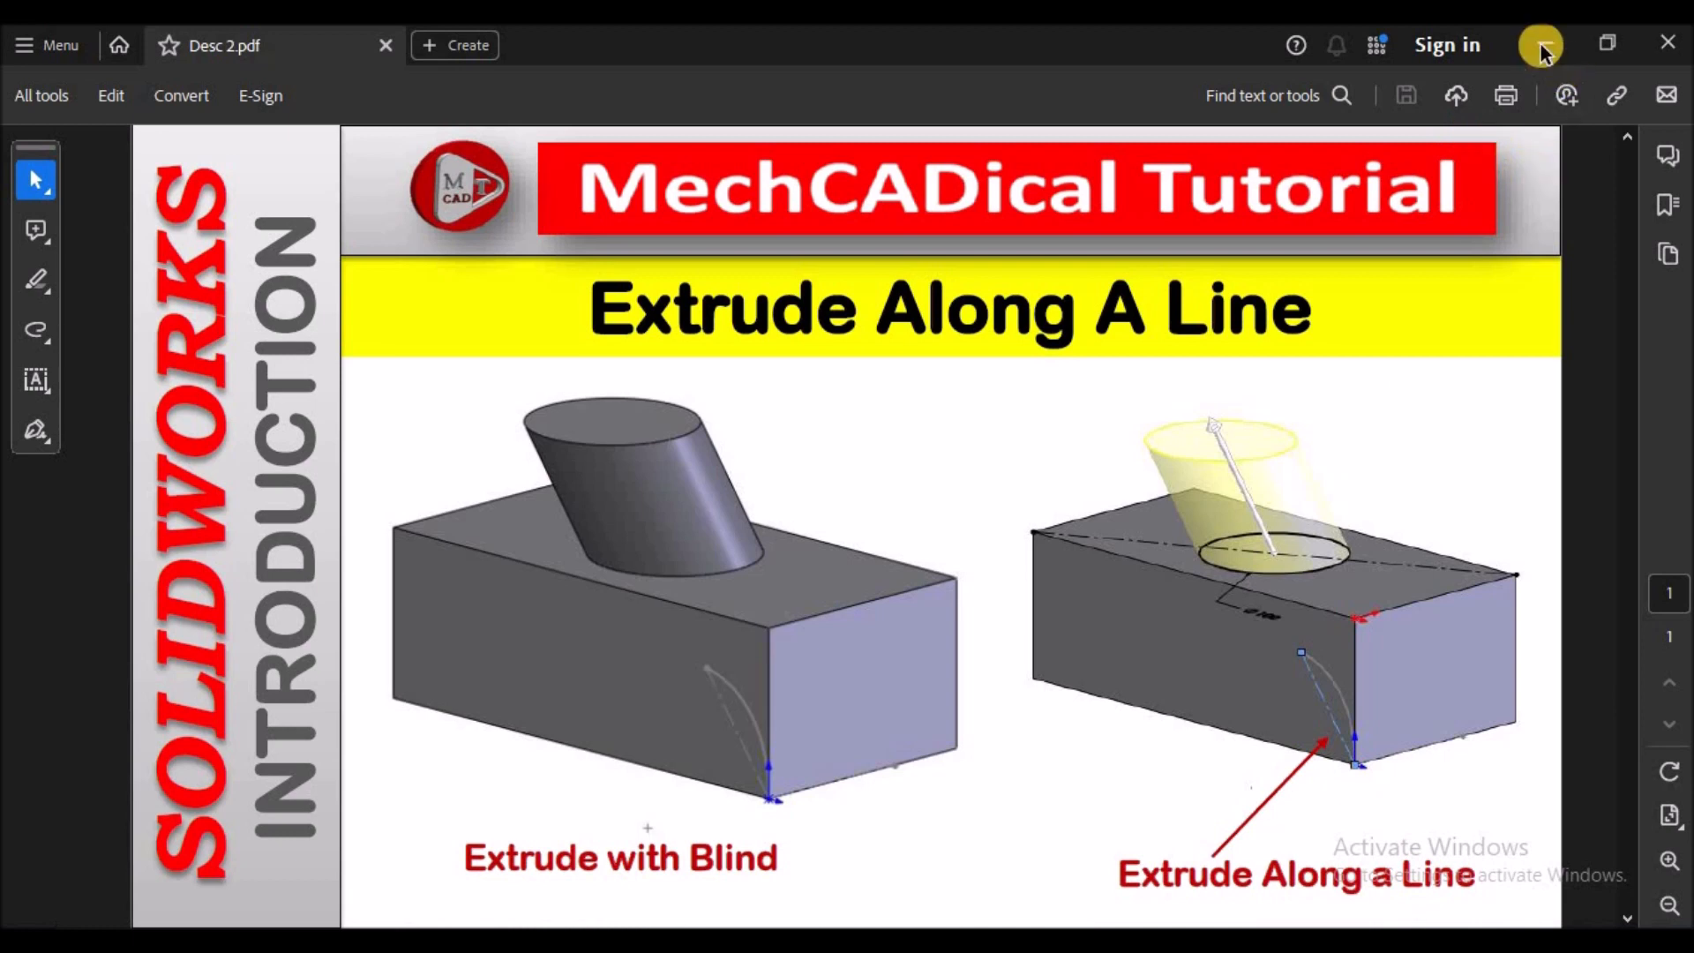
mouse_move(1540, 44)
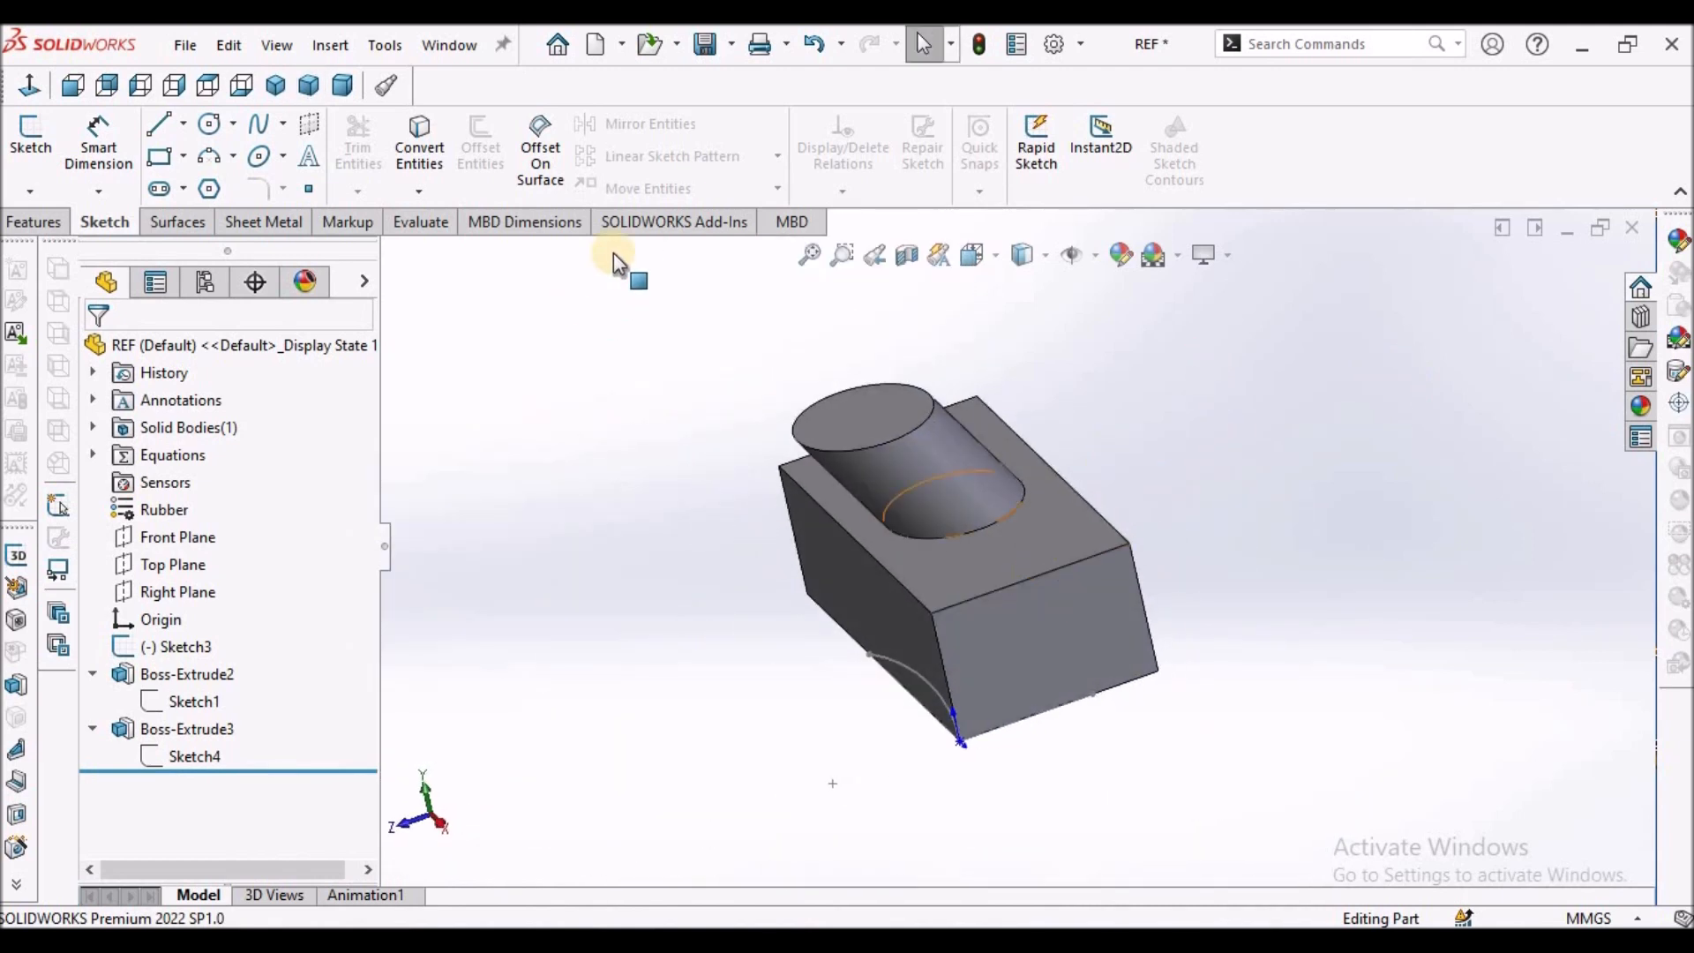
Step: Make the empty Demo part the active document from the Window menu
left_click(447, 44)
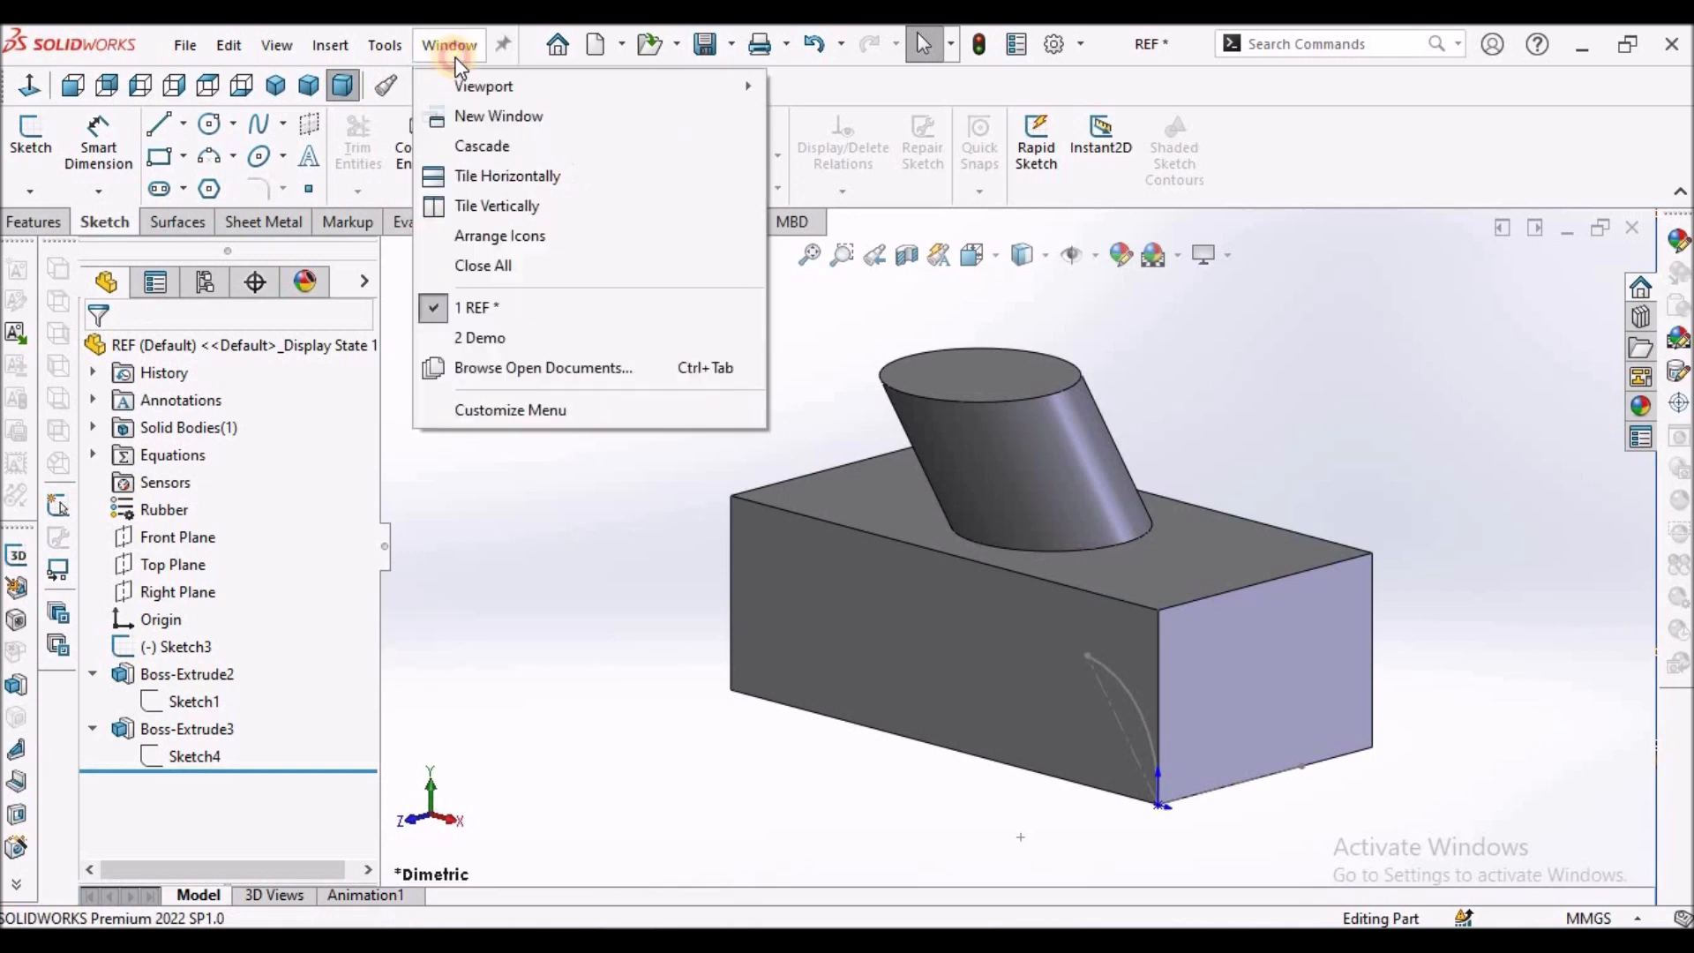
left_click(478, 337)
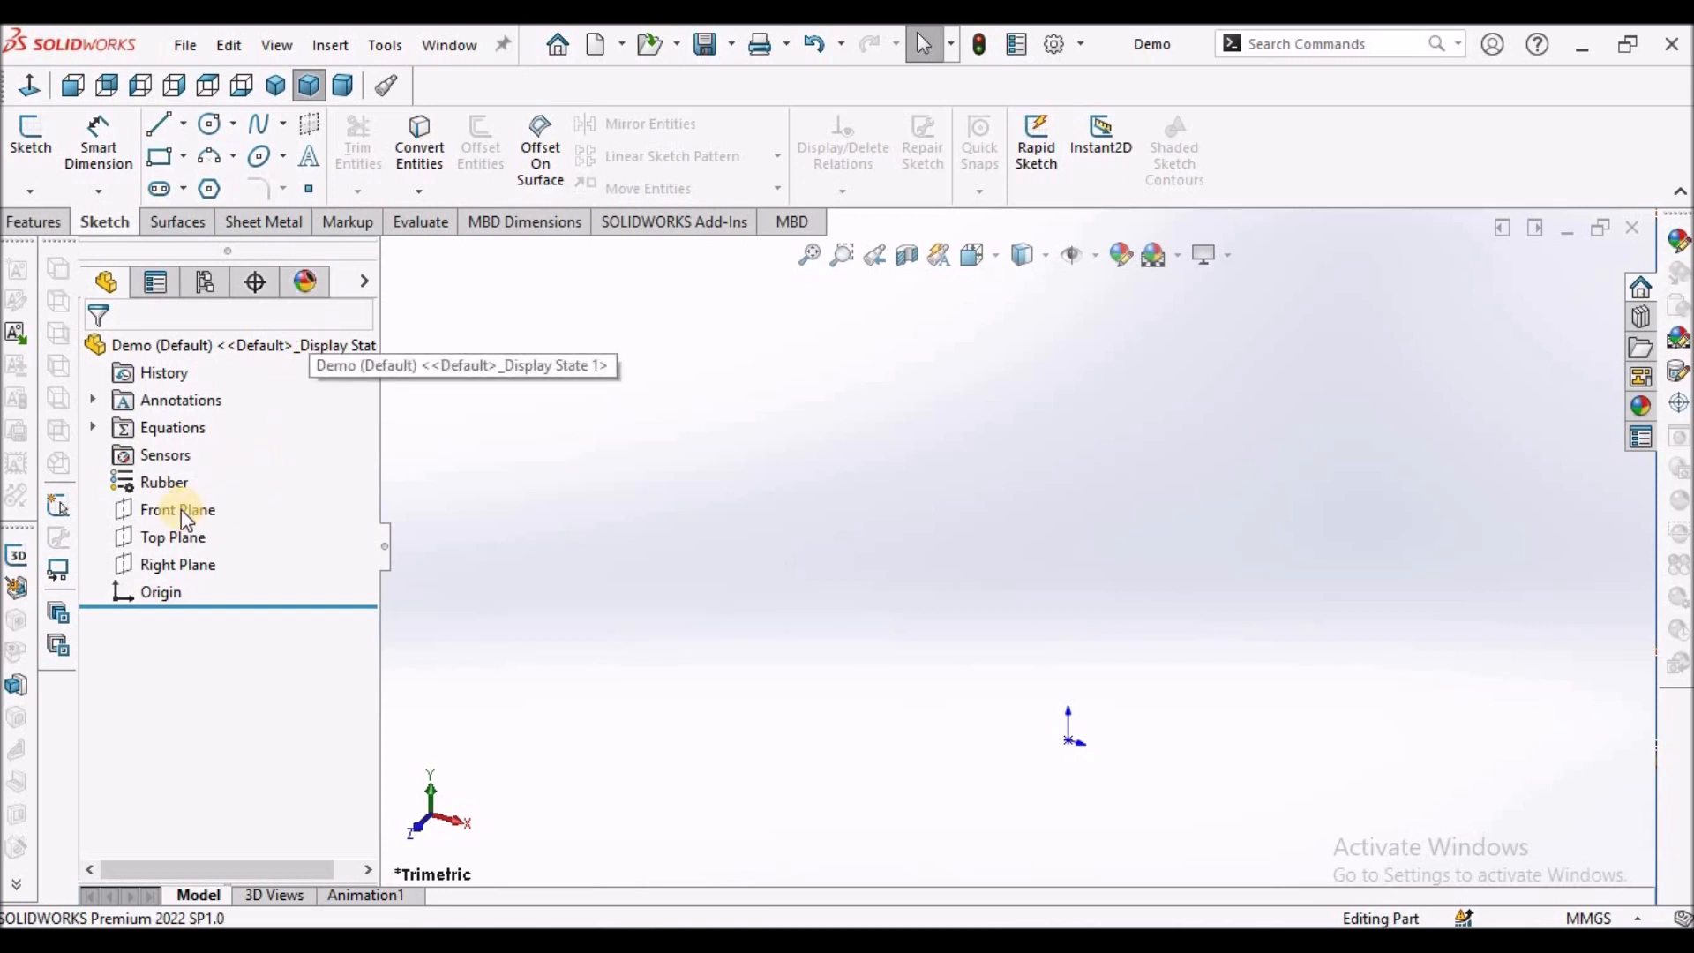
Step: Sketch a horizontal centreline from the origin on the Front Plane, dimensioned 100 mm
left_click(176, 509)
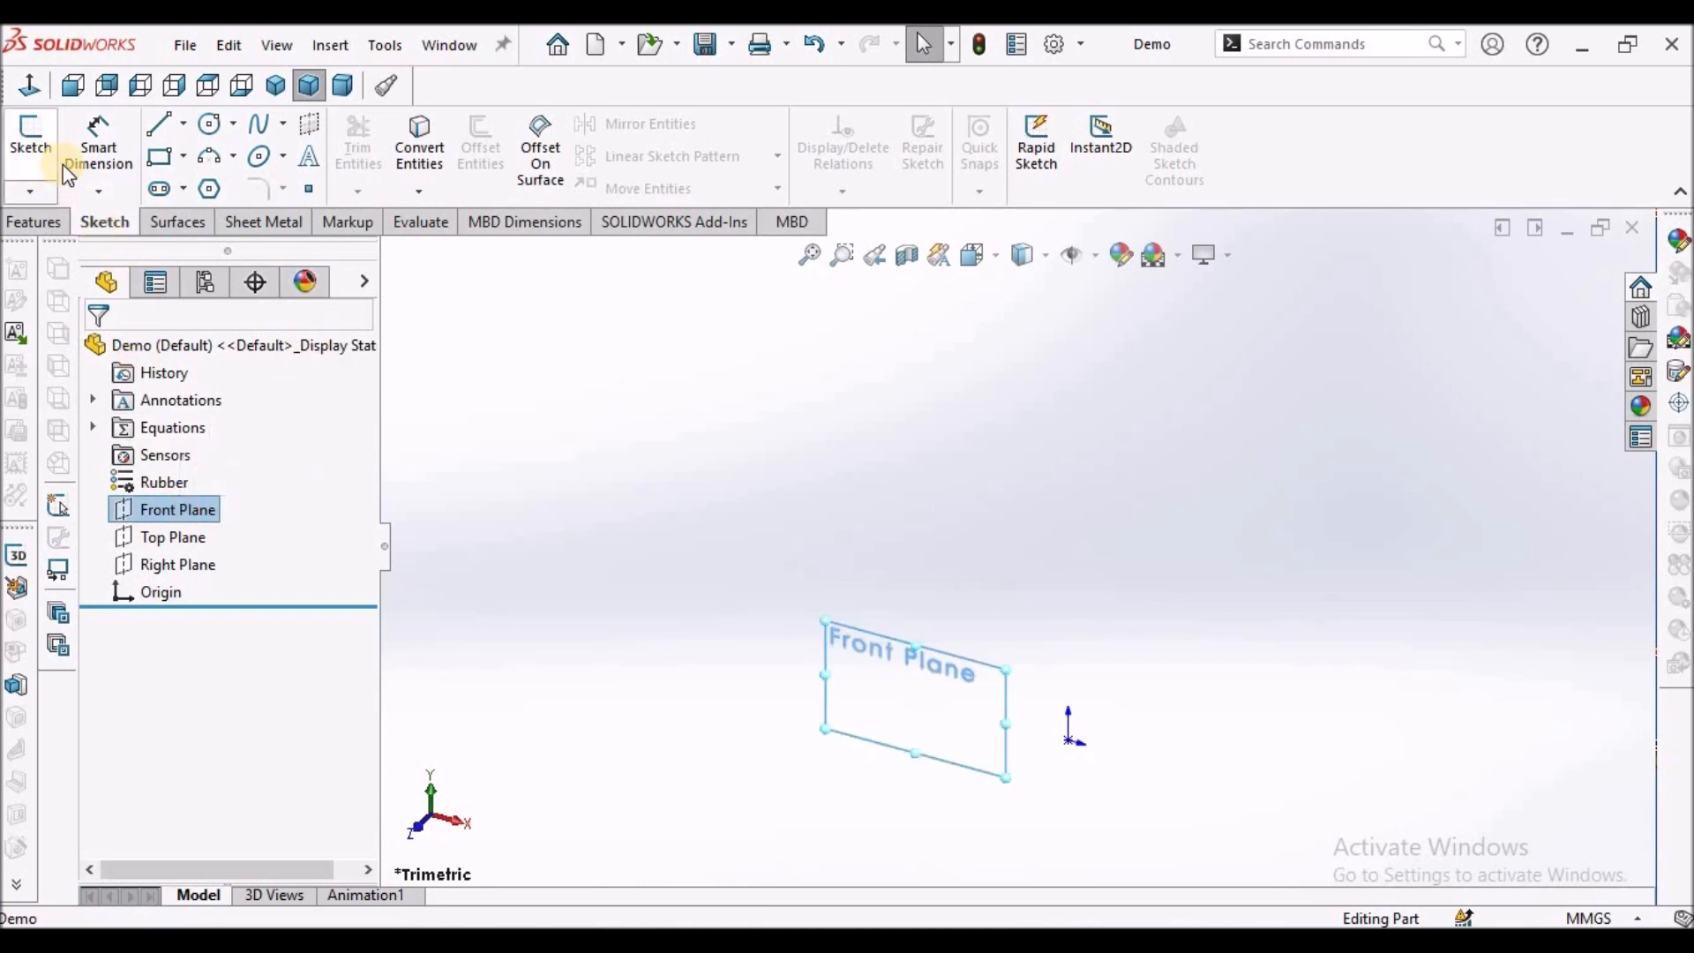
left_click(30, 140)
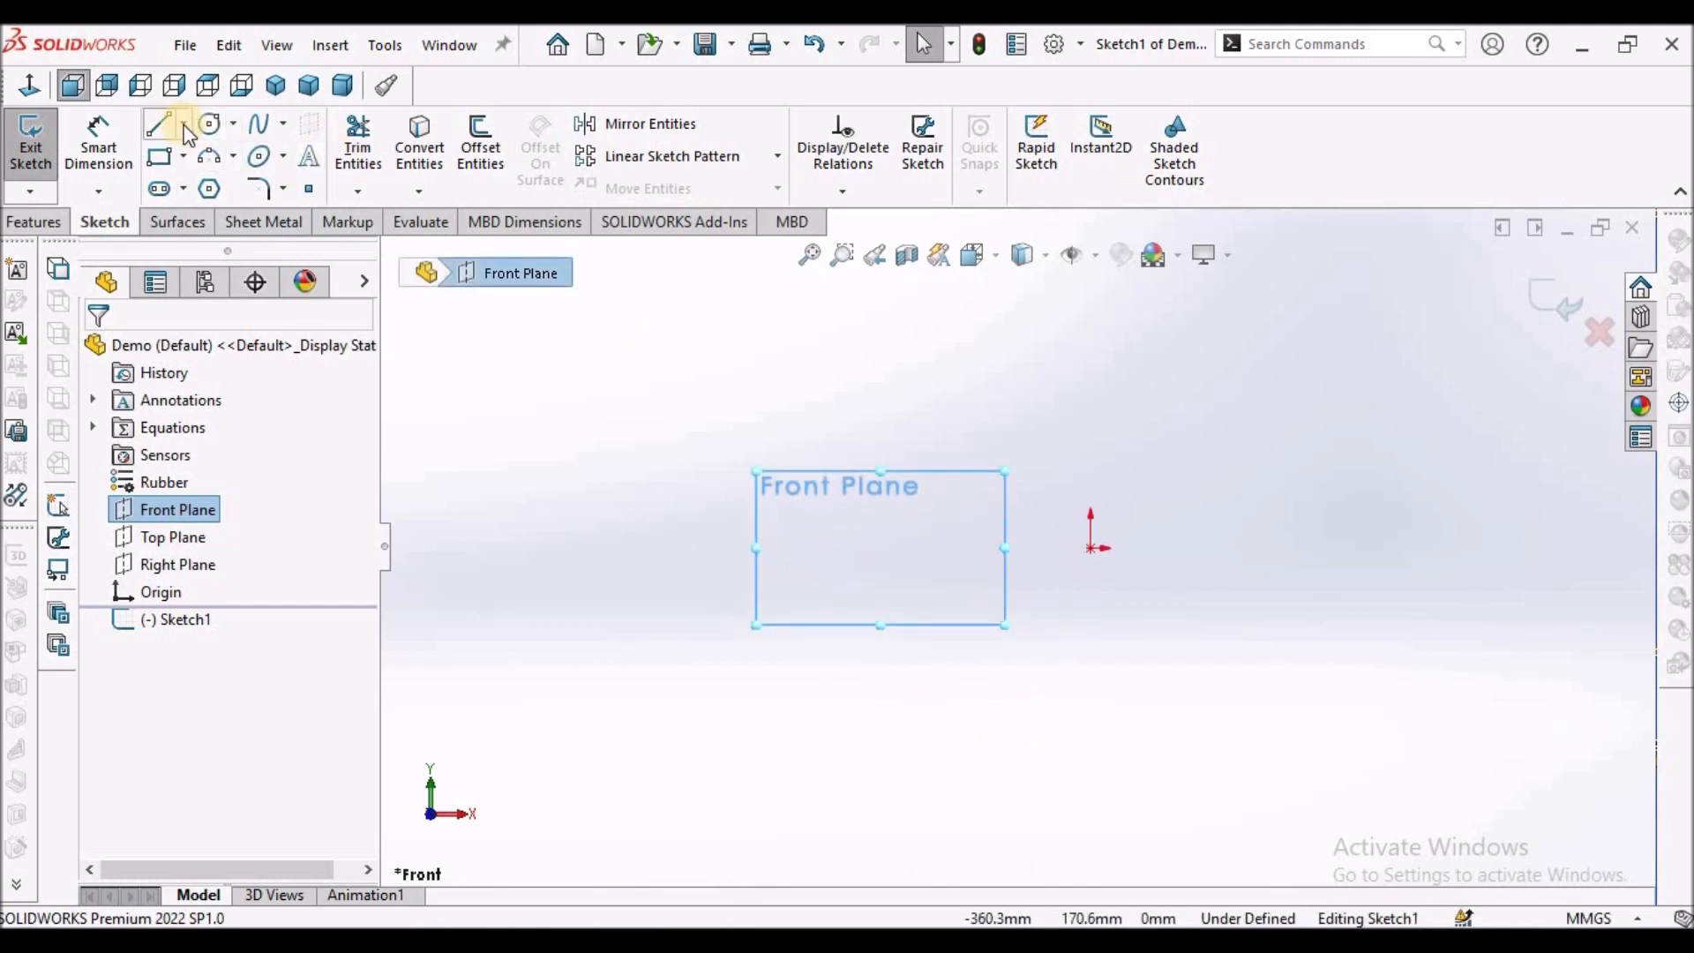
left_click(159, 123)
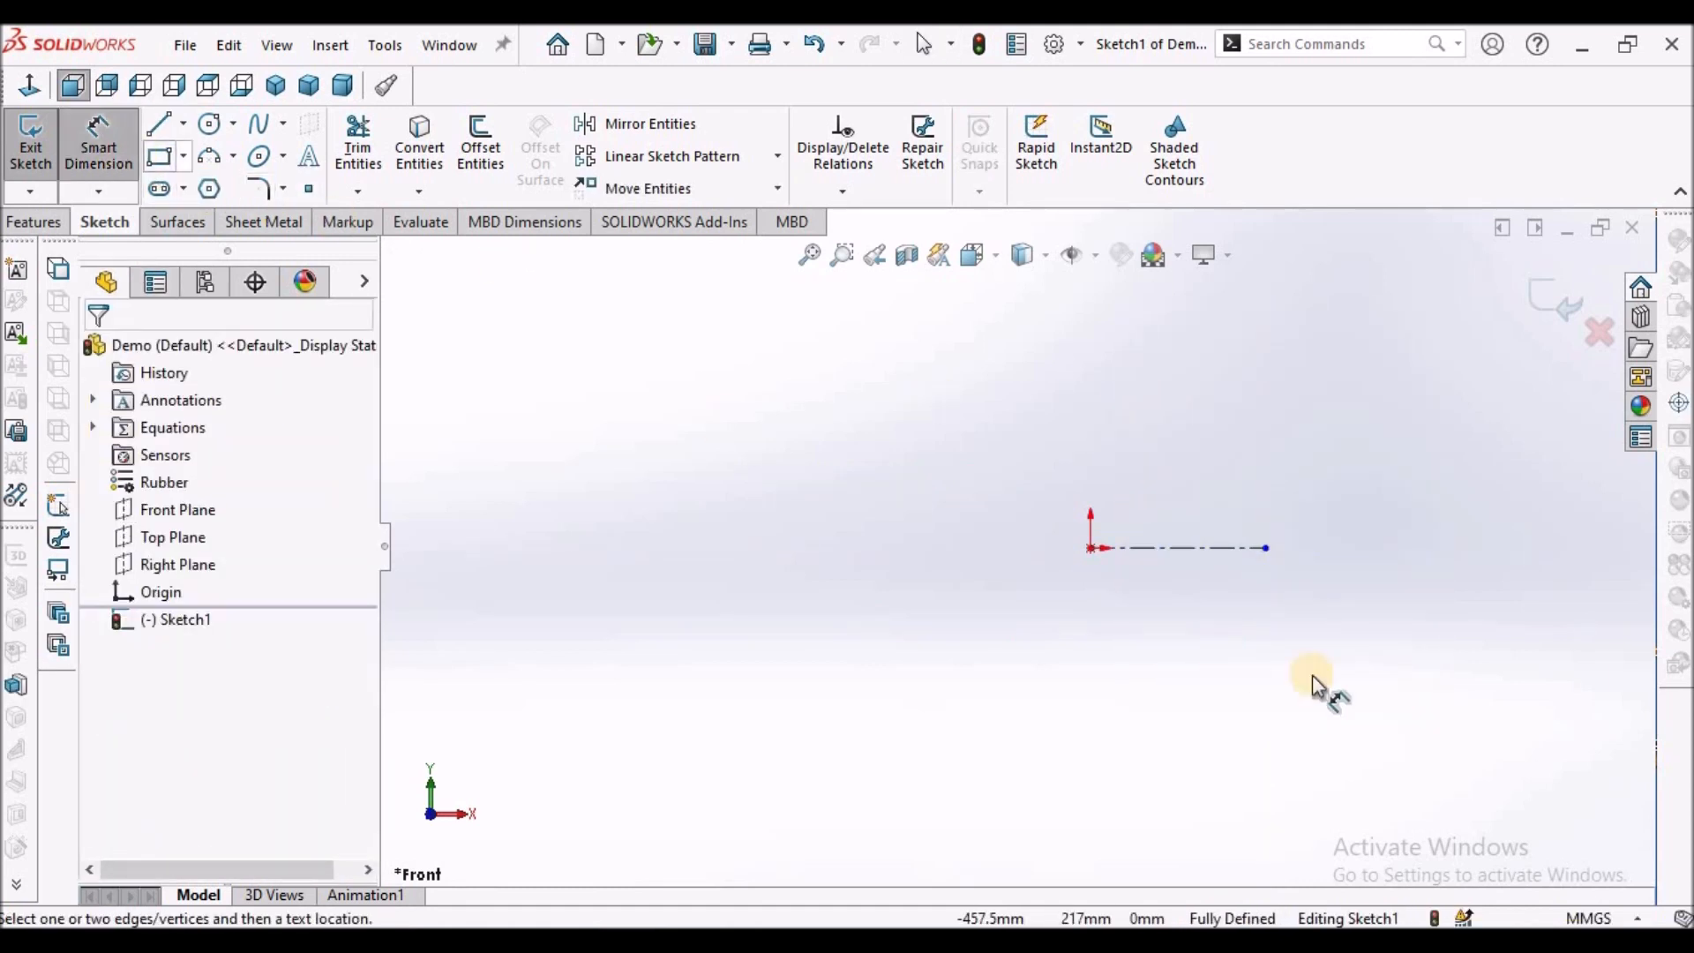
left_click(1197, 606)
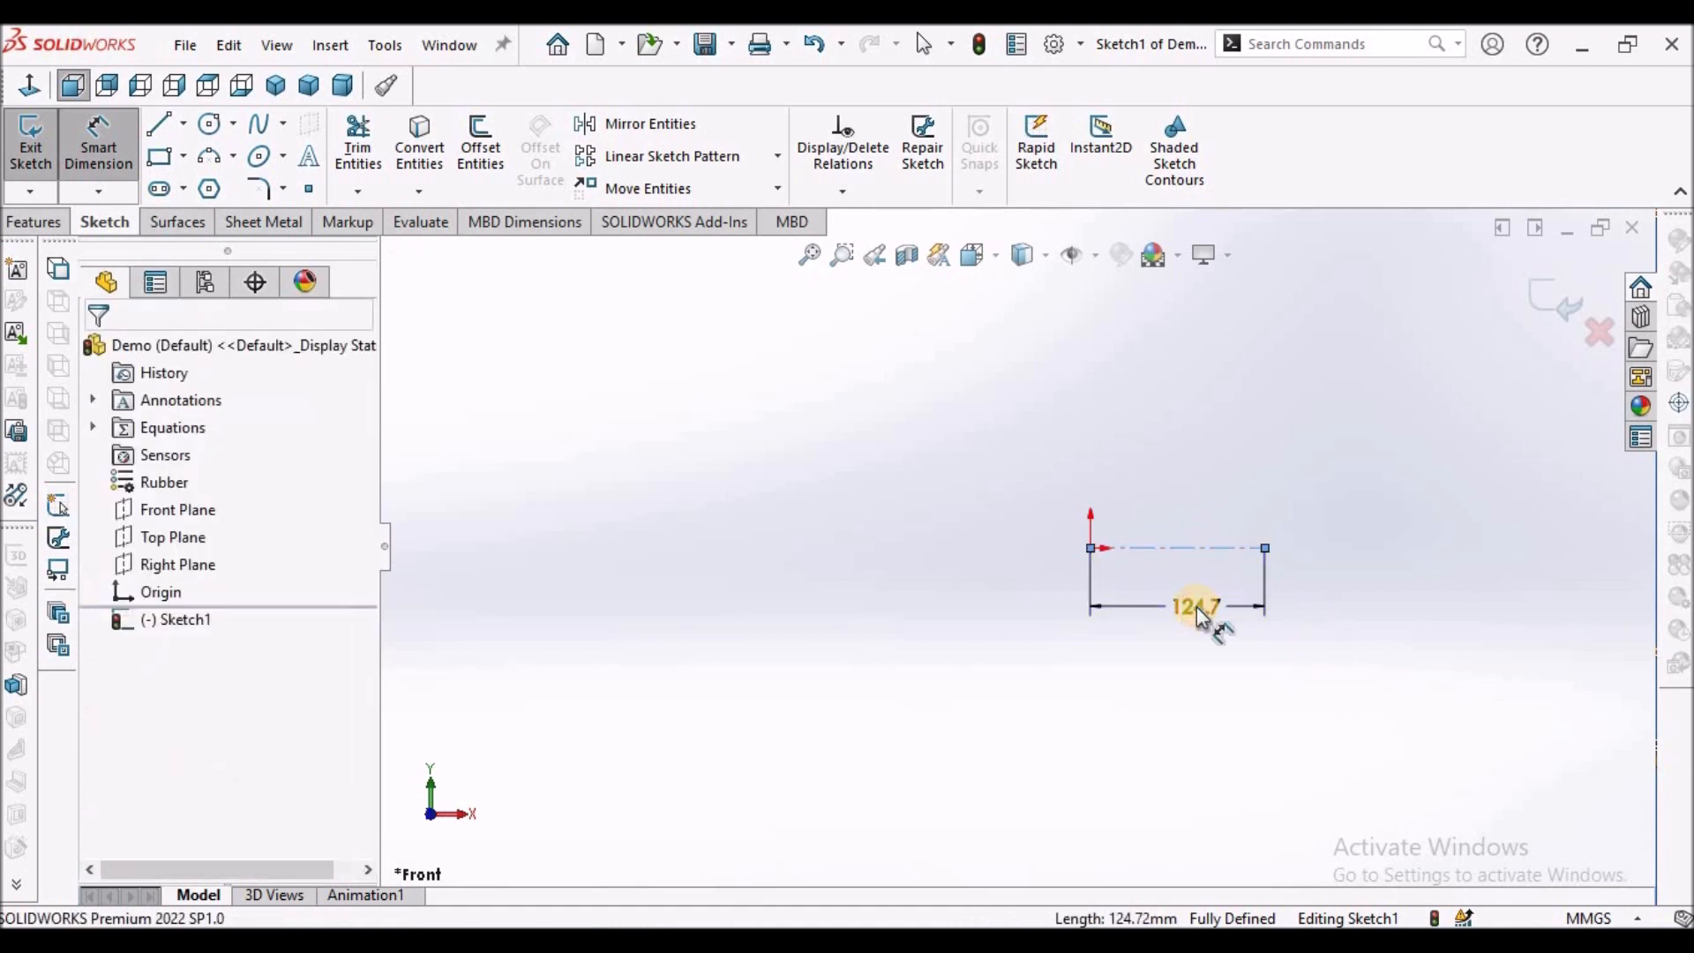
double_click(1193, 606)
type("100")
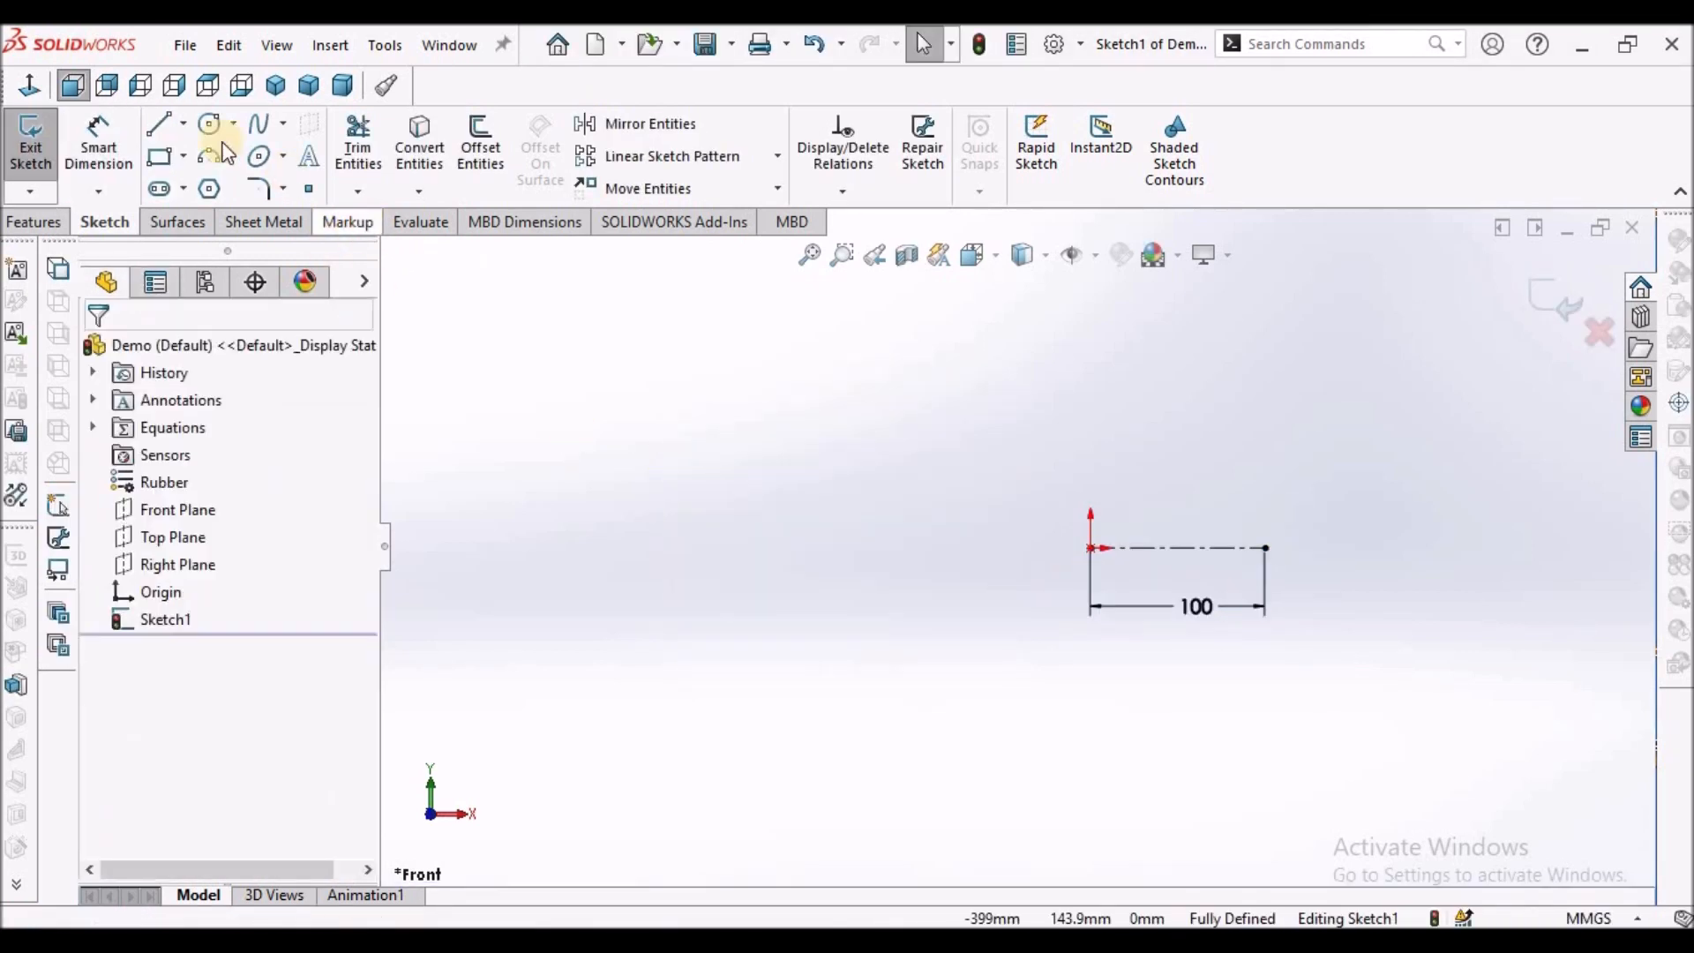
Step: Add a line at 120° to the centreline and an arc along it, then exit the sketch
left_click(160, 124)
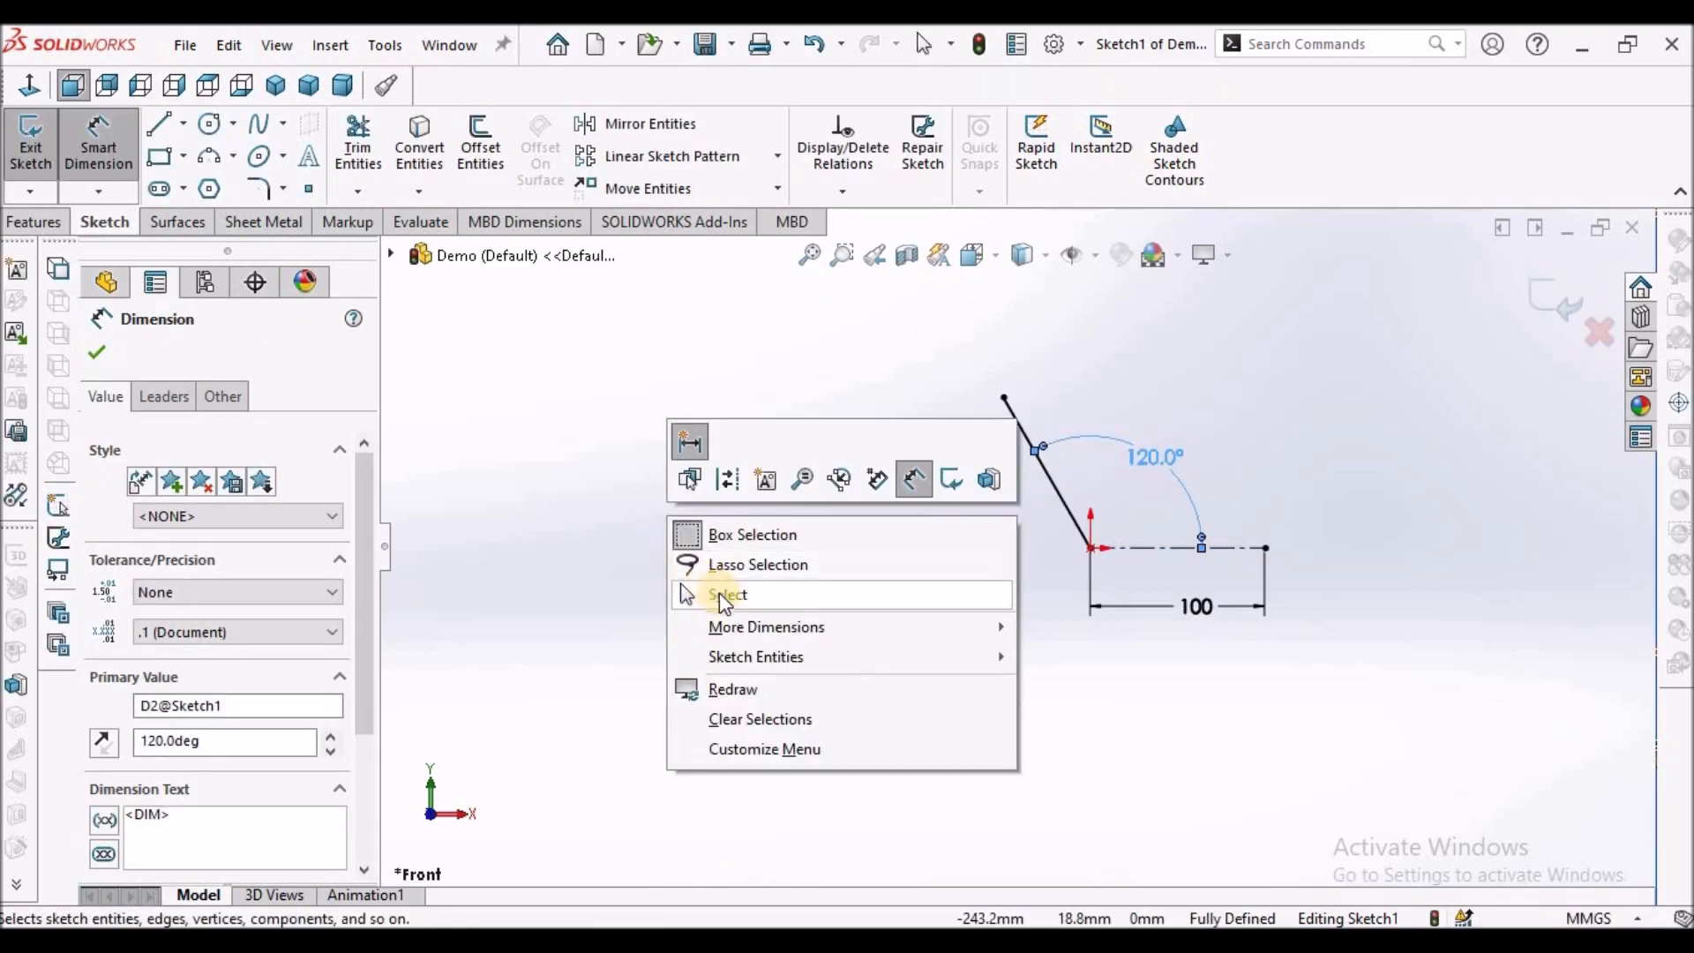
left_click(727, 594)
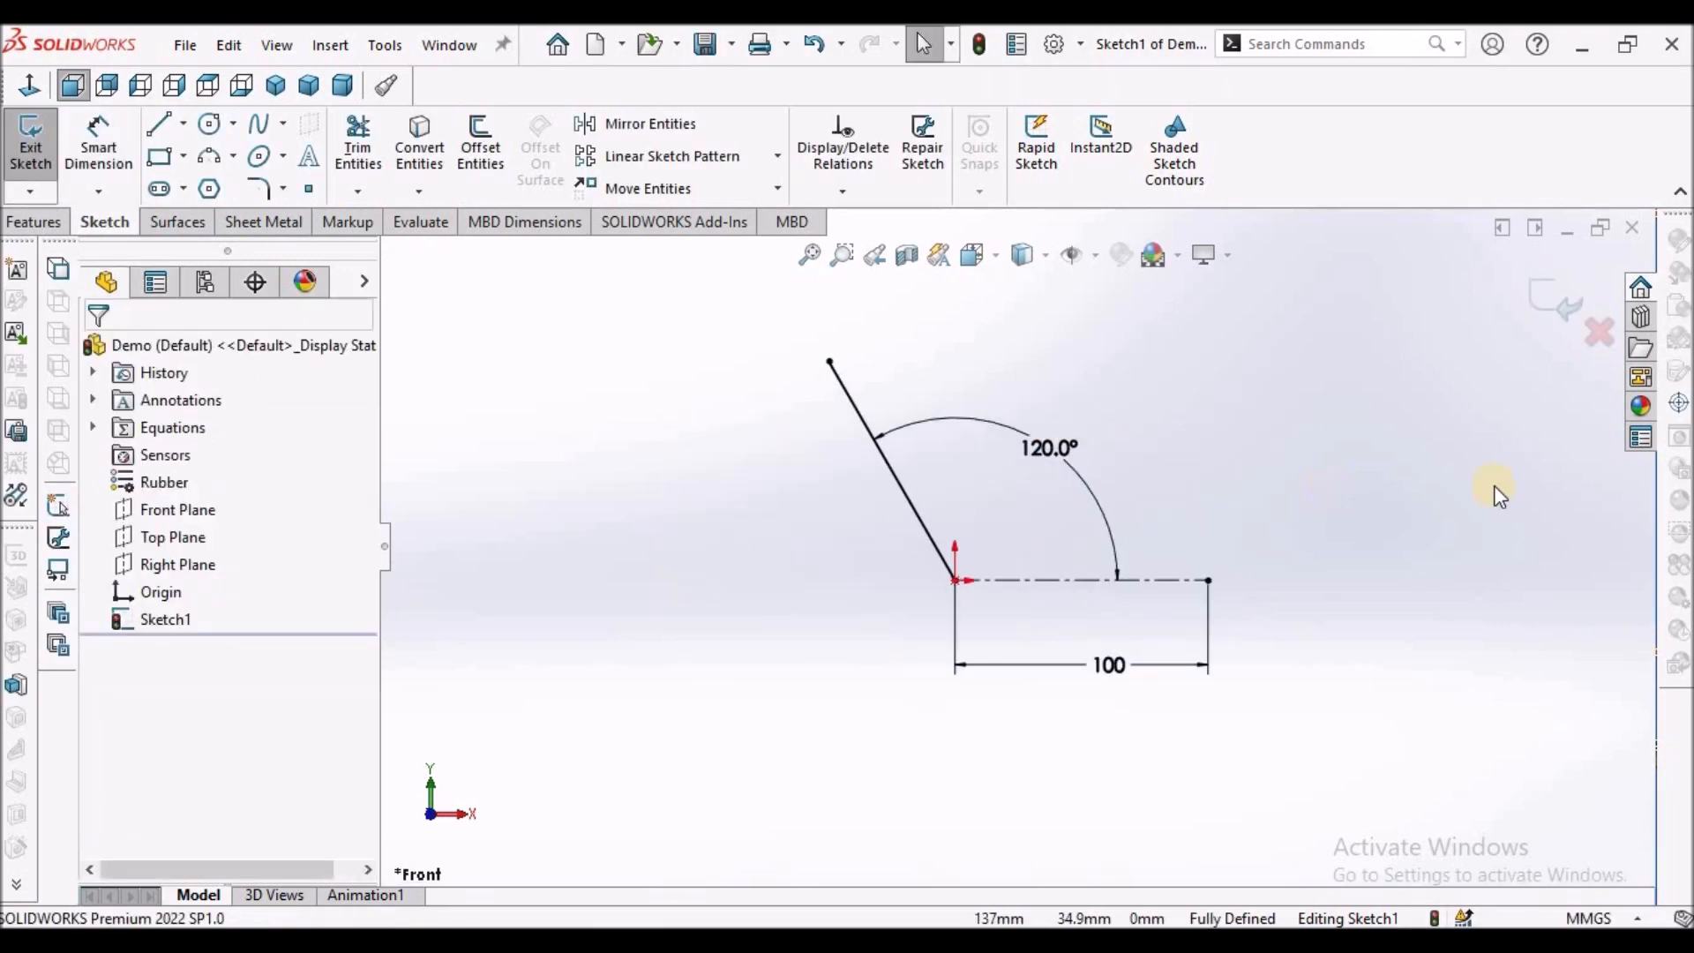
left_click(891, 470)
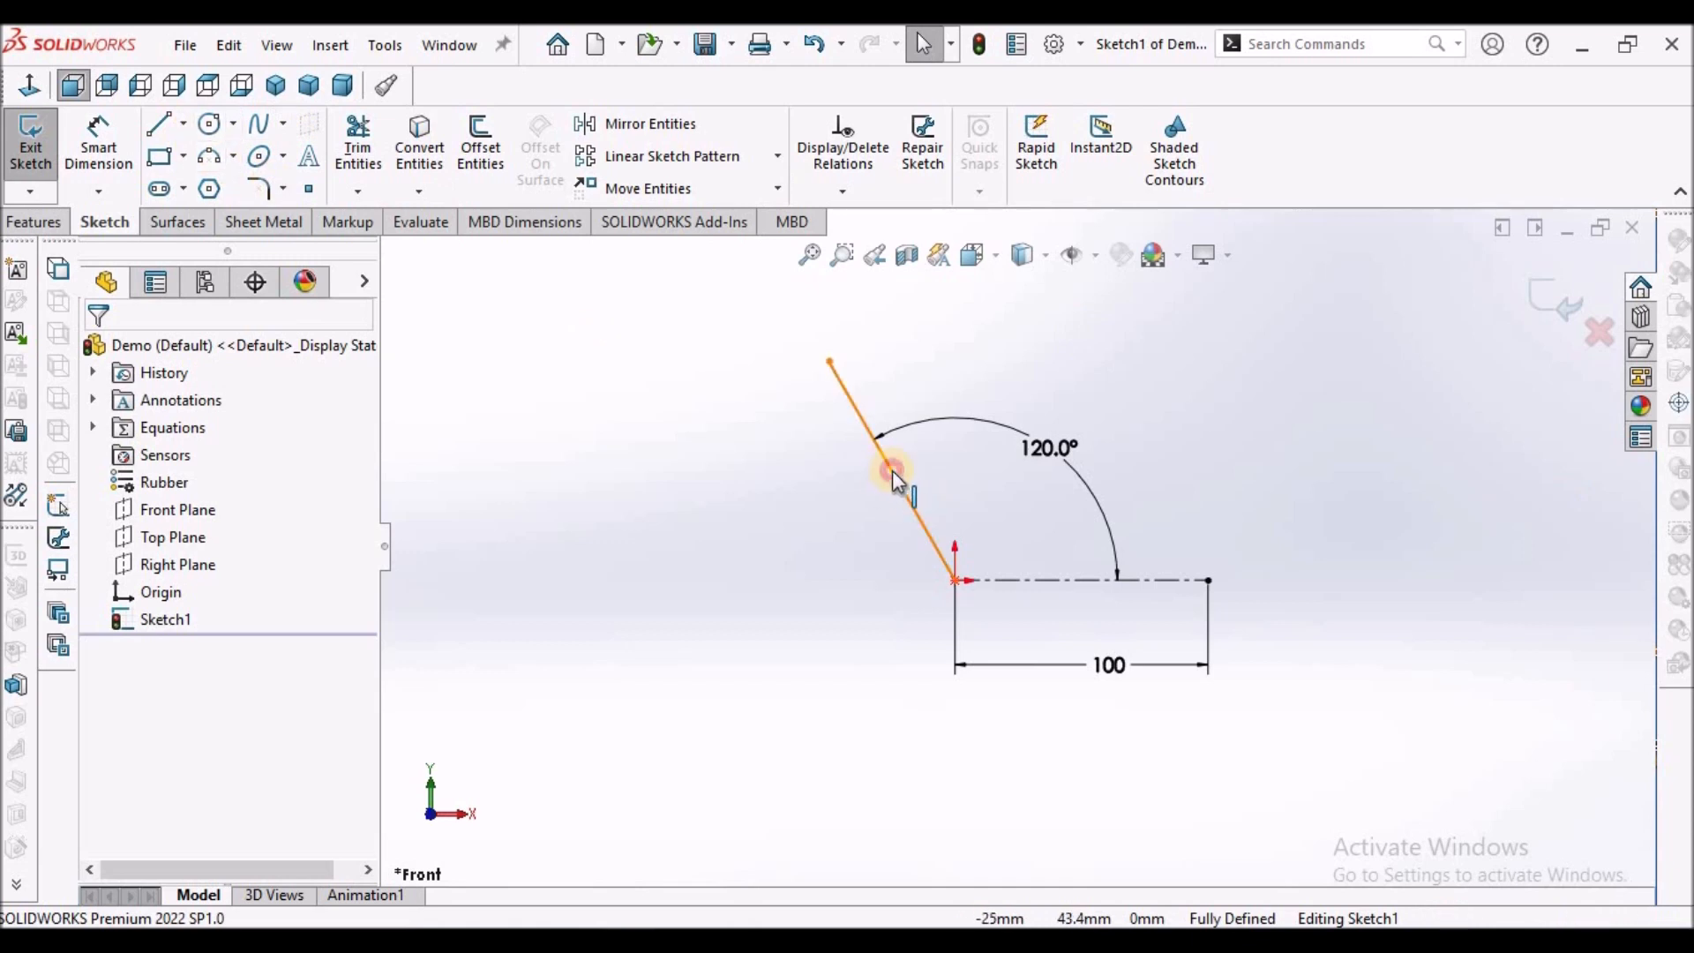
left_click(891, 476)
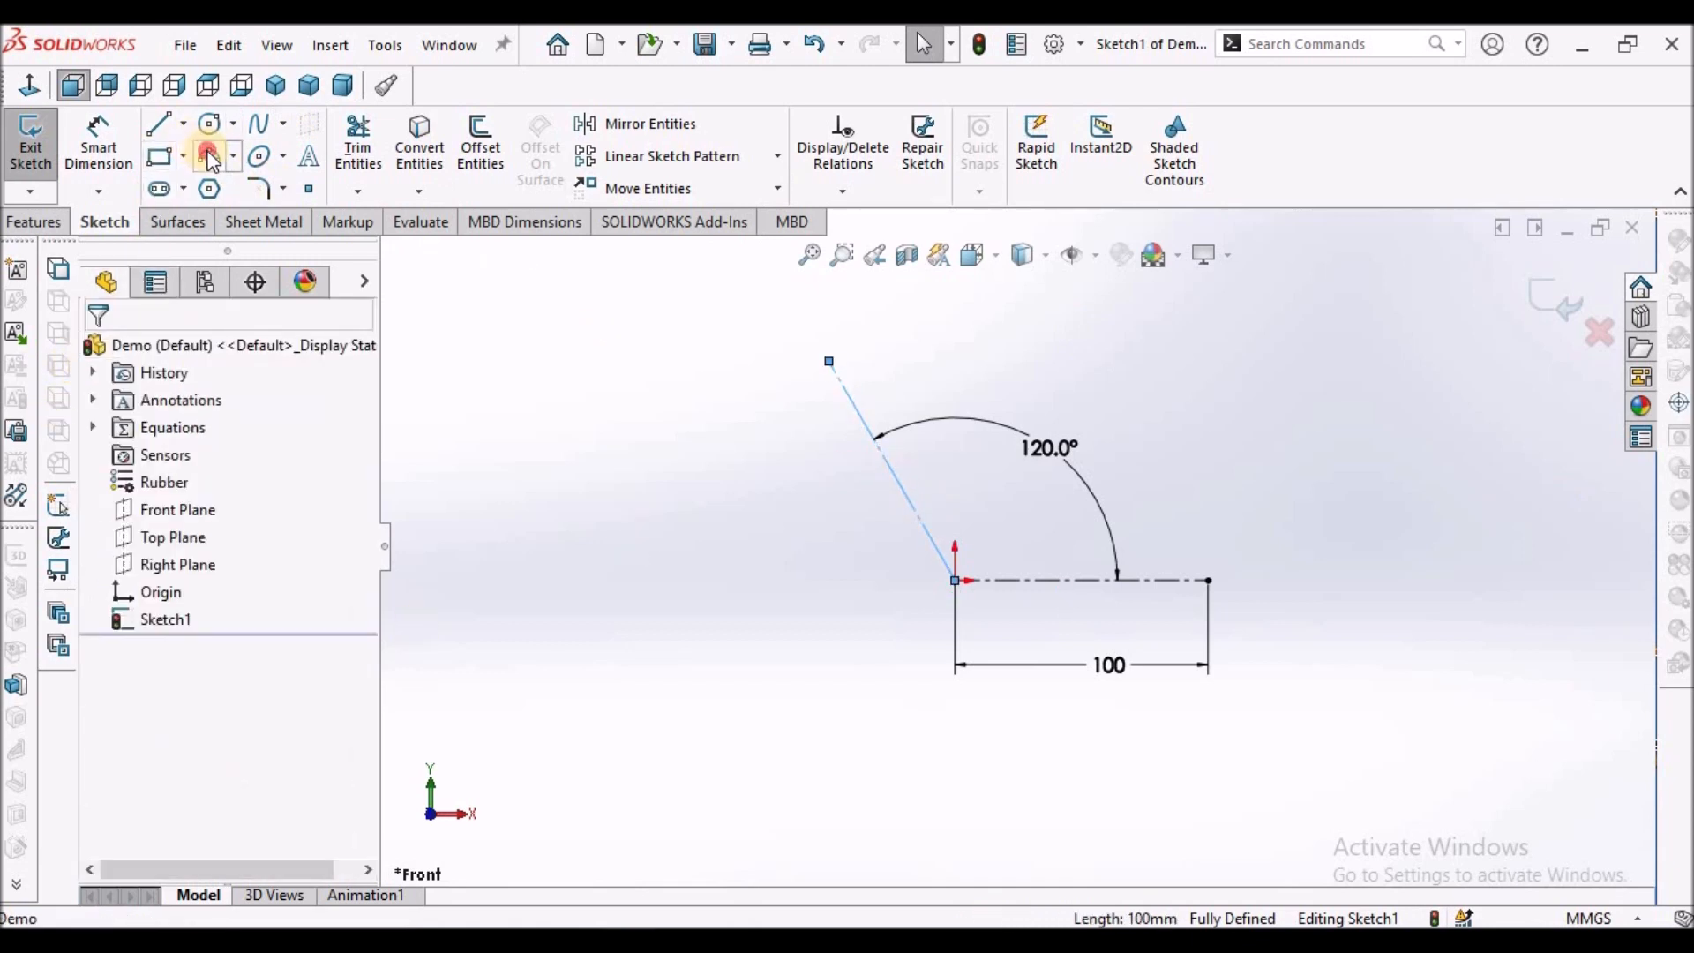
left_click(209, 155)
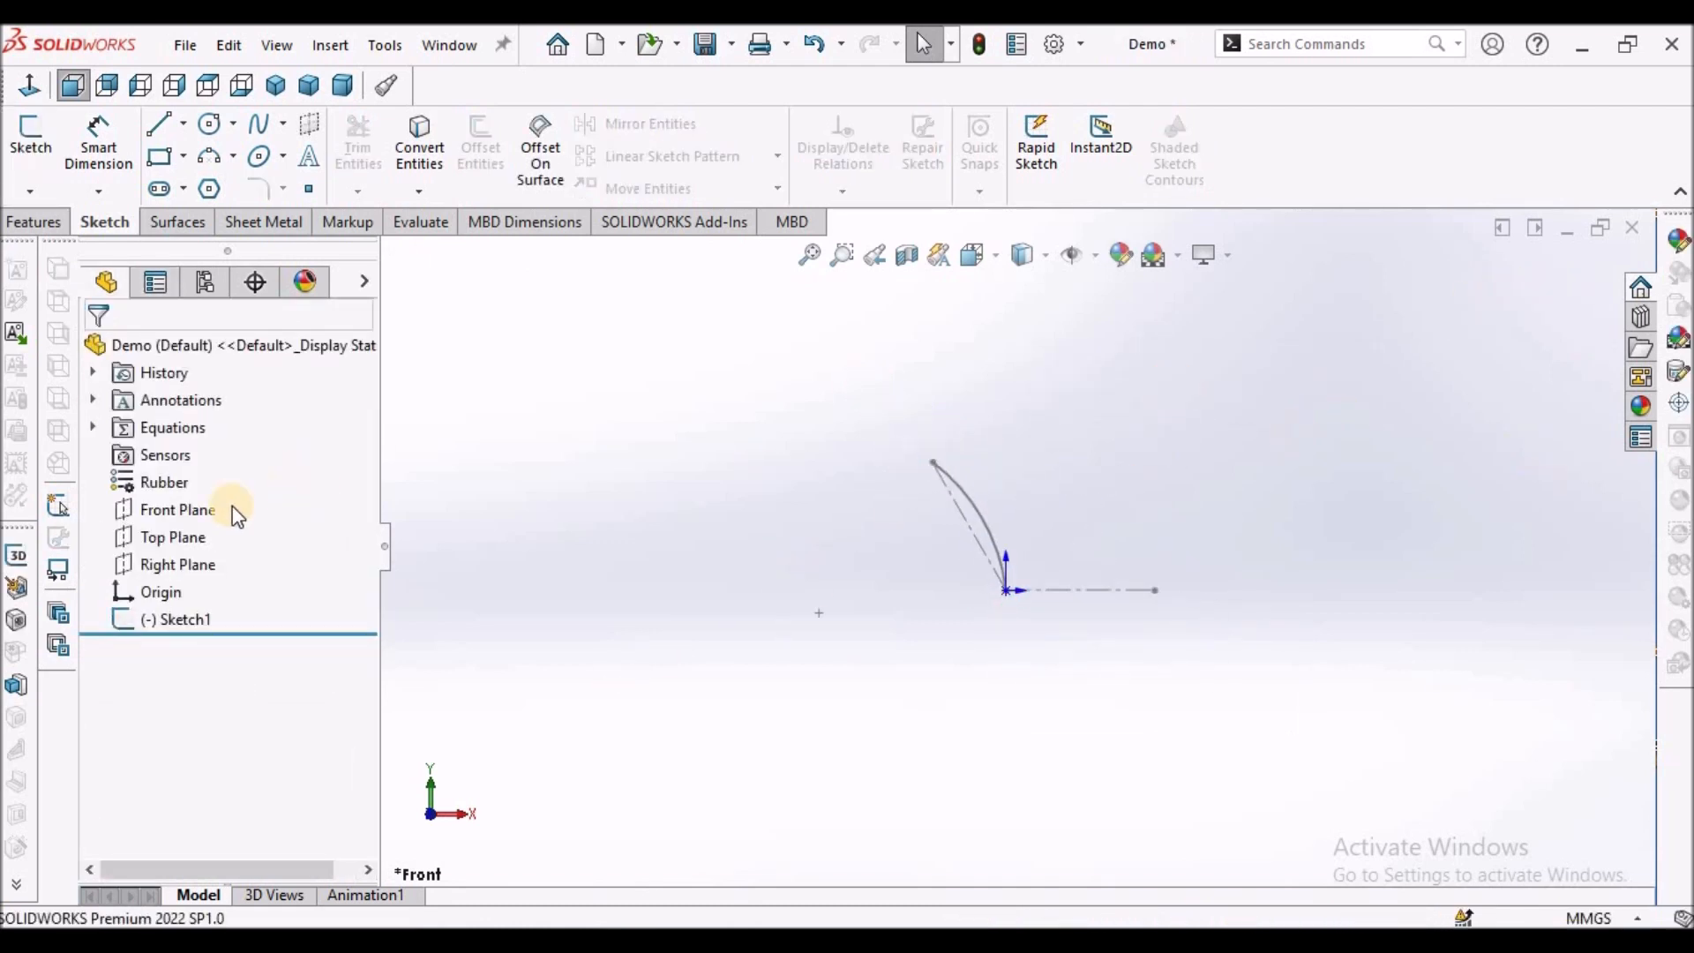
Step: Draw a corner rectangle from the origin on the Top Plane, dimensioned 300 by 150 mm
left_click(172, 537)
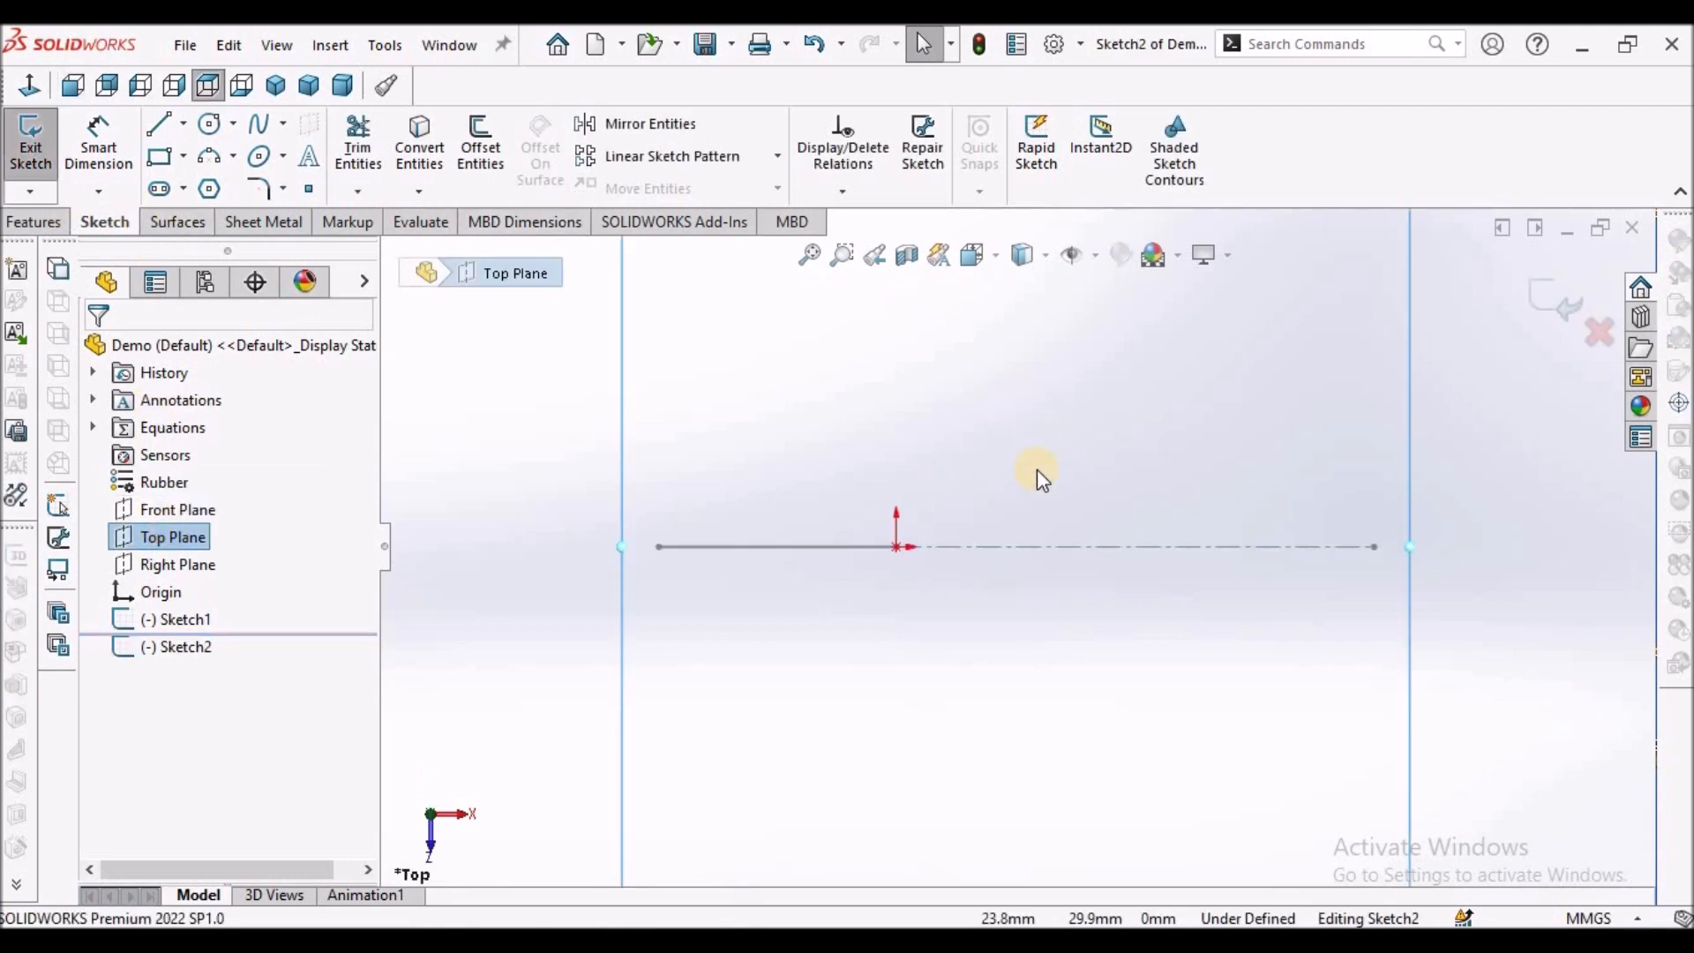
left_click(158, 157)
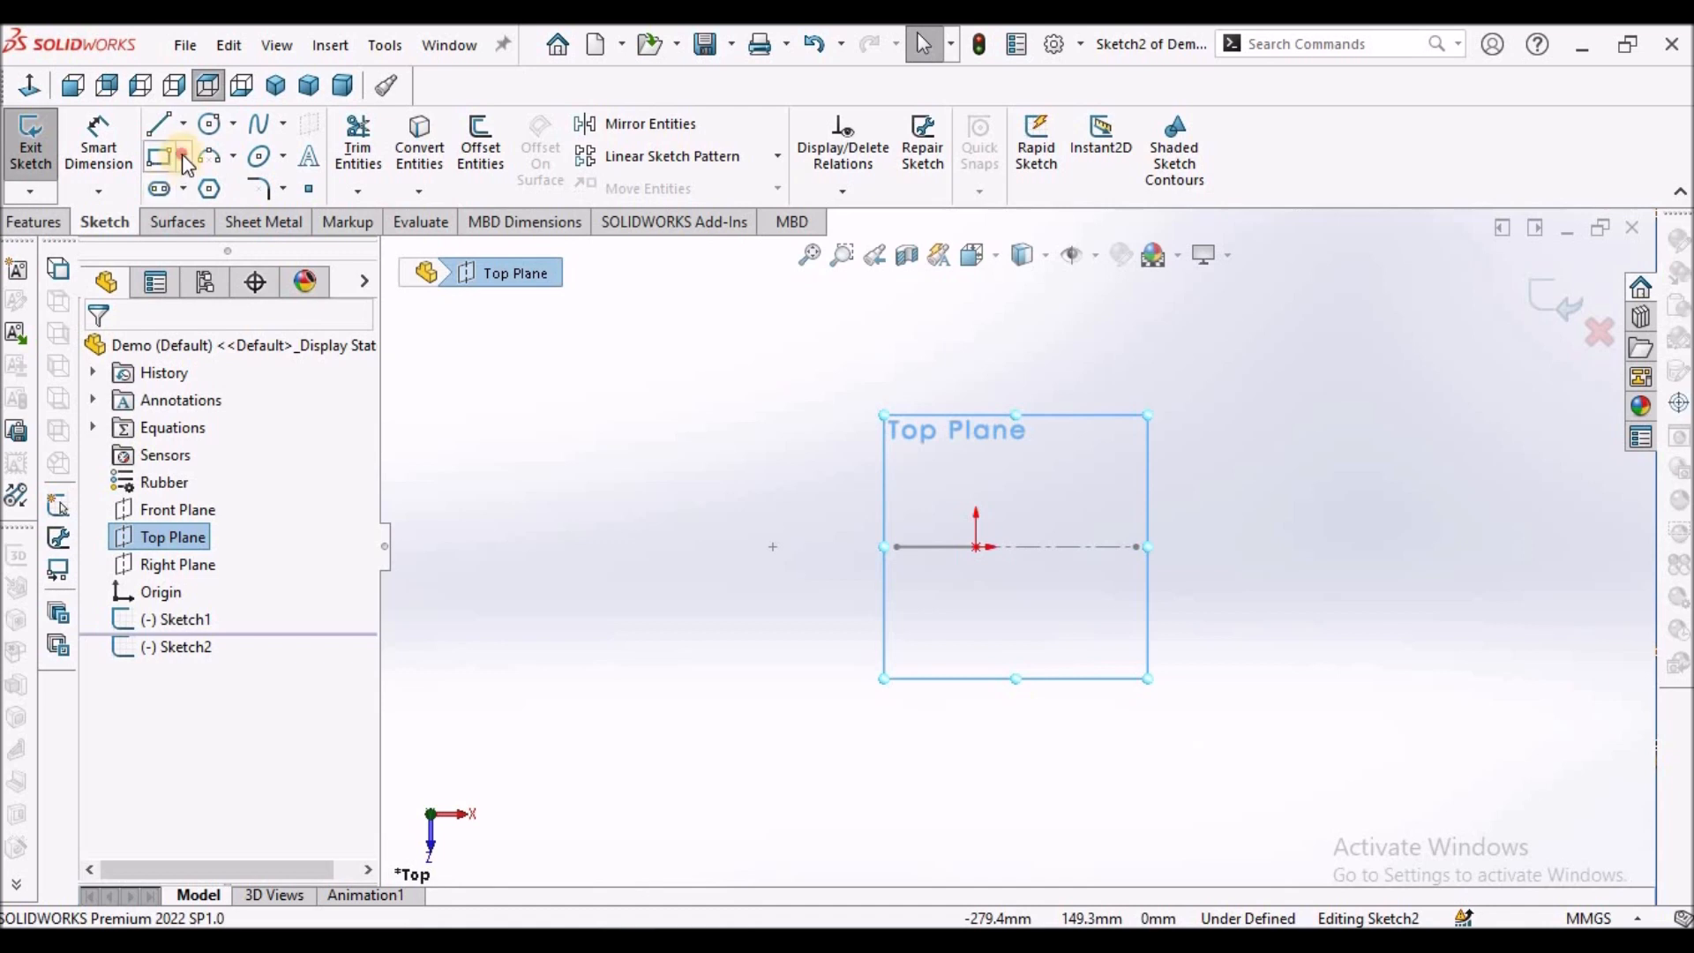
left_click(159, 155)
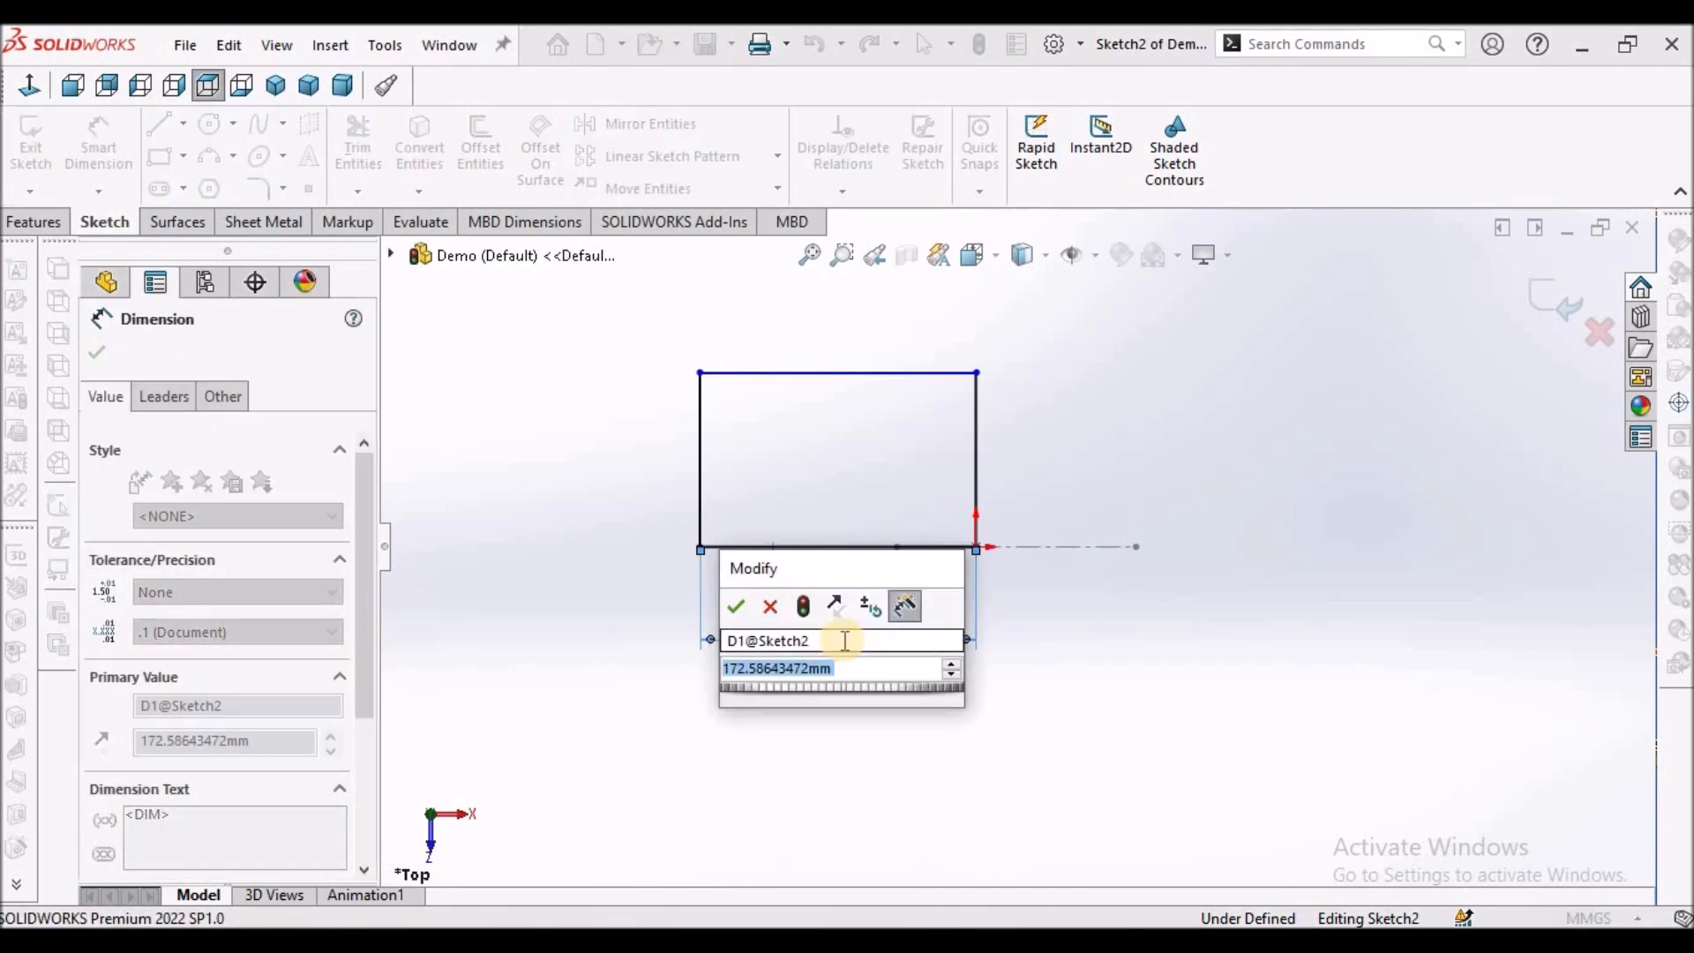
type("300")
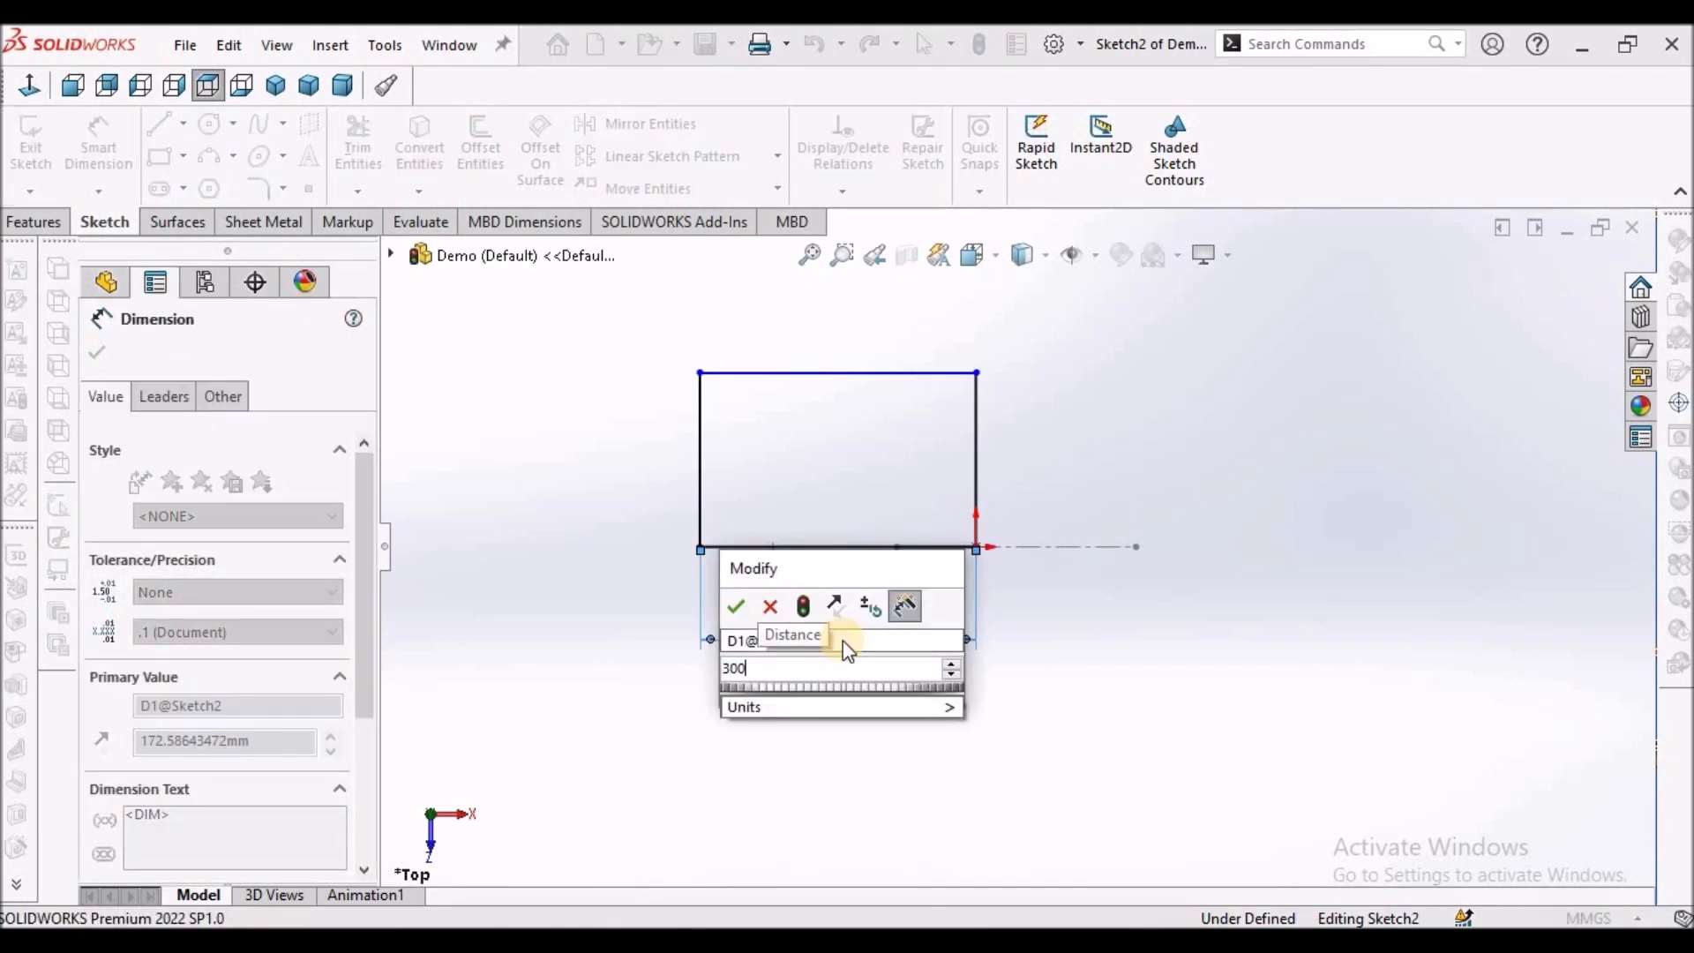
left_click(735, 606)
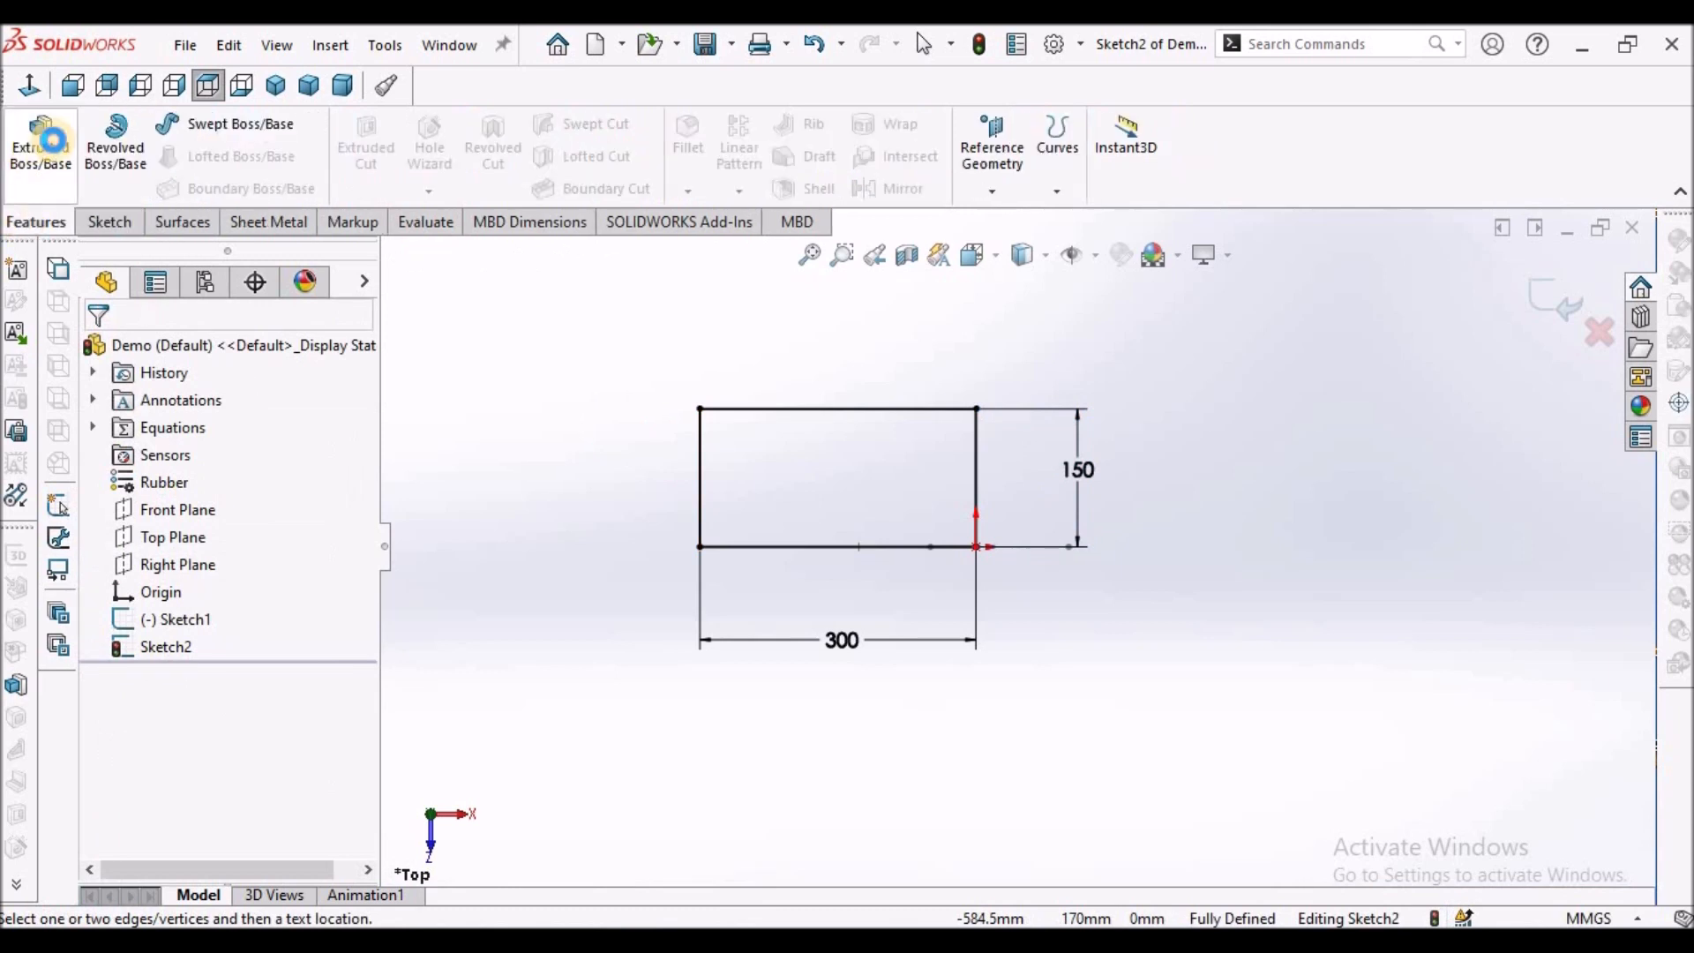
Step: Extrude the rectangle 100 mm blind as Boss-Extrude1
left_click(39, 145)
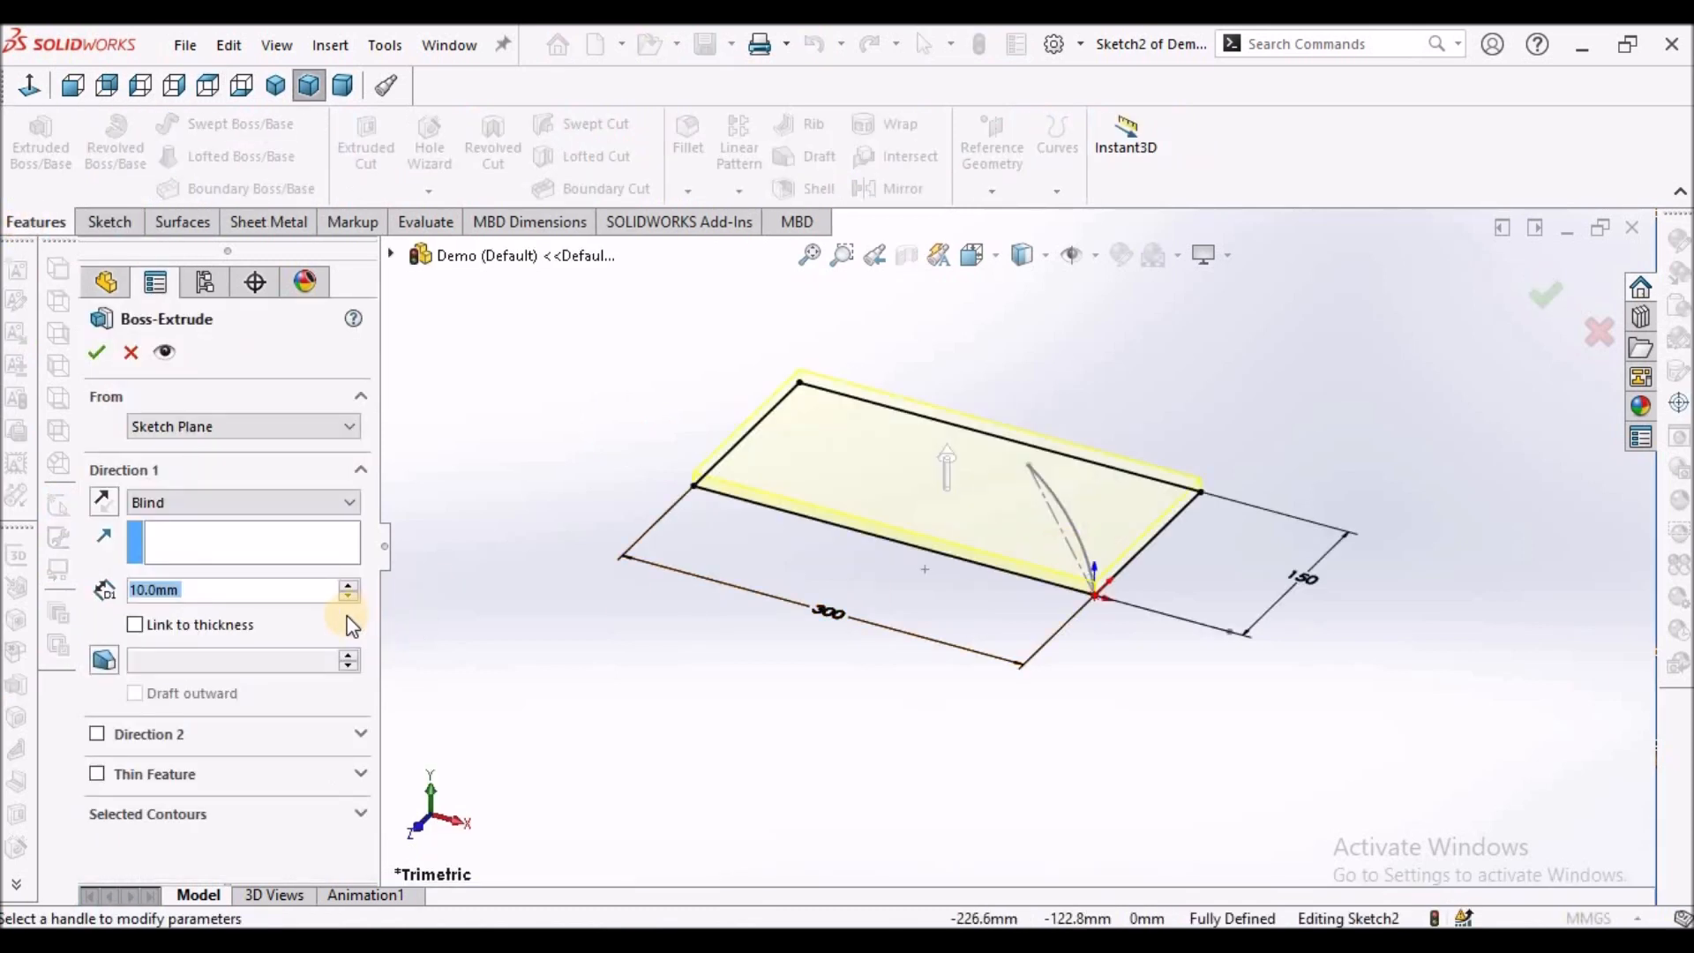
type("1")
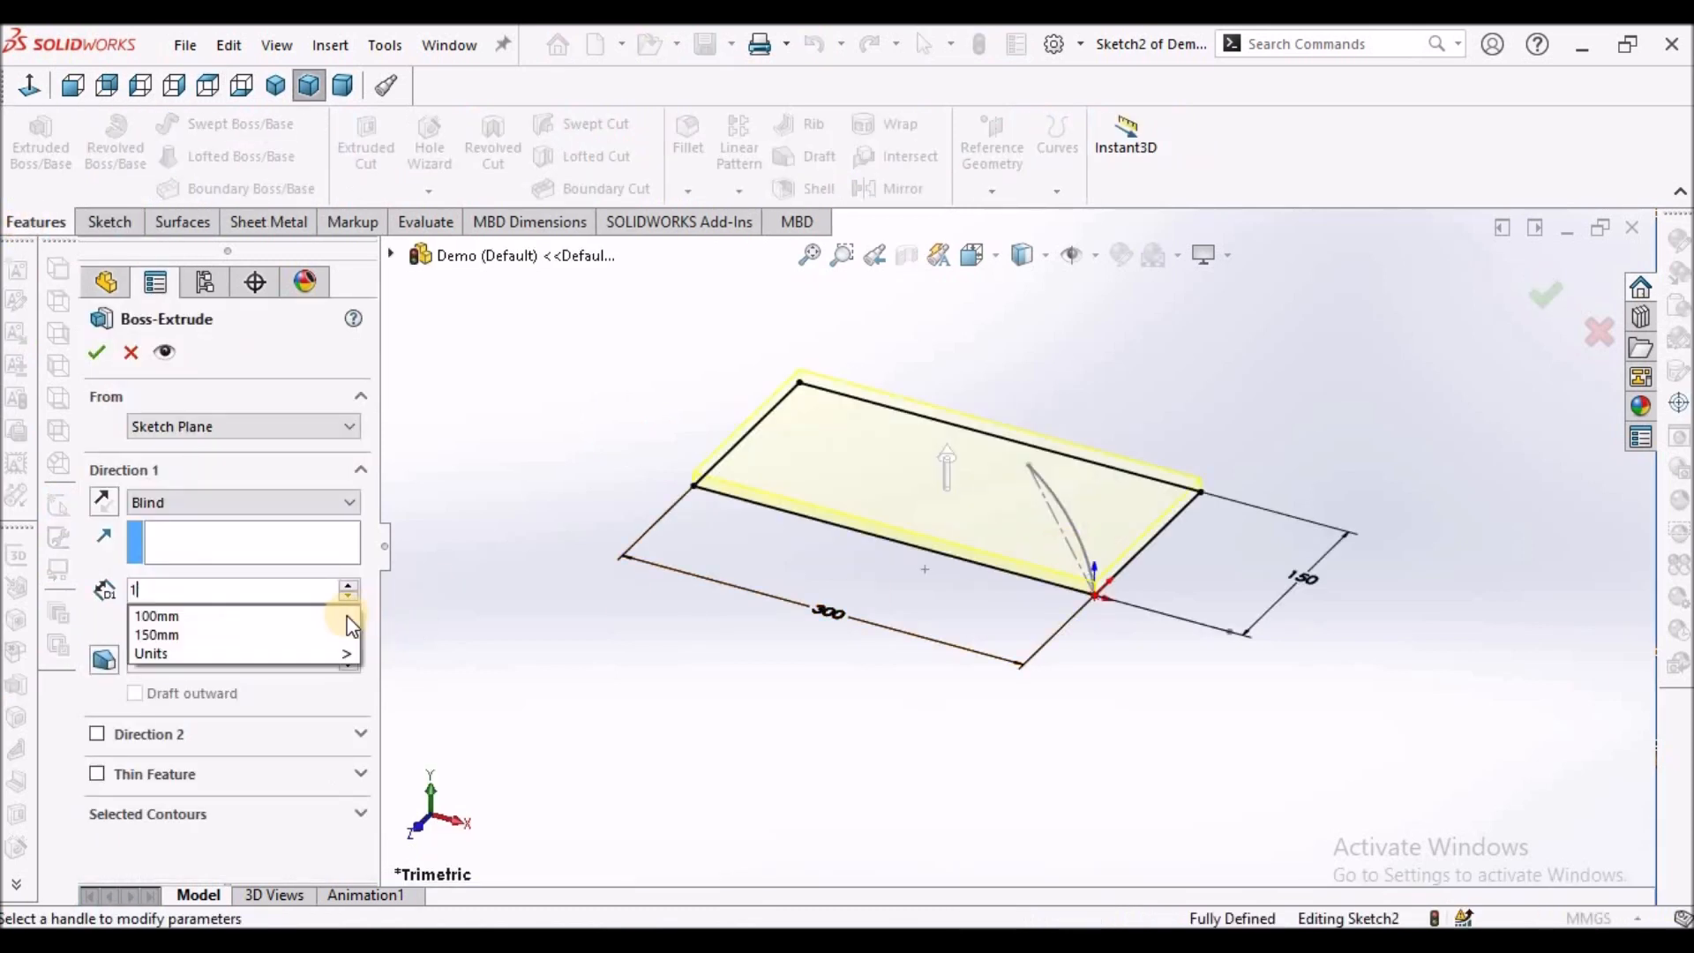
left_click(155, 616)
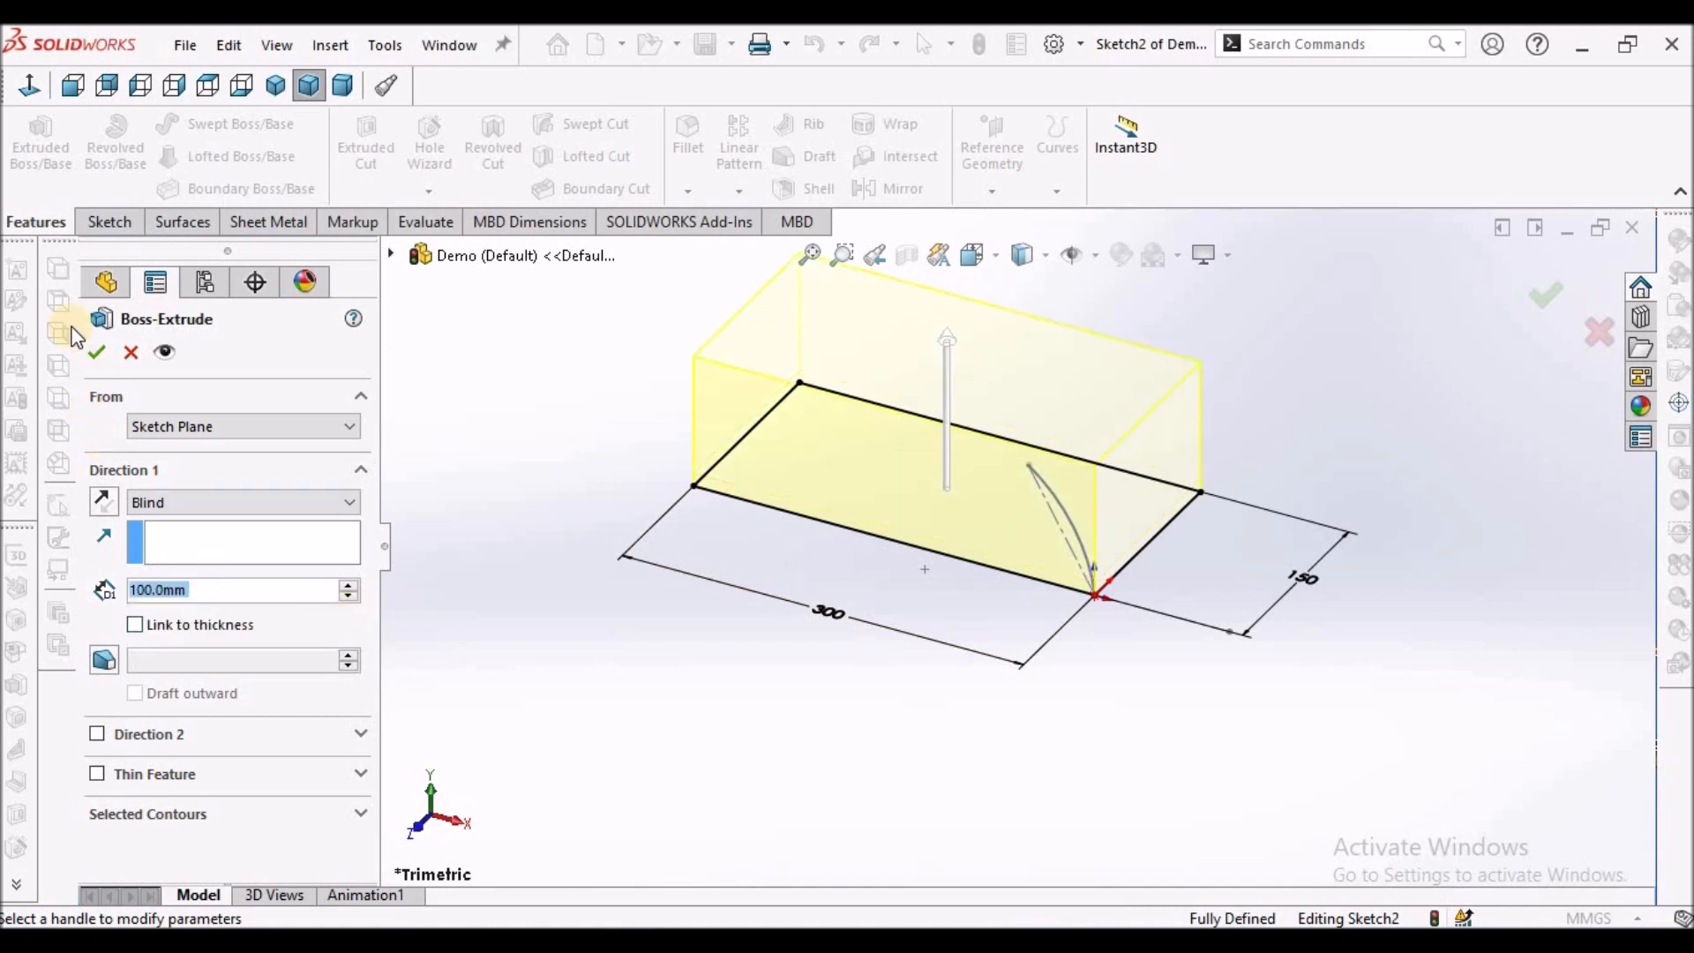
left_click(96, 352)
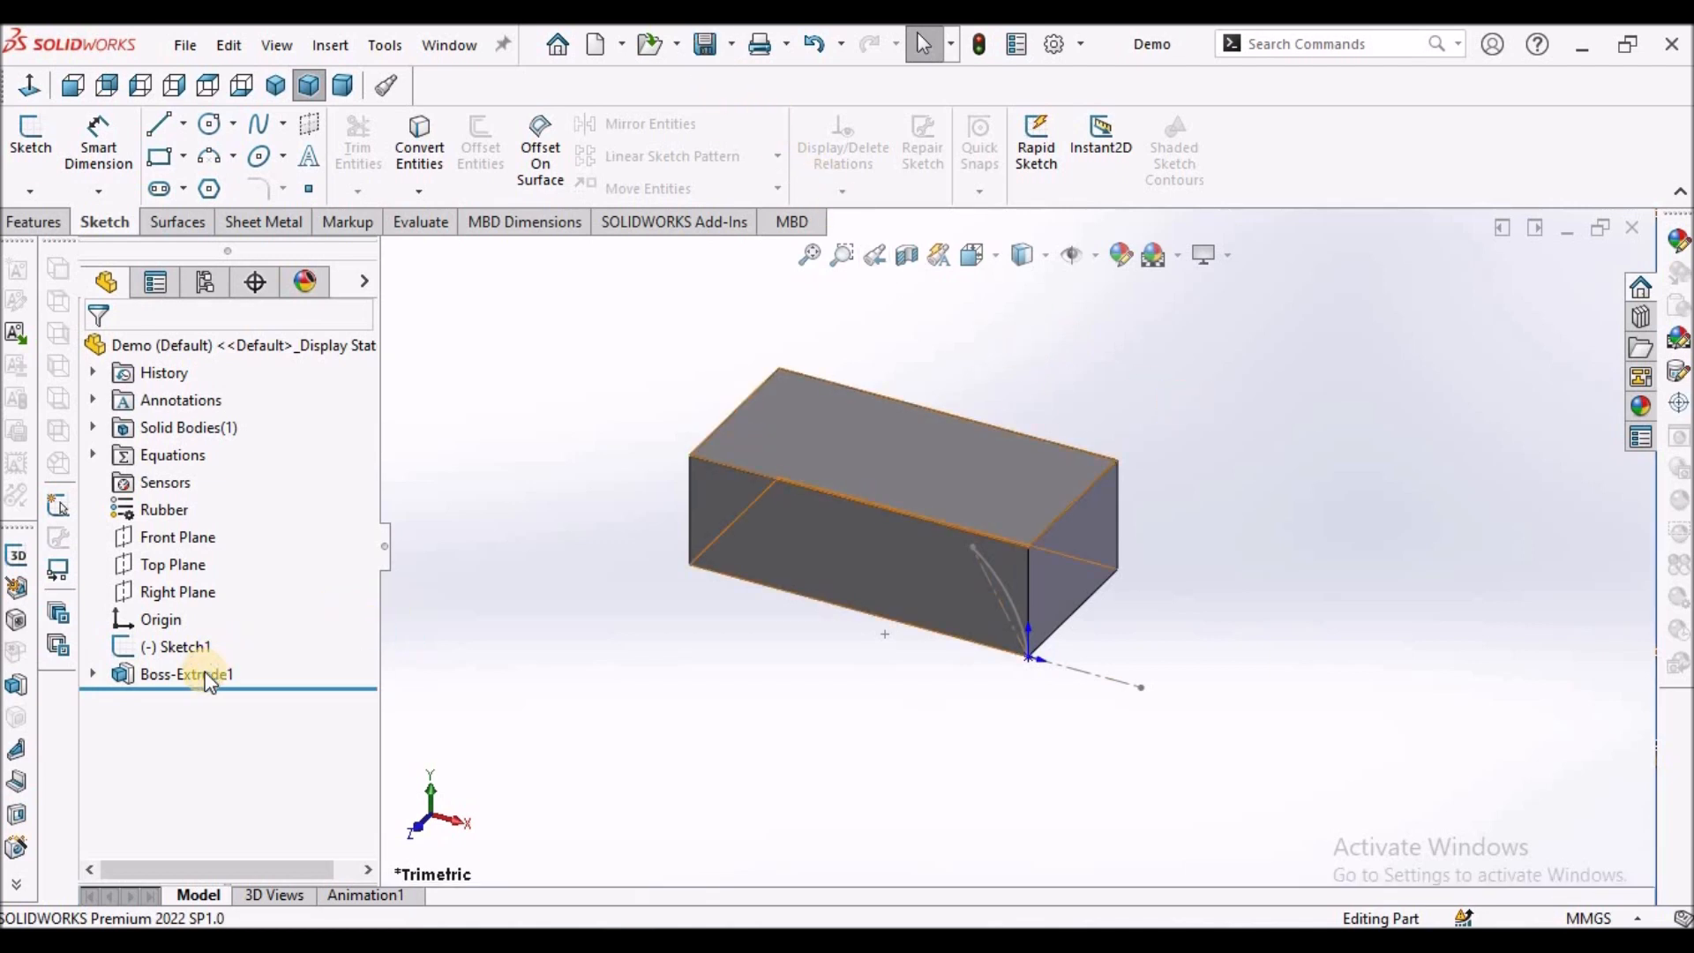
Step: Edit Boss-Extrude1 to extrude along Sketch1's inclined line, checking Right and Front views
right_click(186, 673)
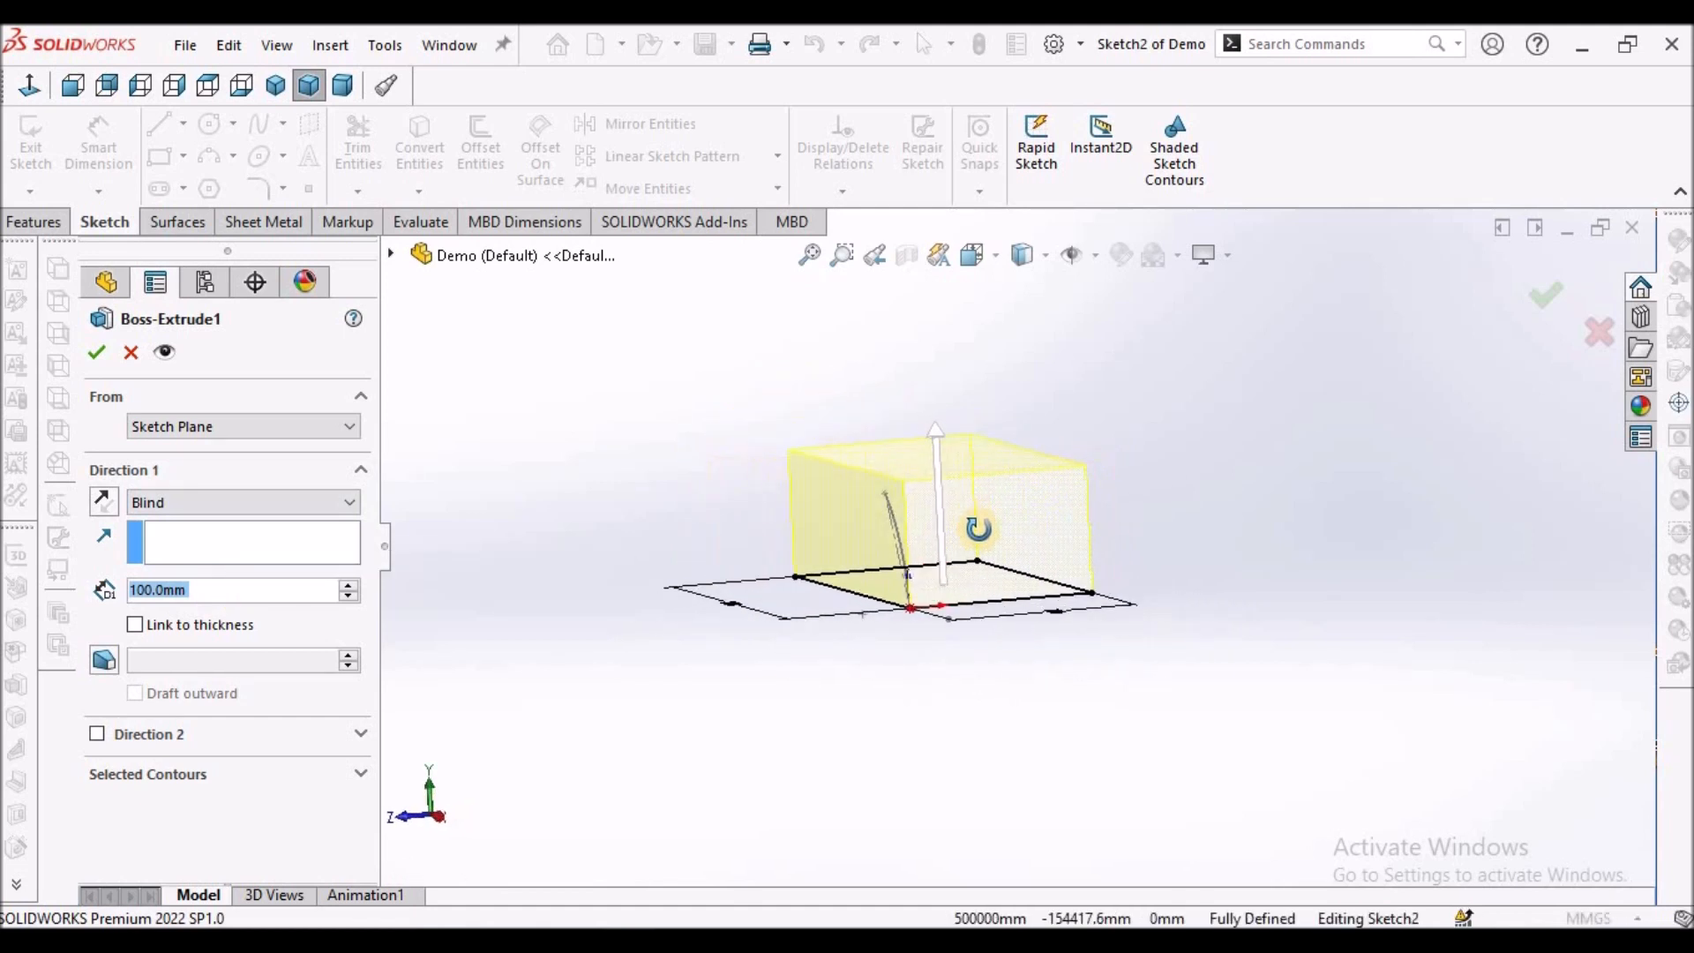
left_click_drag(972, 529, 1010, 562)
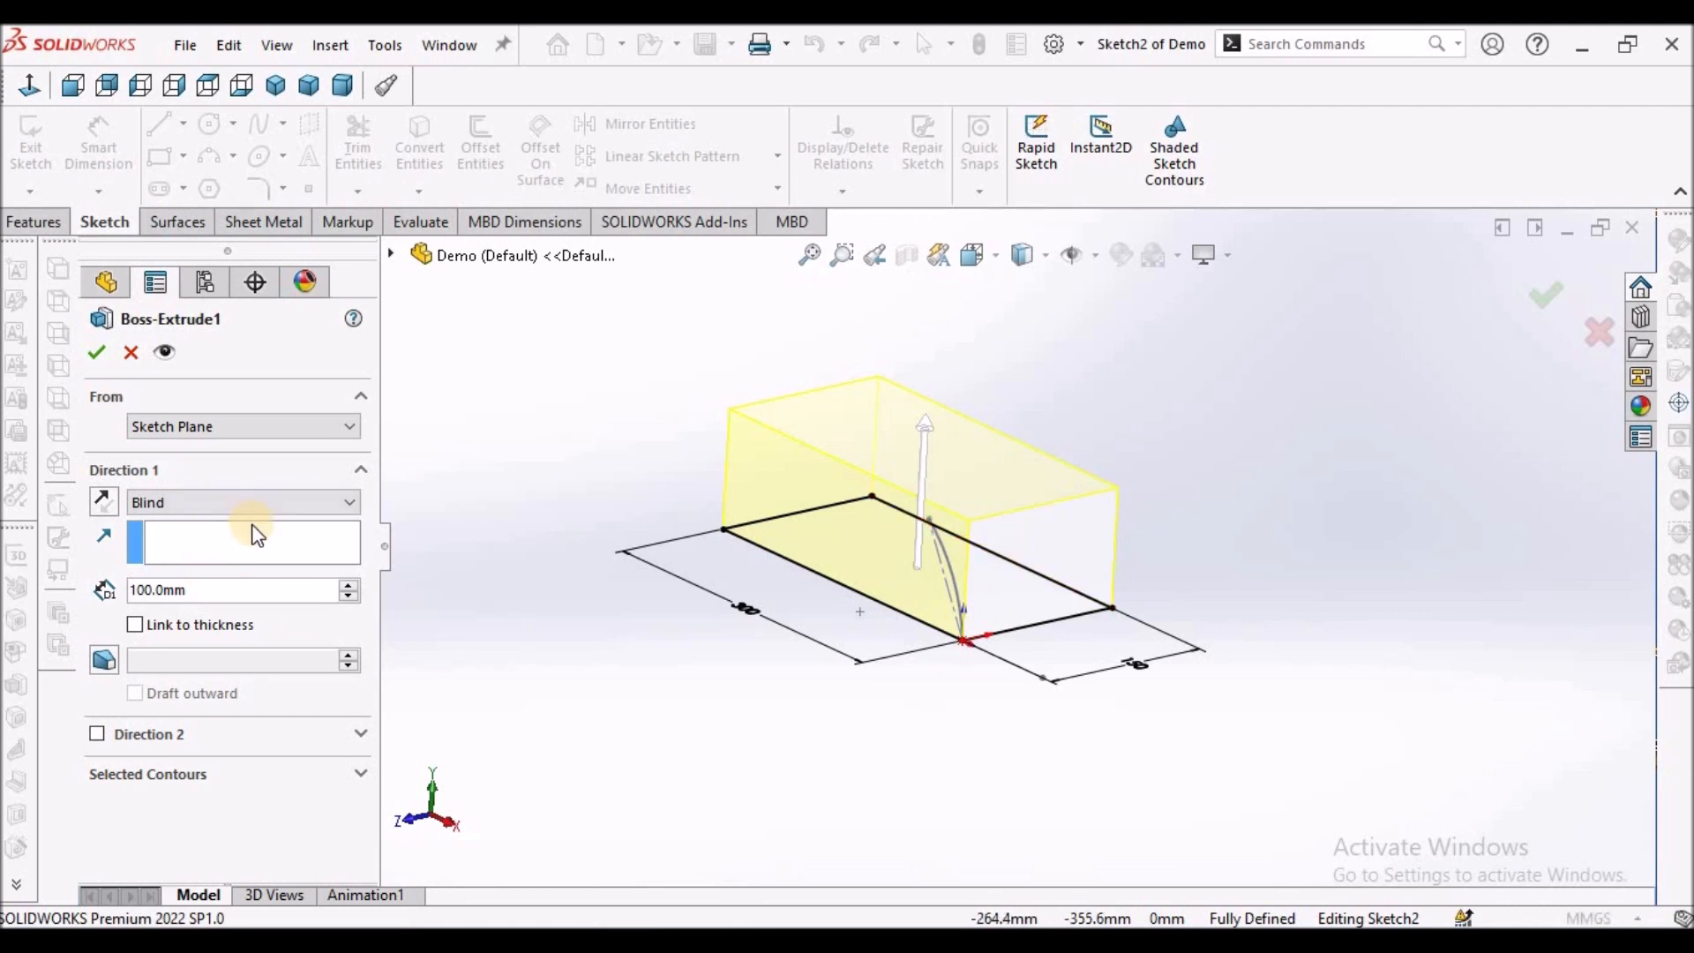
mouse_move(206, 583)
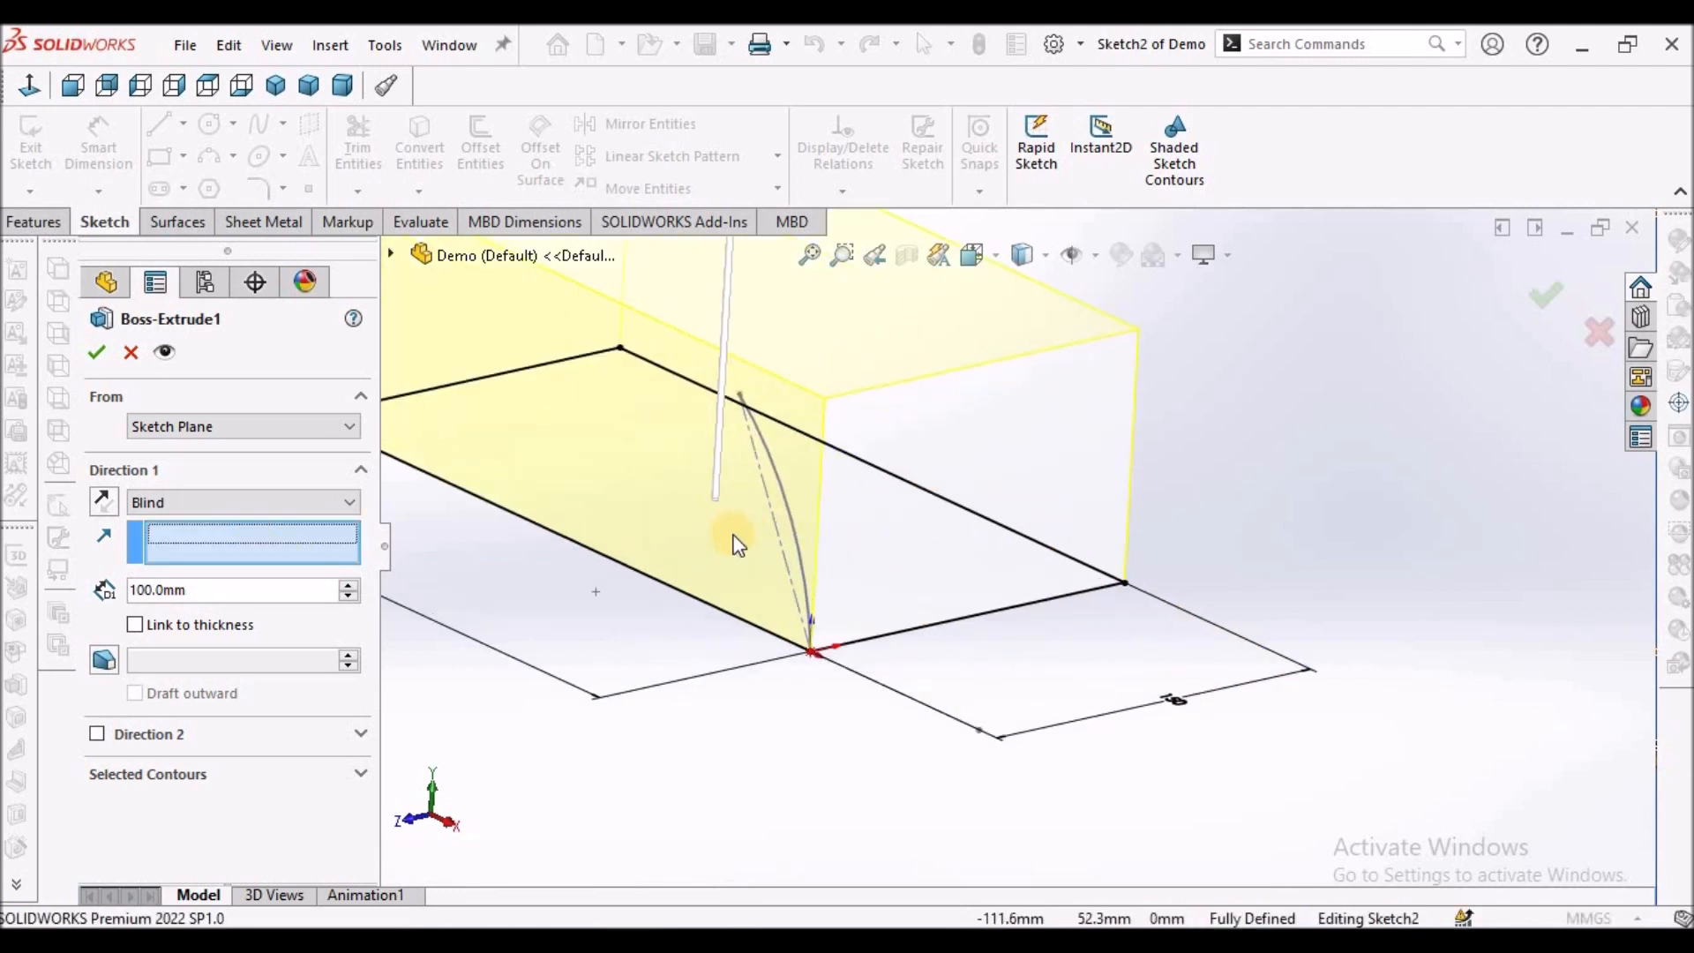
left_click_drag(735, 545, 761, 514)
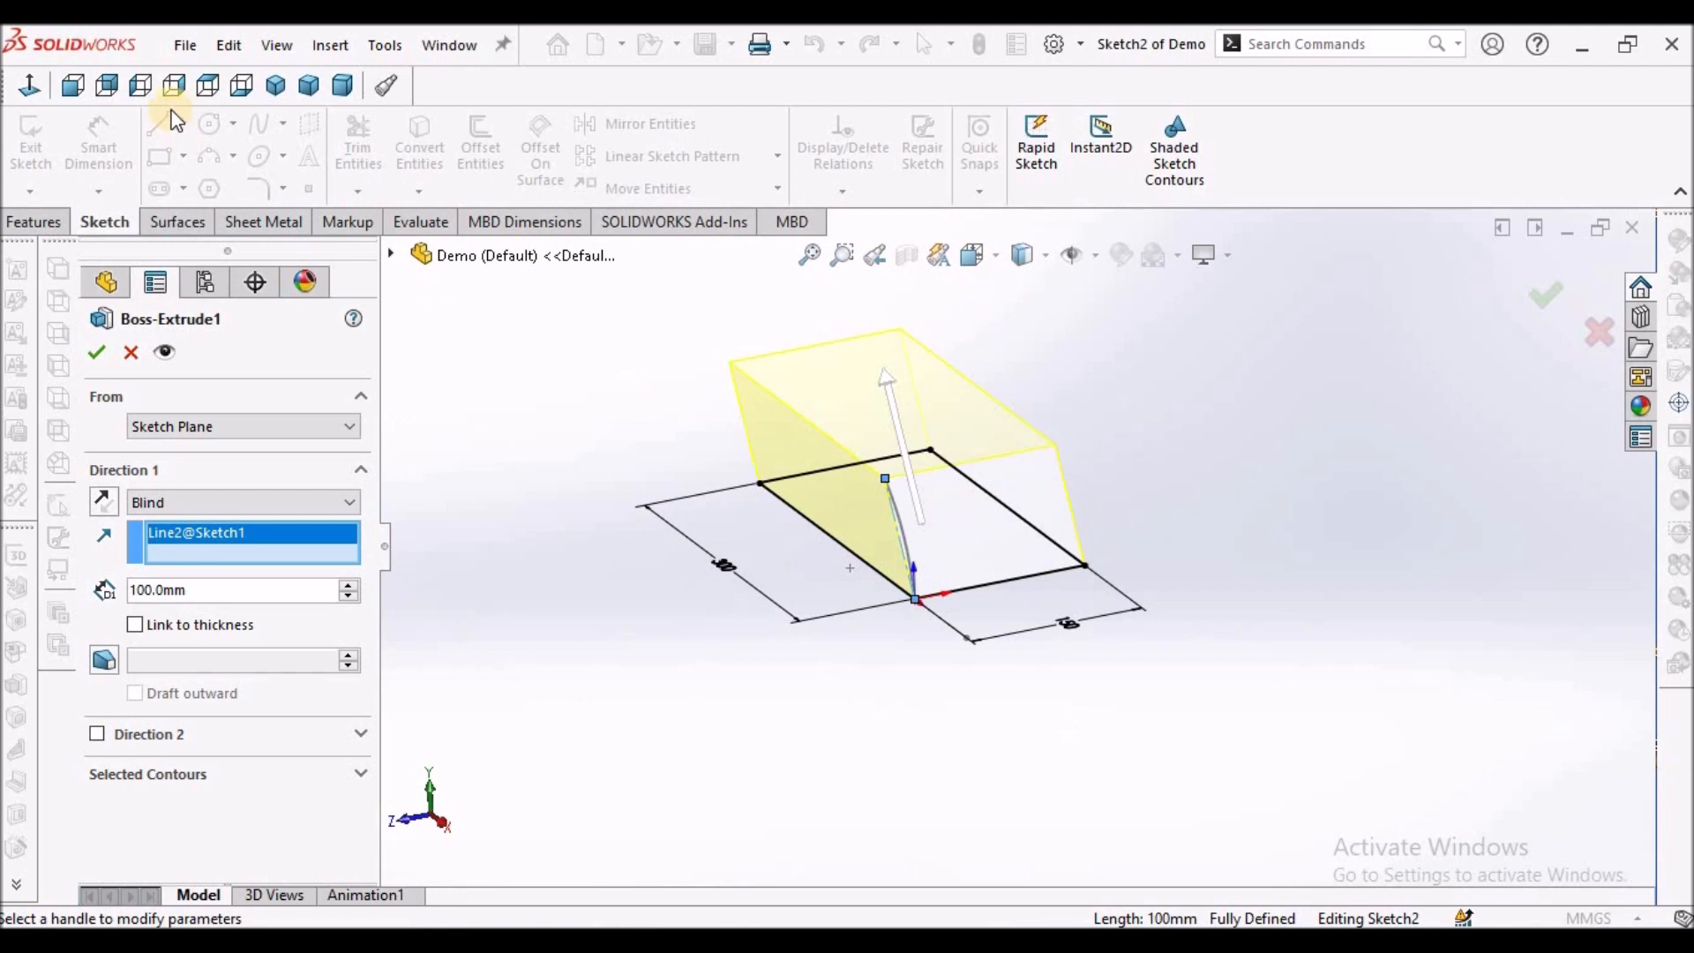
left_click(174, 85)
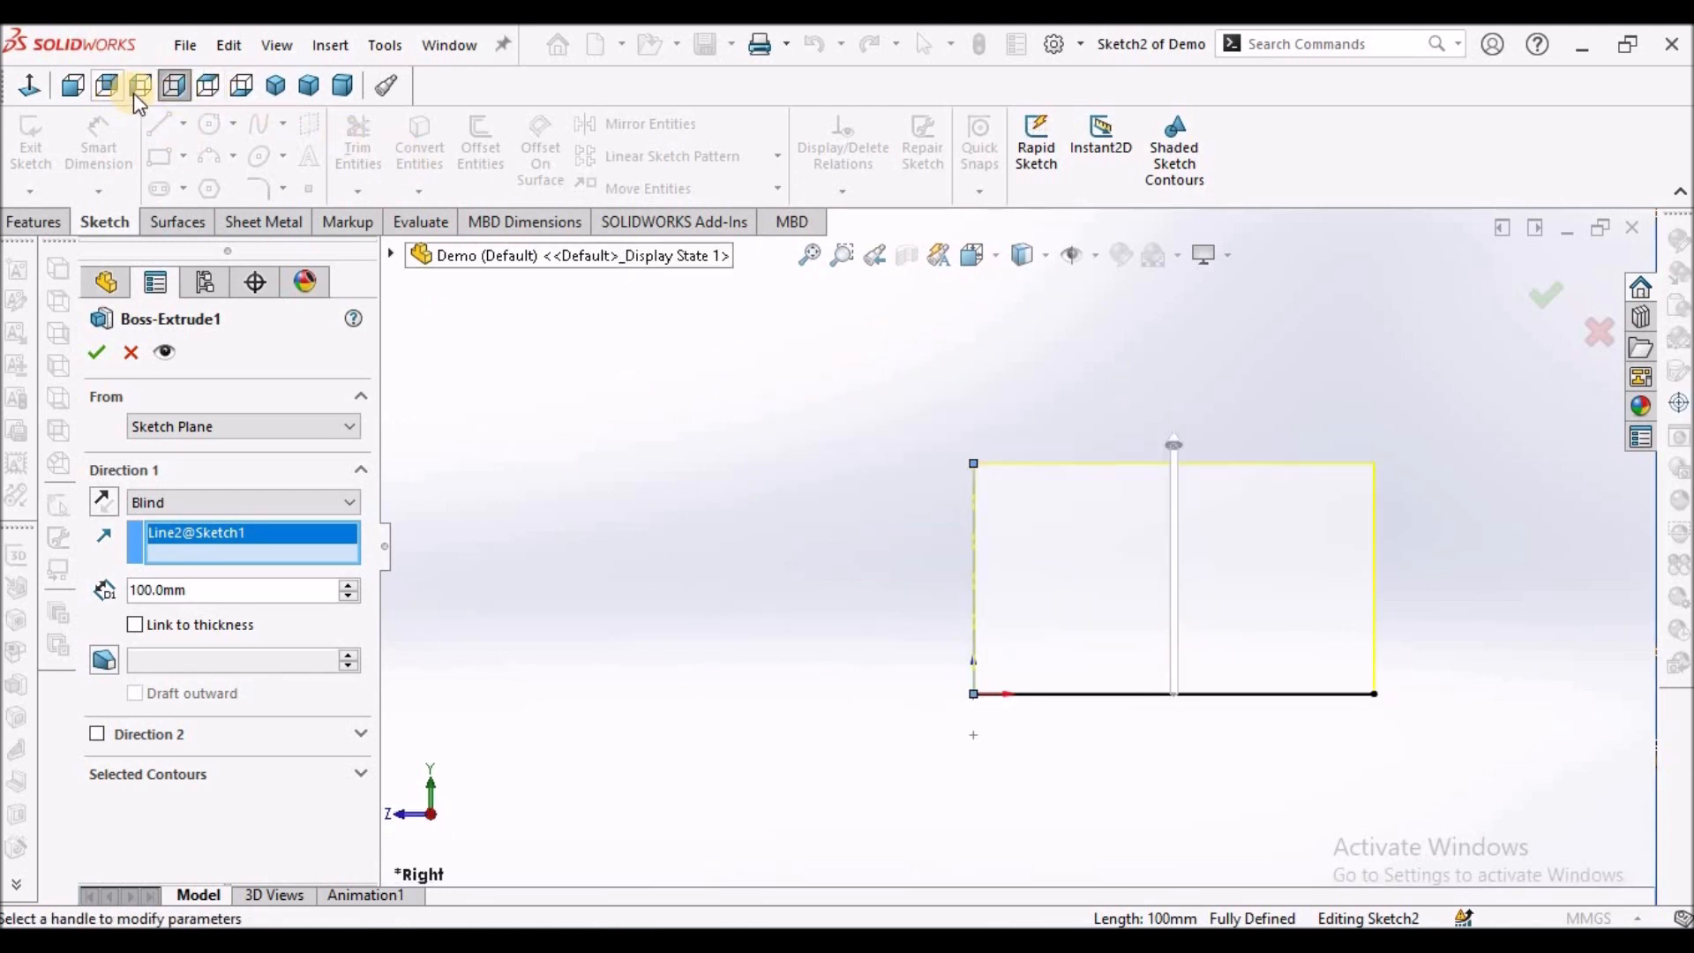
left_click(72, 85)
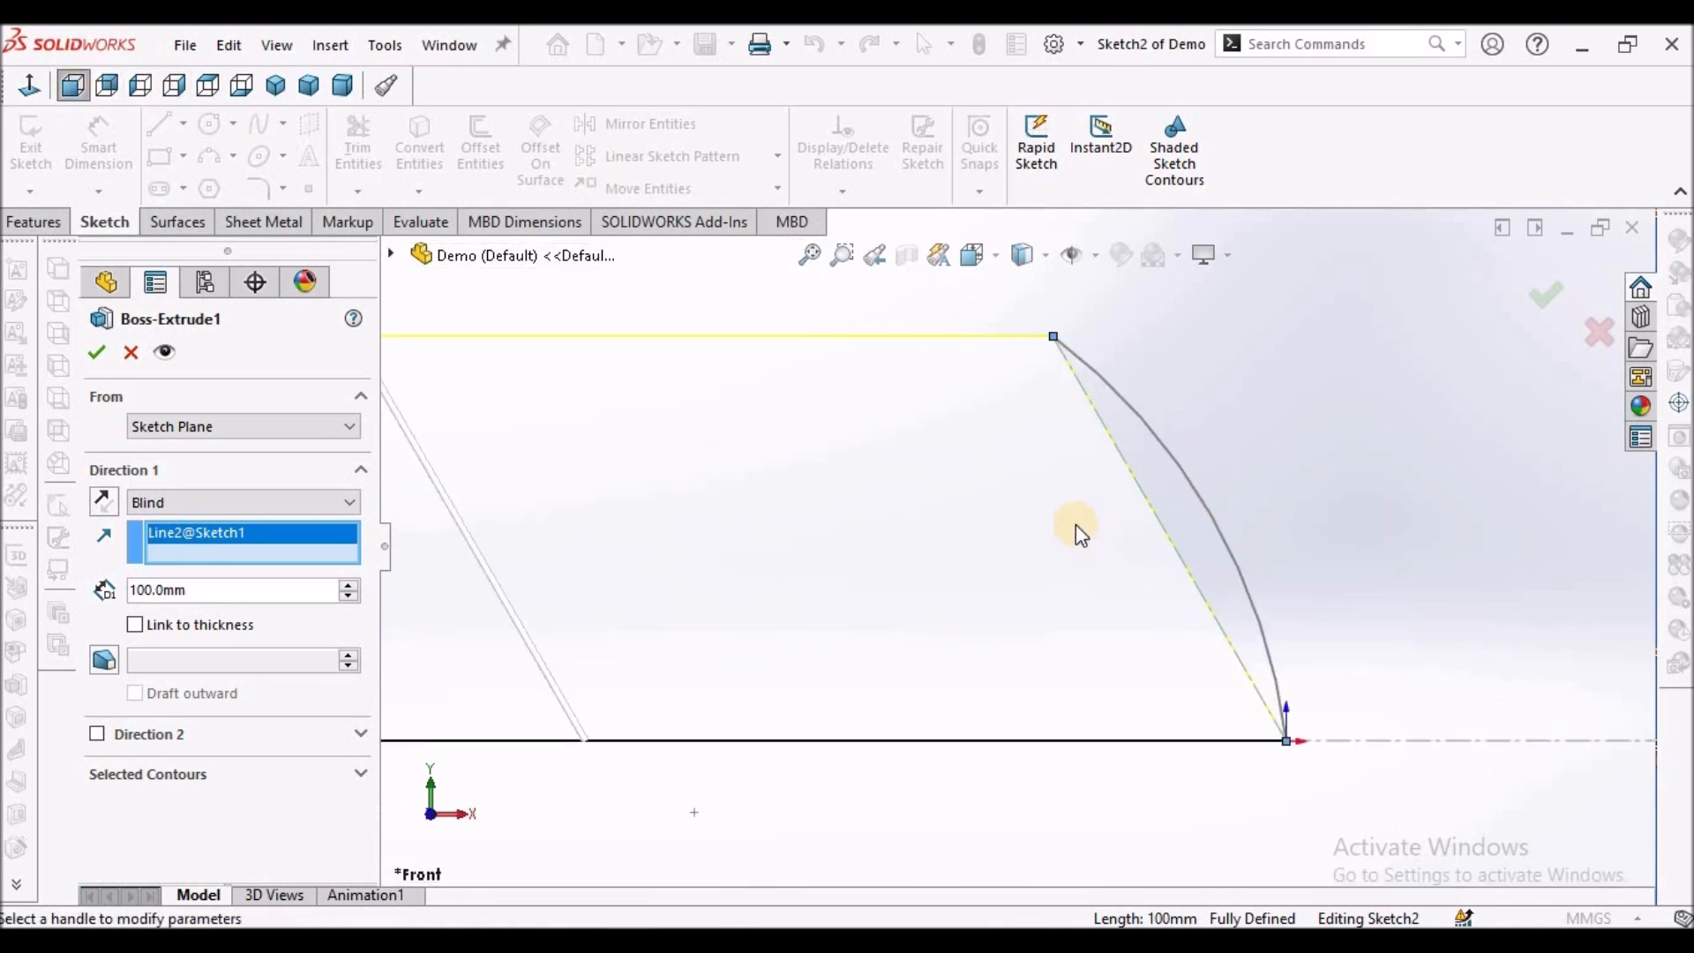
mouse_move(1188, 530)
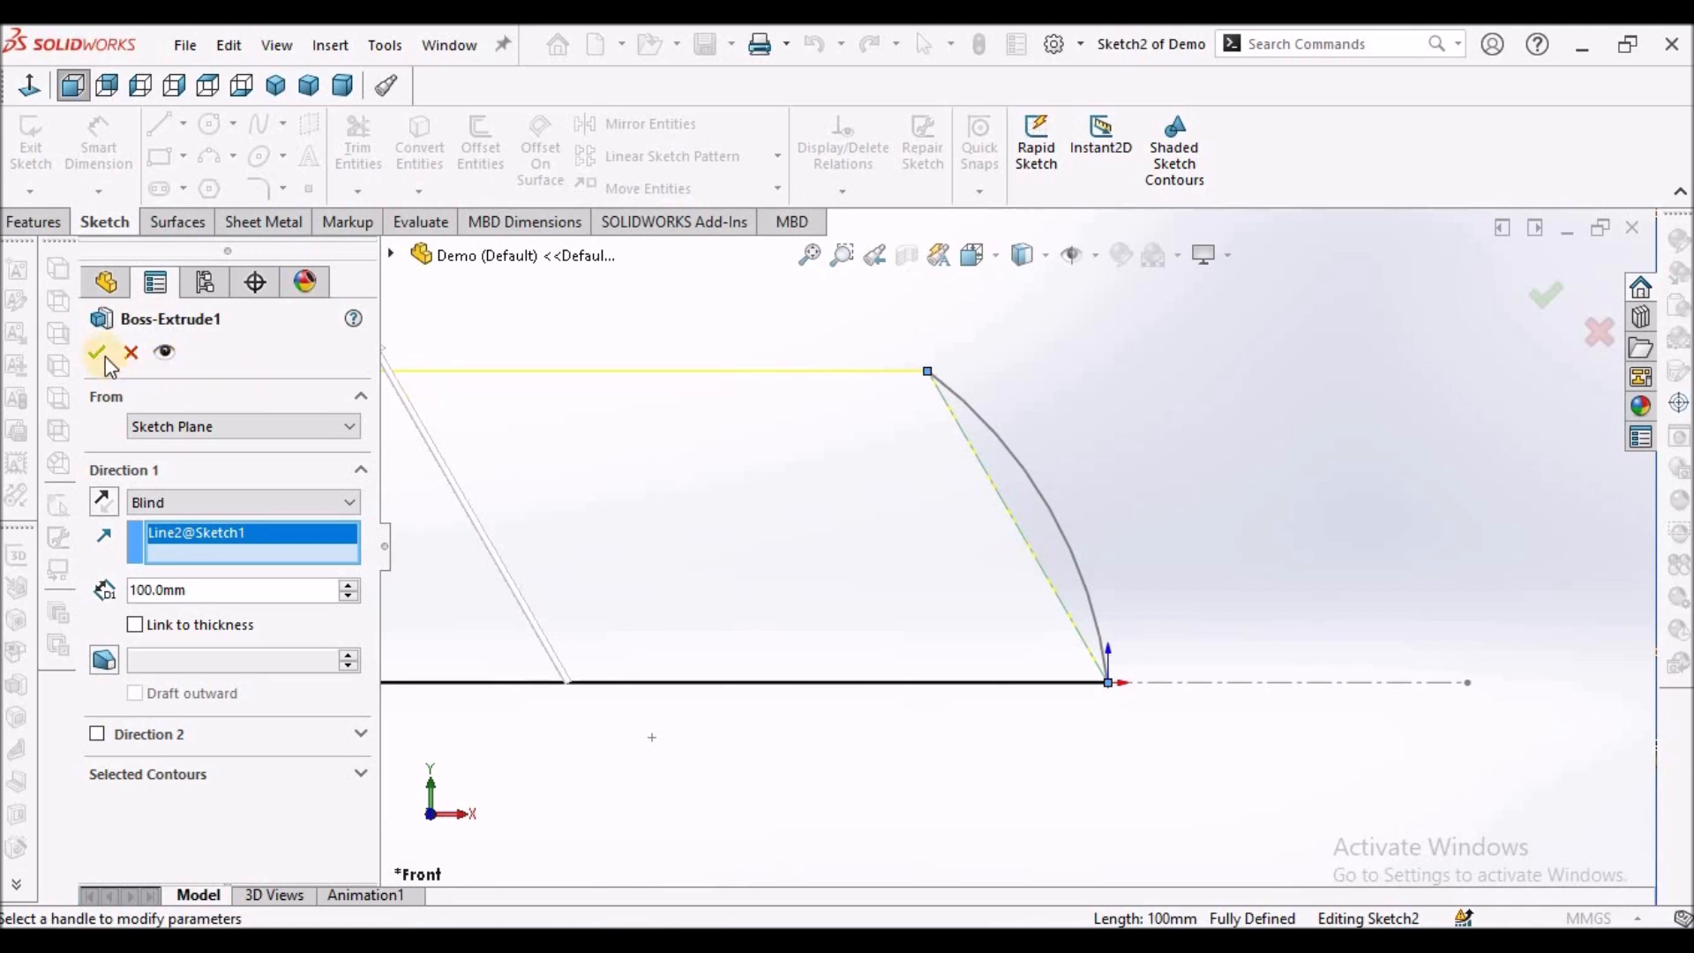
Step: Accept the slanted extrusion, inspect it, and reopen Boss-Extrude1's options
left_click(97, 353)
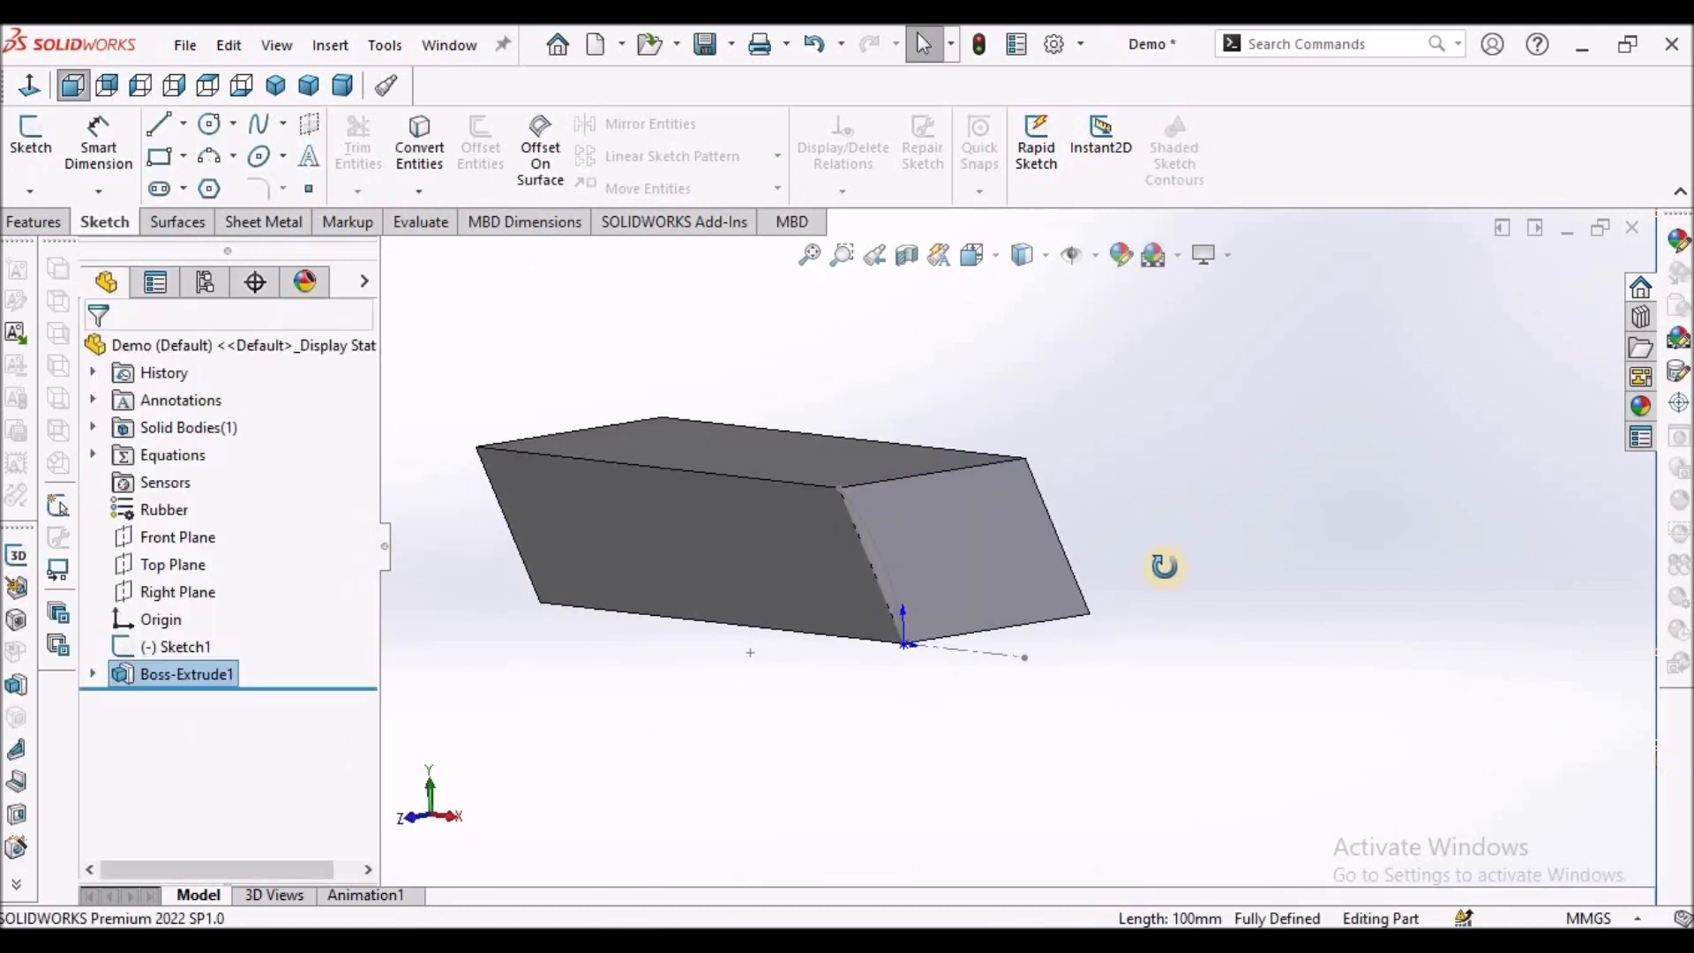
left_click_drag(1164, 567, 1206, 829)
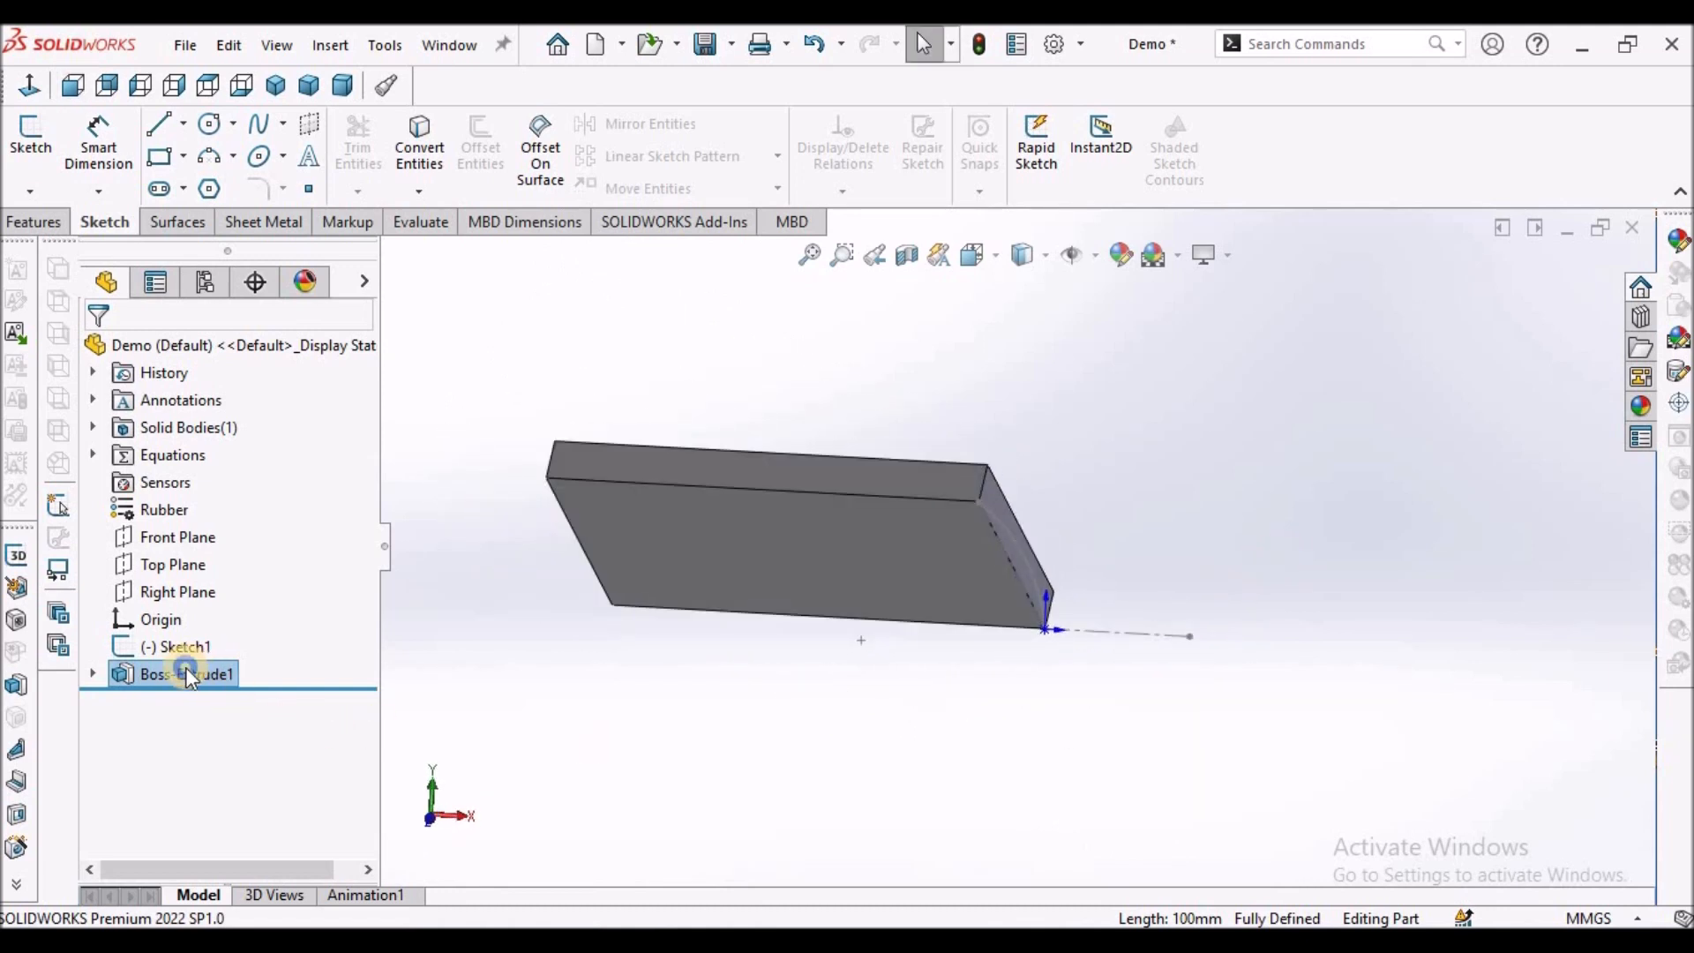
right_click(187, 674)
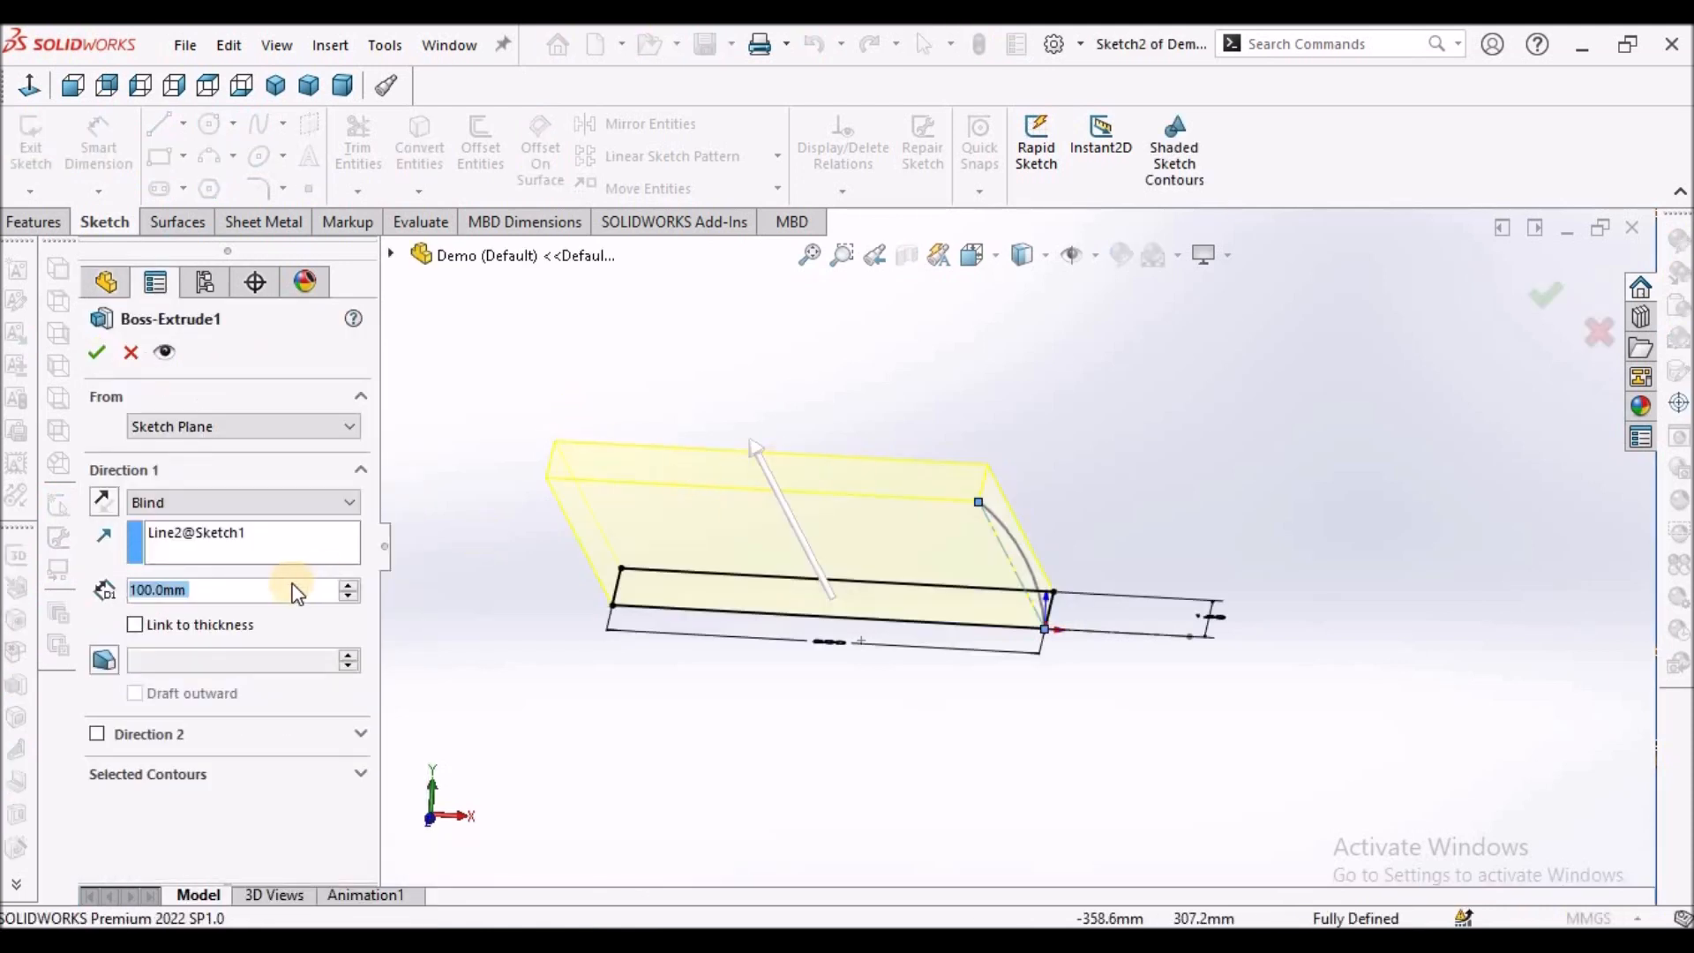
right_click(248, 540)
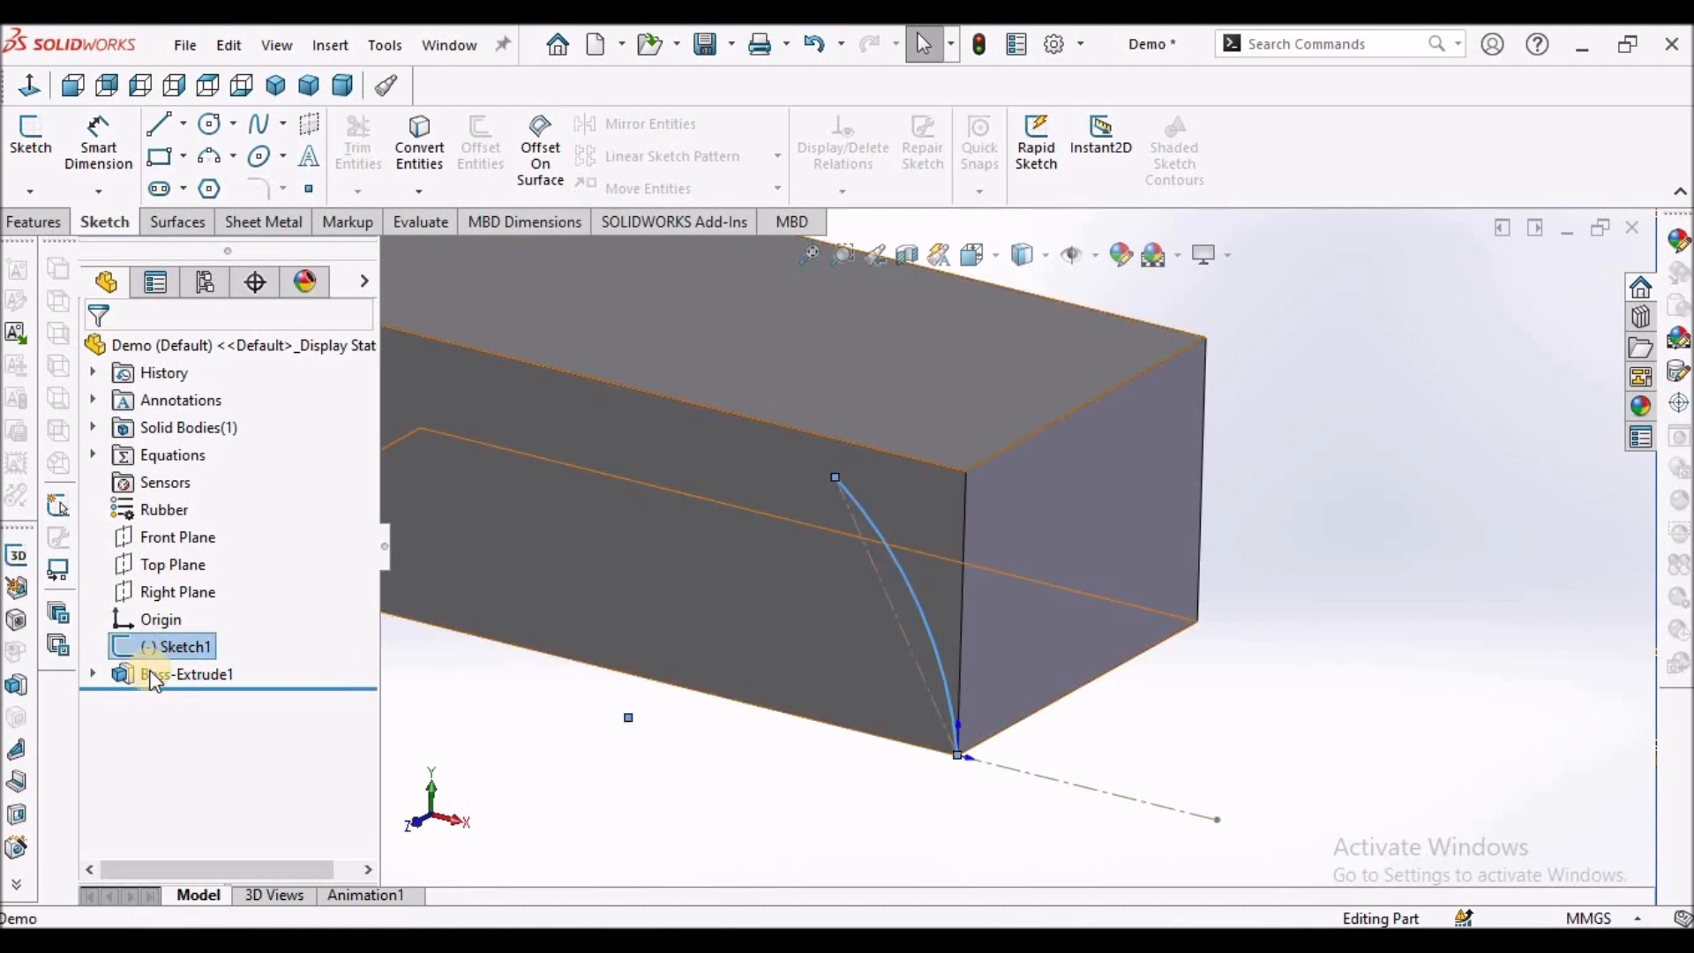
Step: Reopen Boss-Extrude1, keep the Blind end condition and clear the inclined-line direction reference
right_click(186, 673)
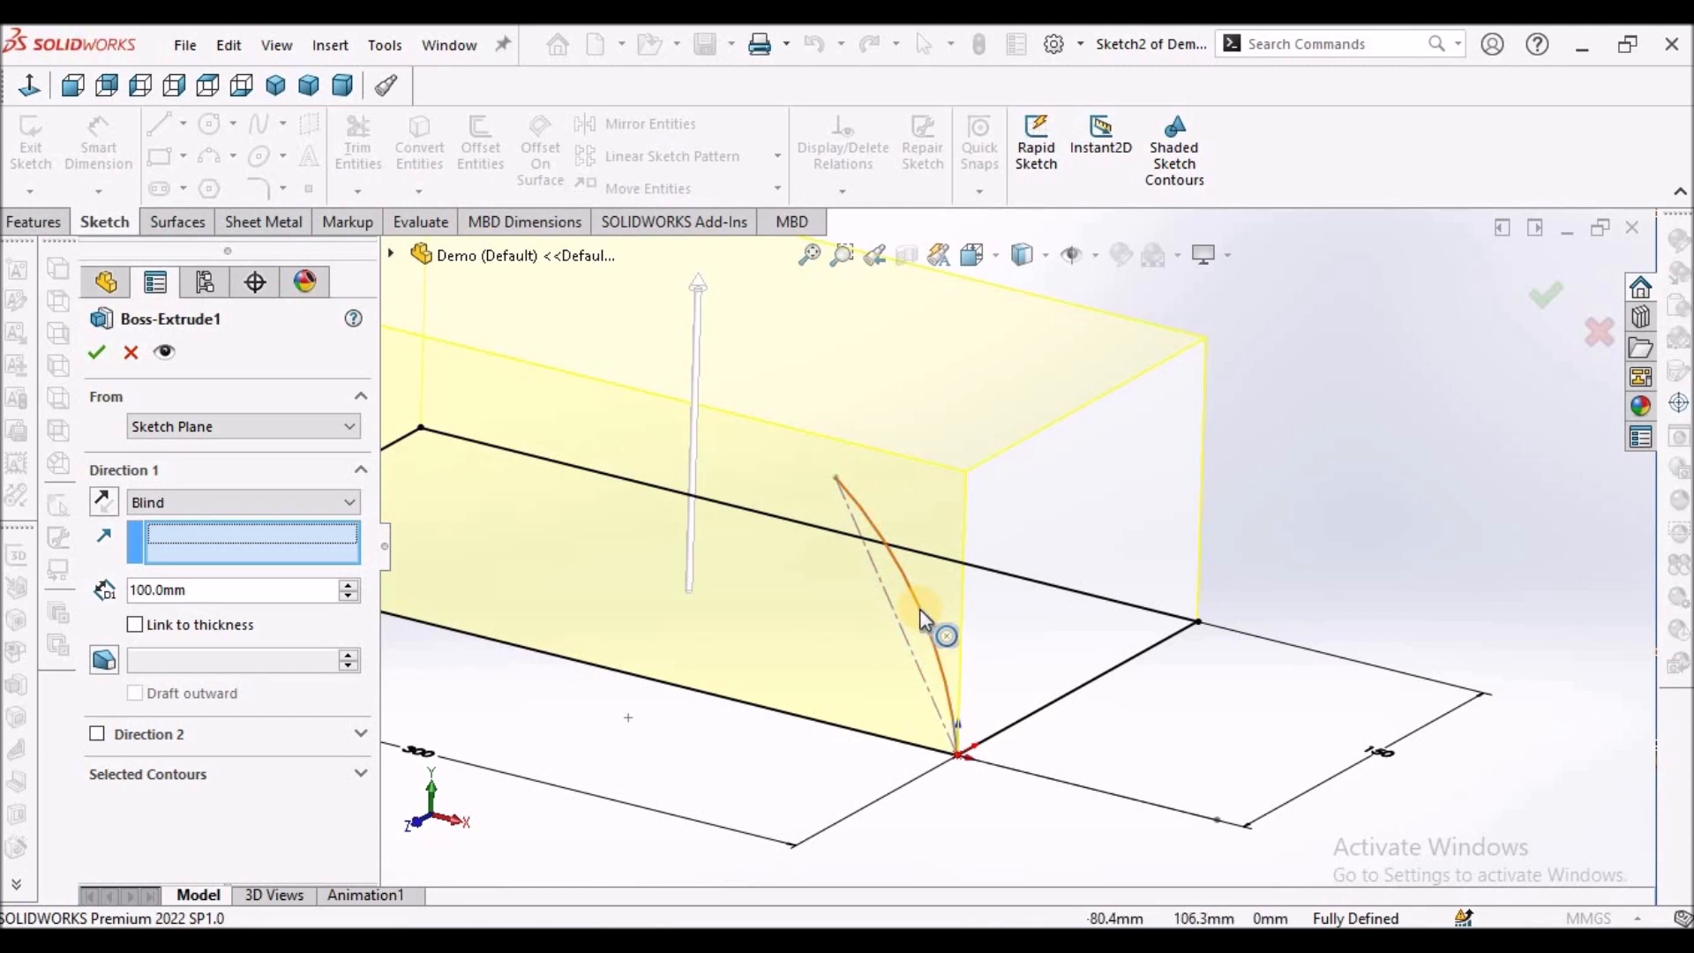
left_click(243, 501)
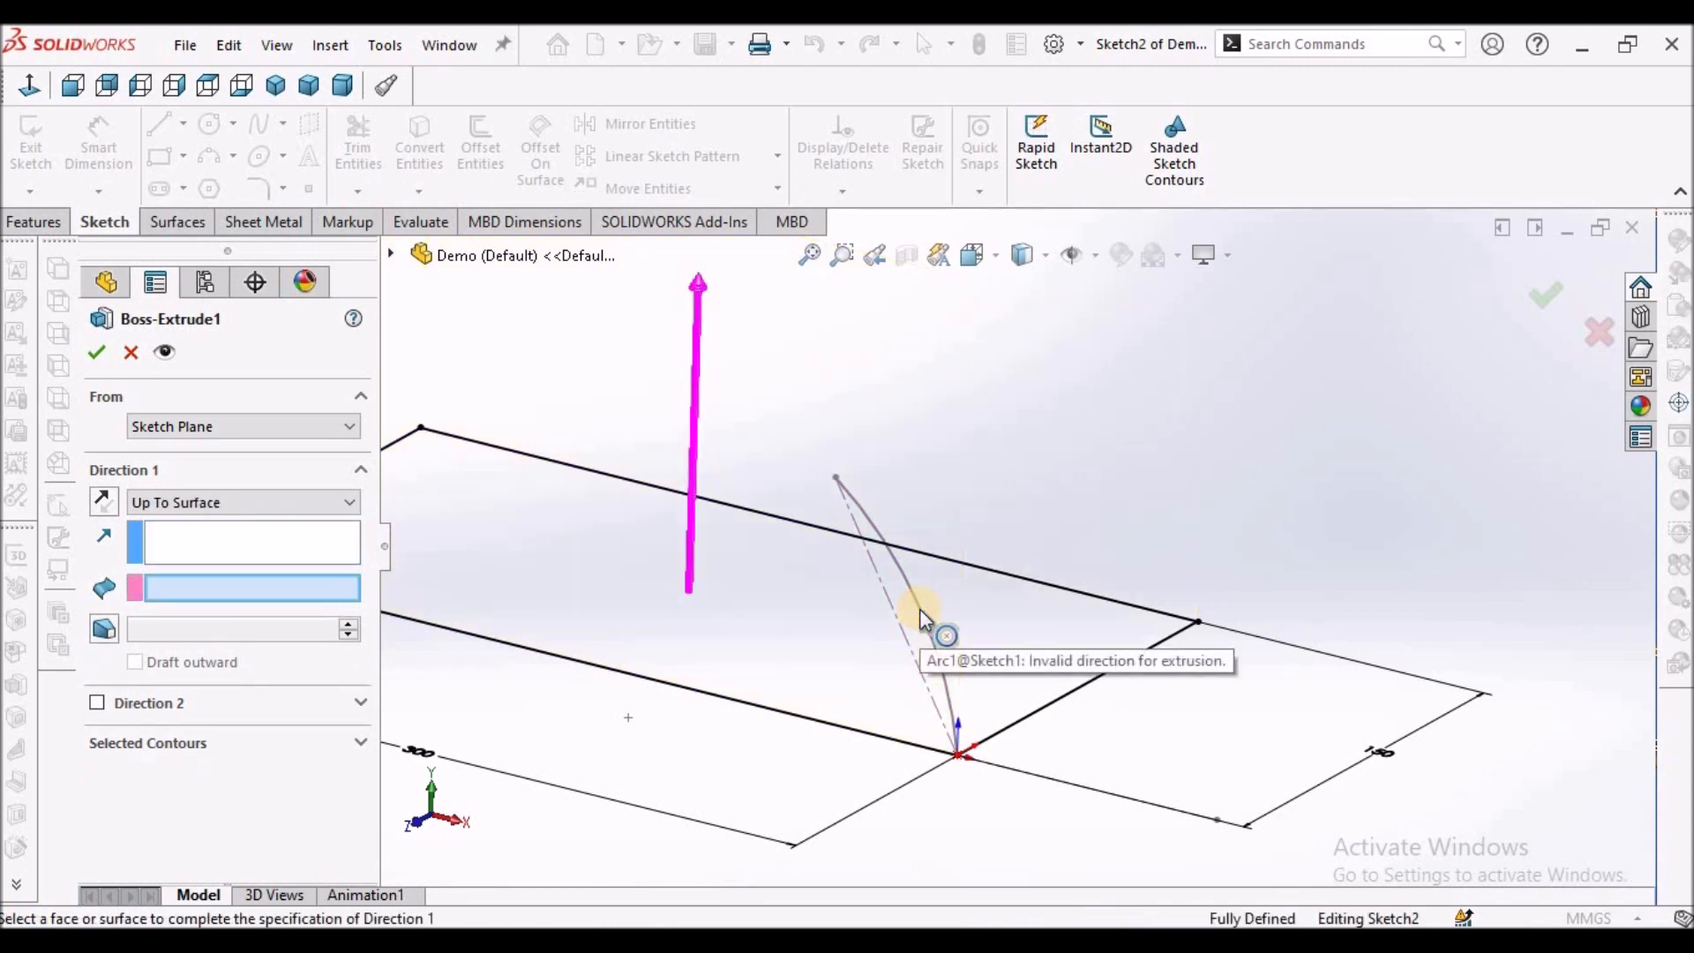
right_click(923, 611)
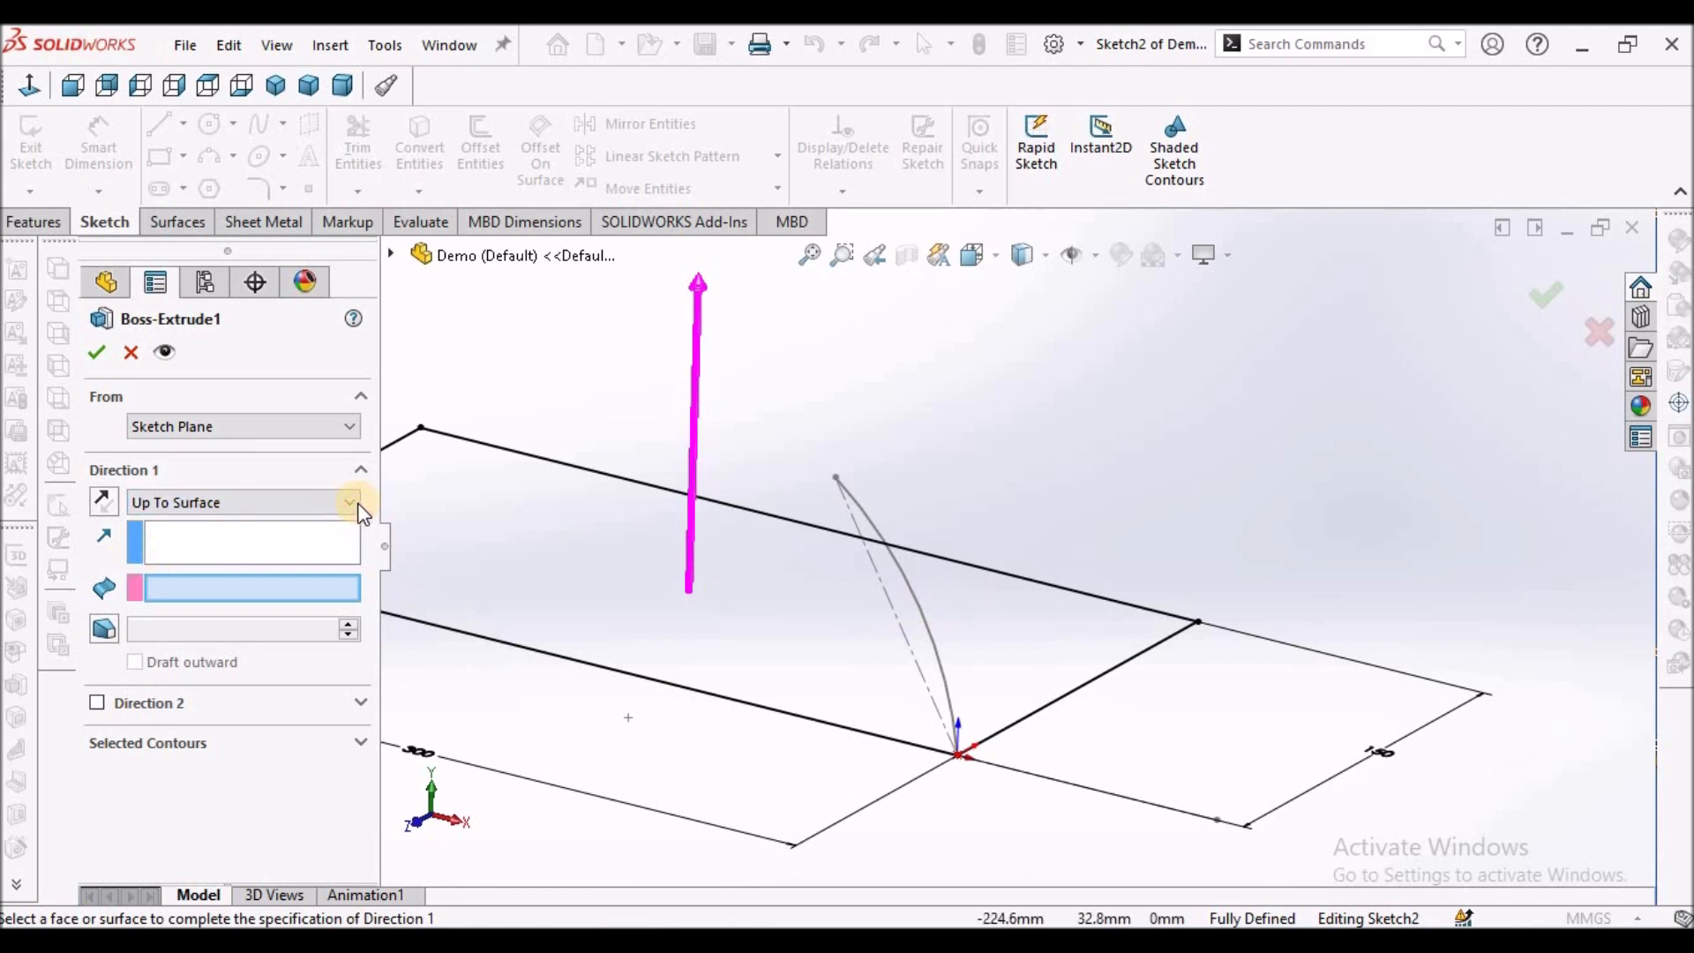
left_click(347, 502)
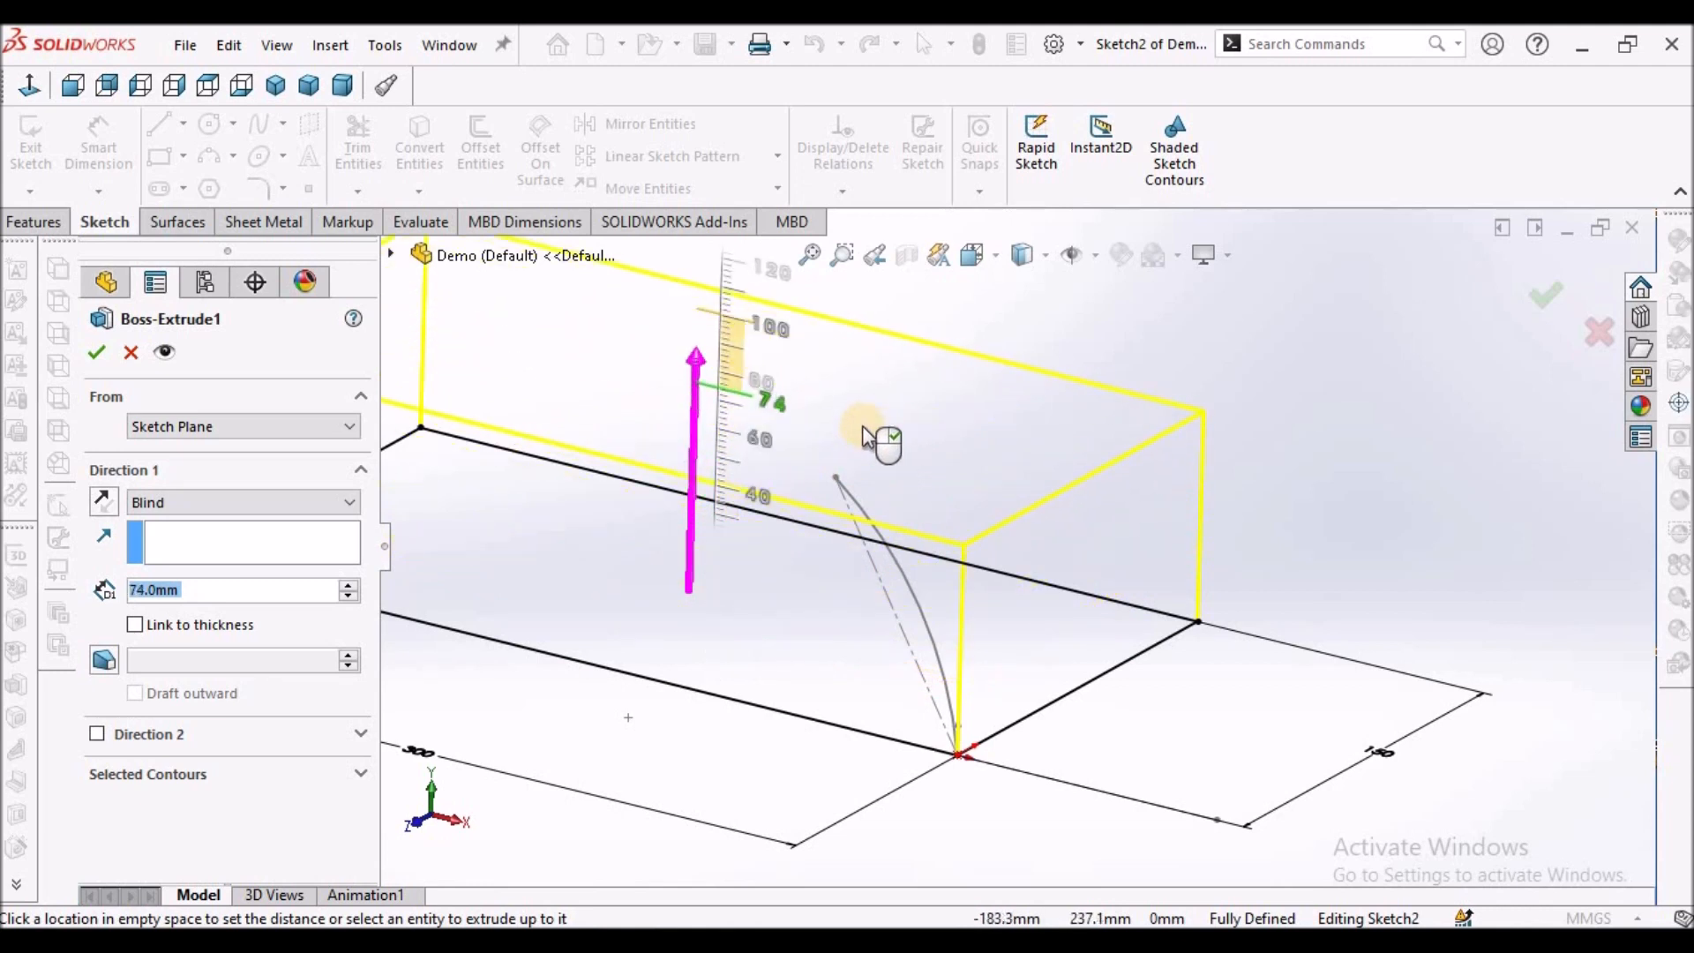
left_click_drag(694, 356, 698, 283)
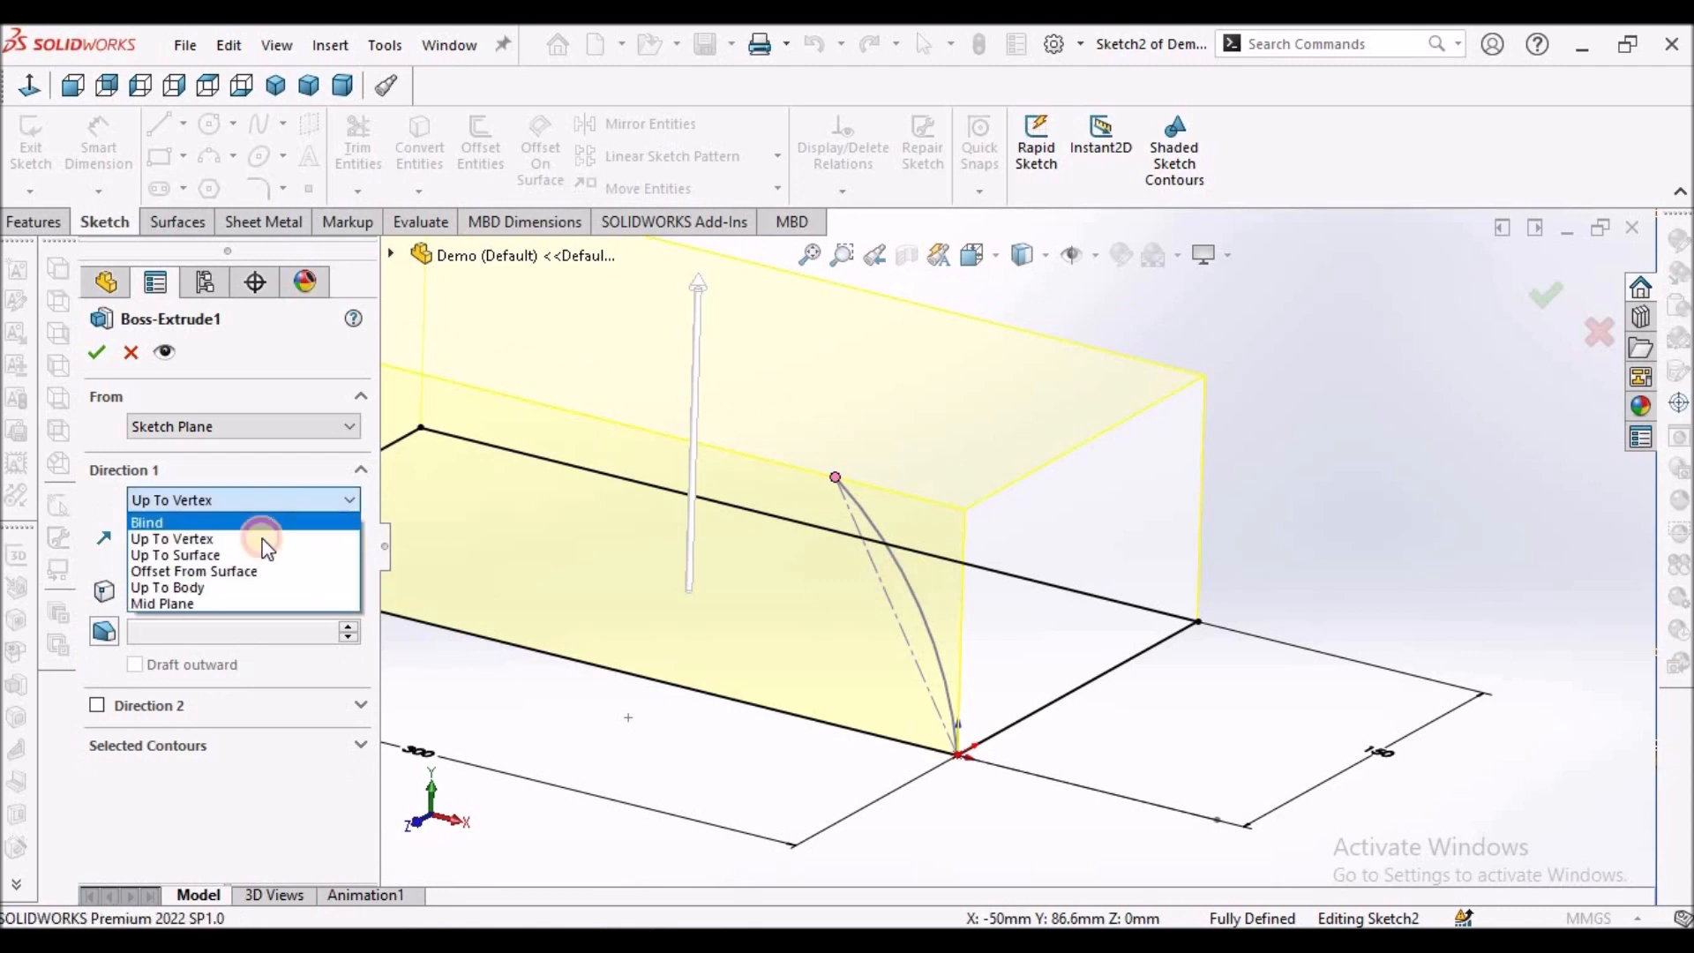
left_click(145, 522)
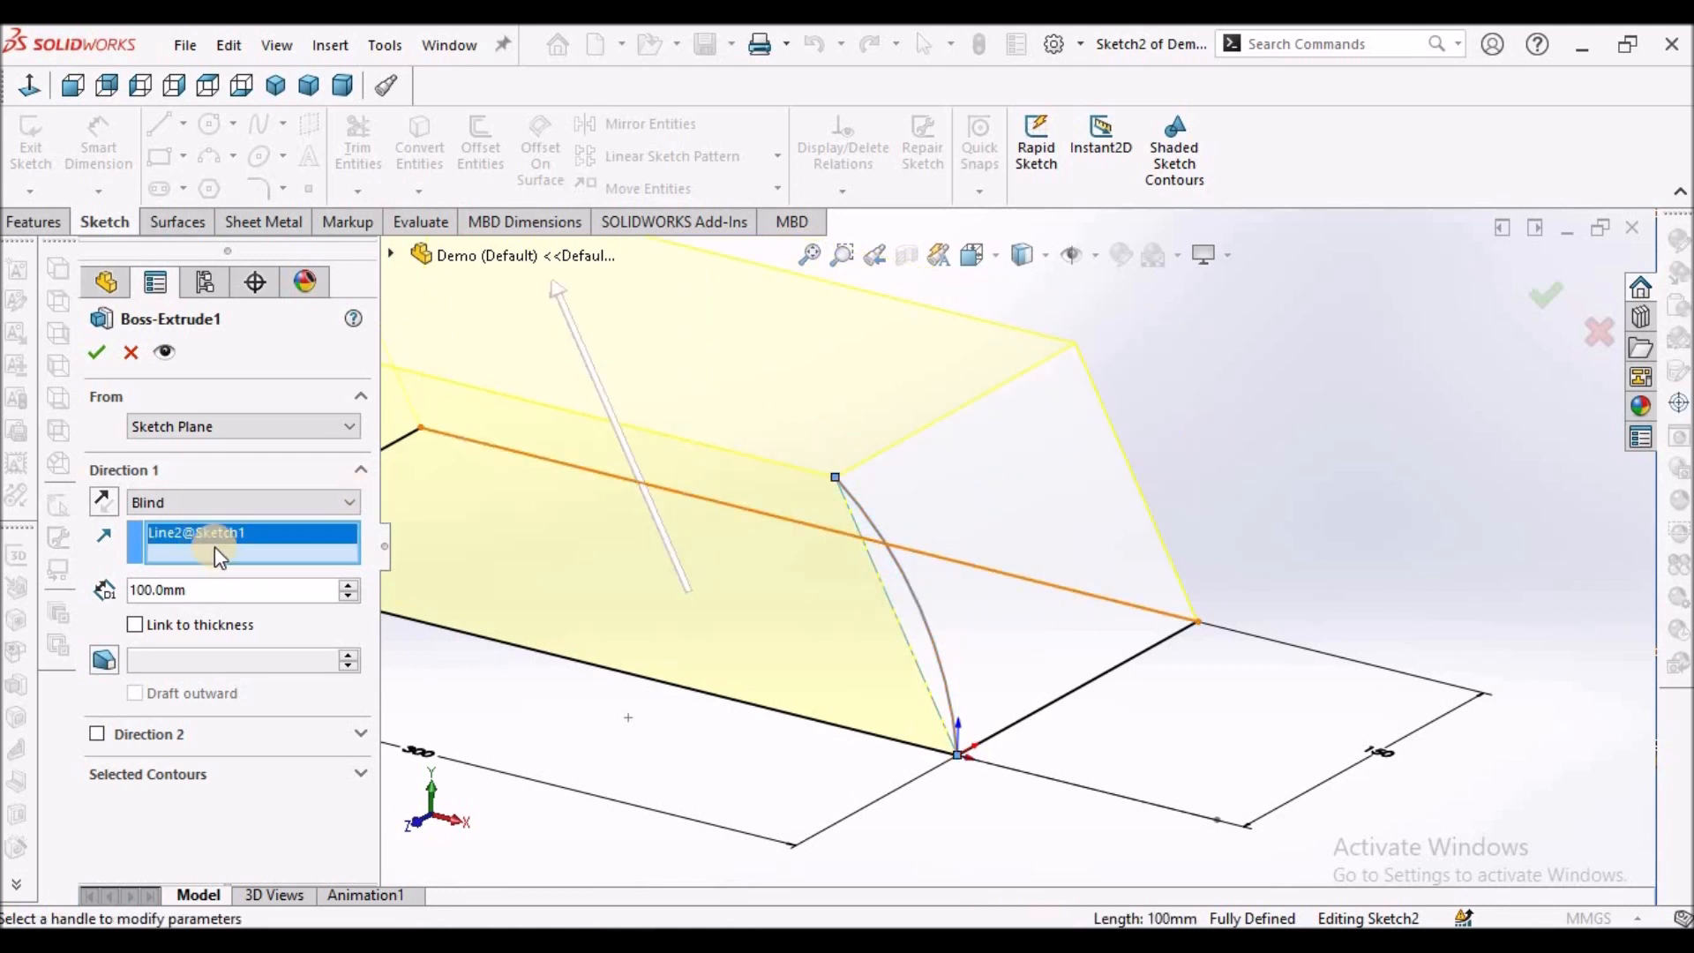
right_click(249, 540)
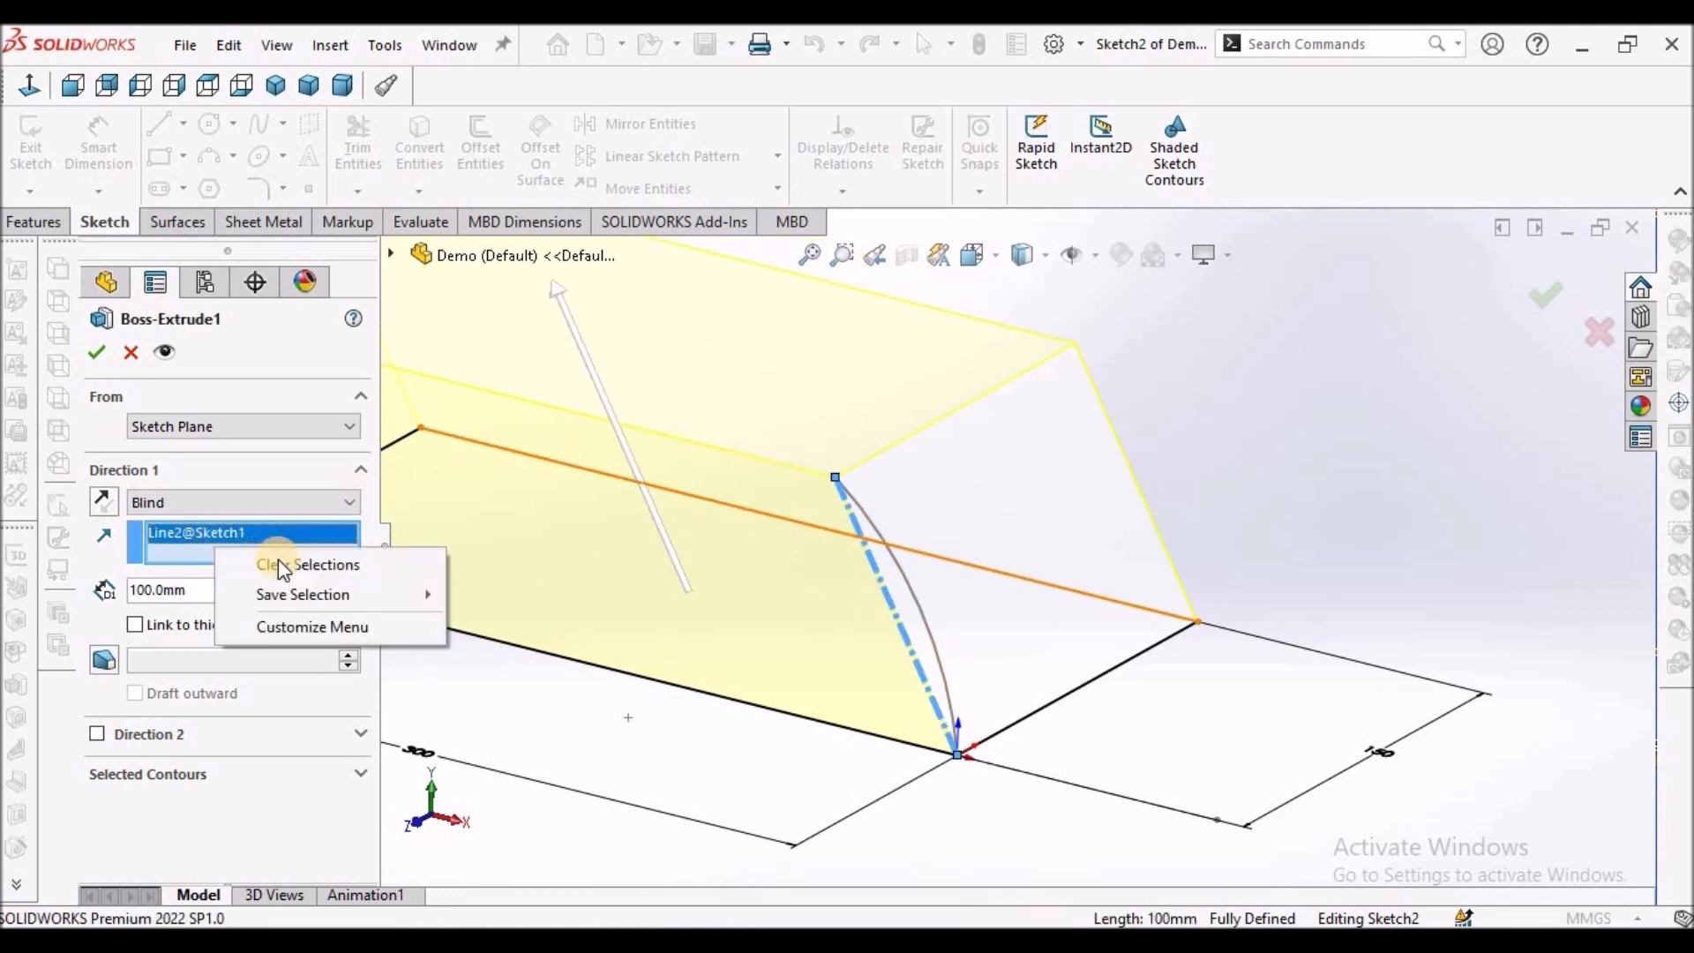
left_click(307, 564)
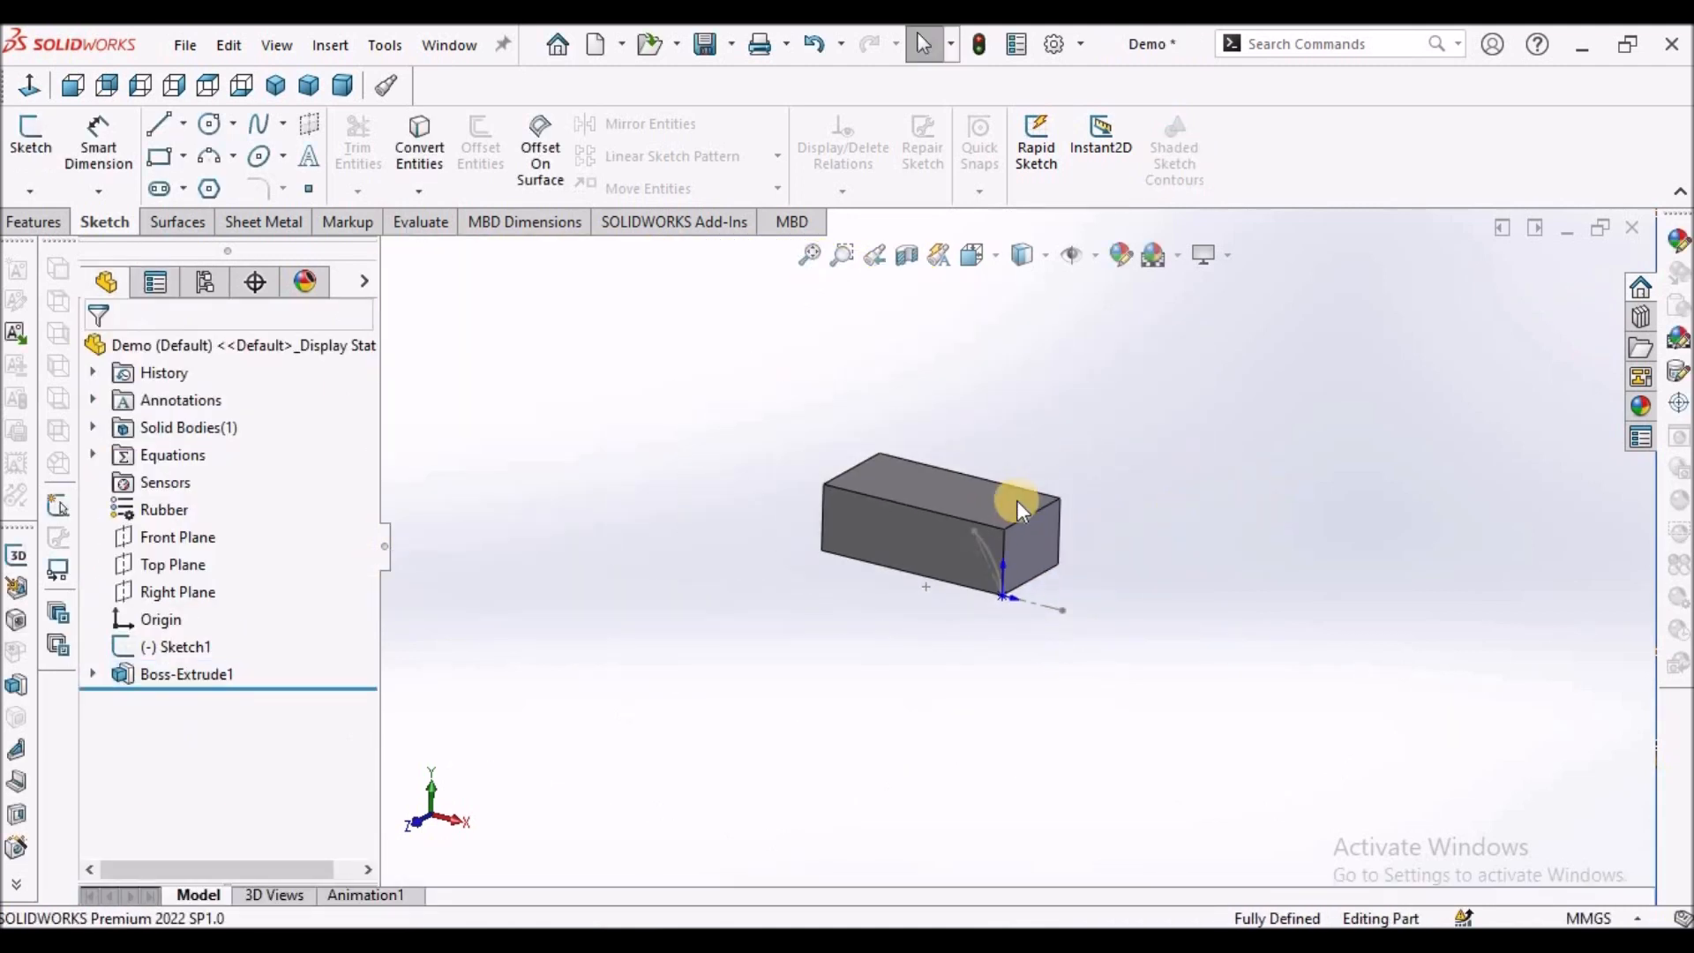
Step: Start a sketch on the block's top face and draw a diagonal centreline
left_click_drag(1016, 508, 1048, 616)
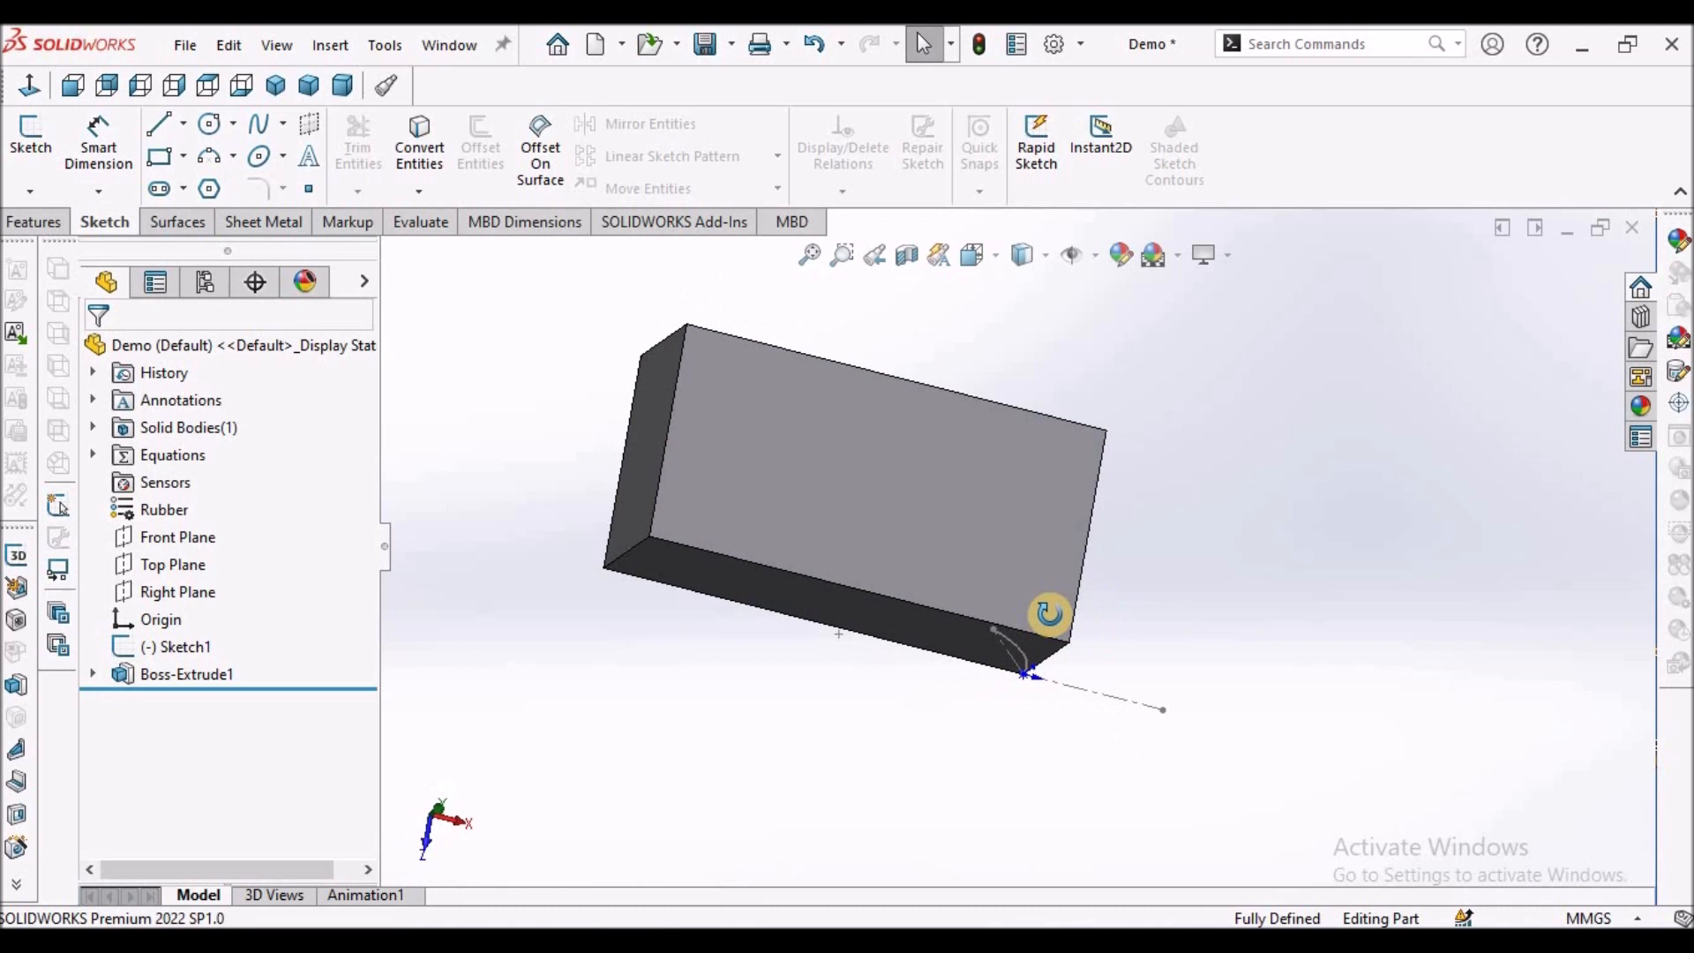
left_click(186, 674)
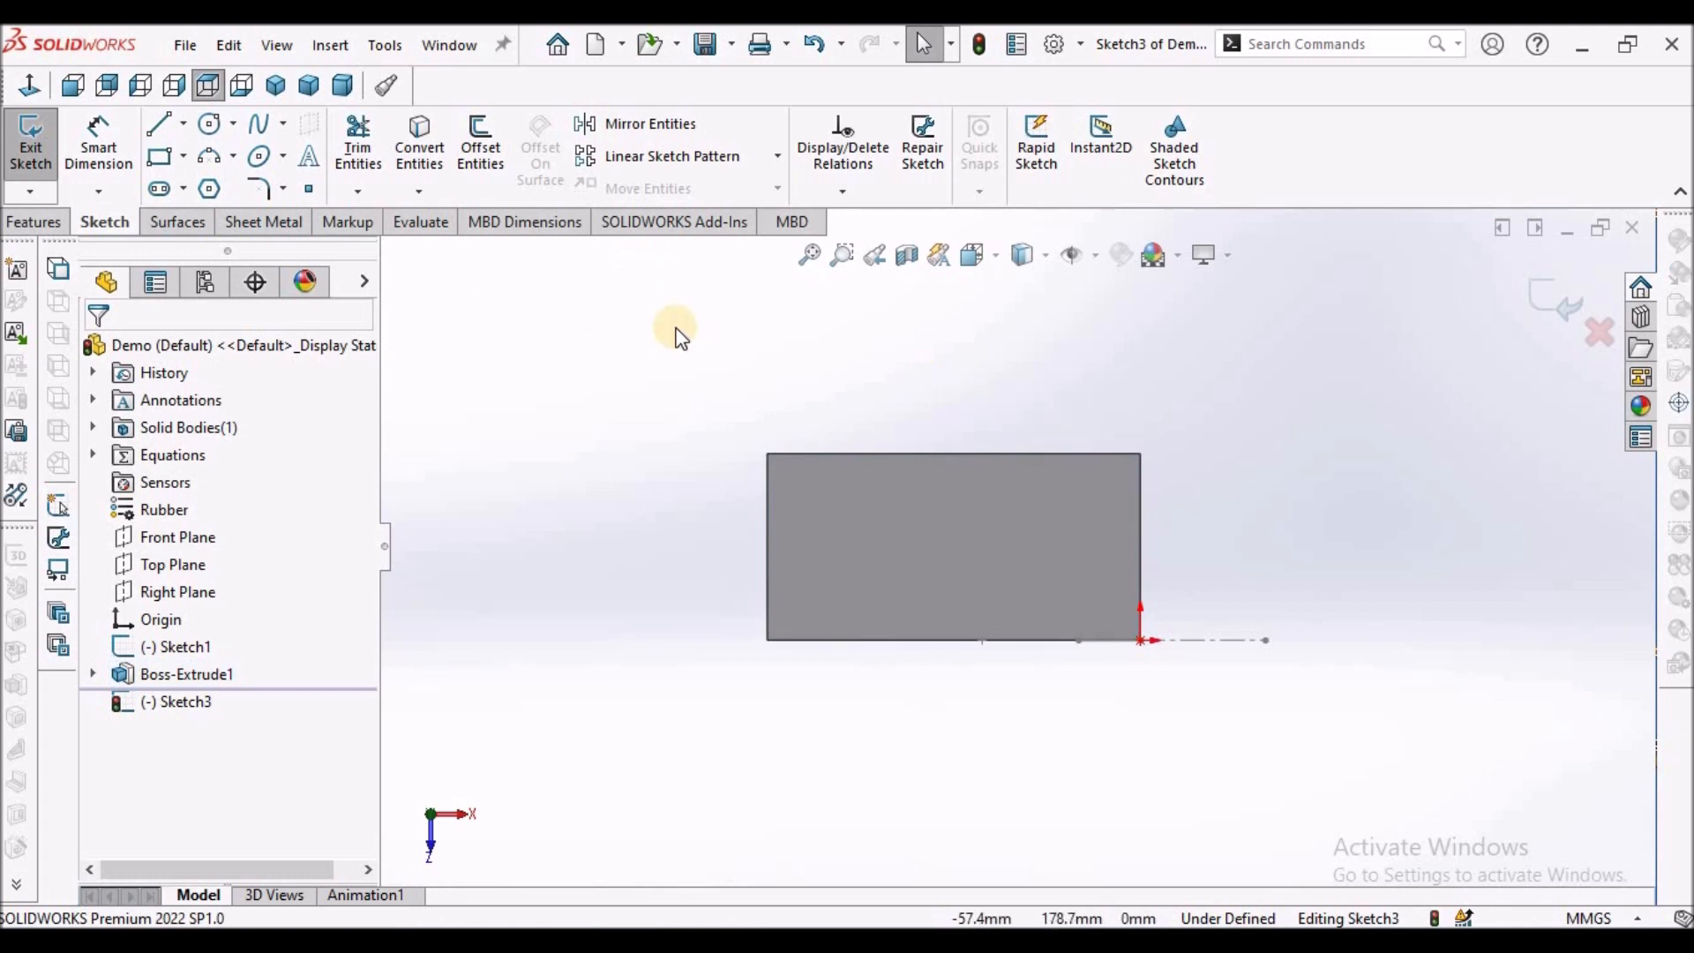
left_click(186, 124)
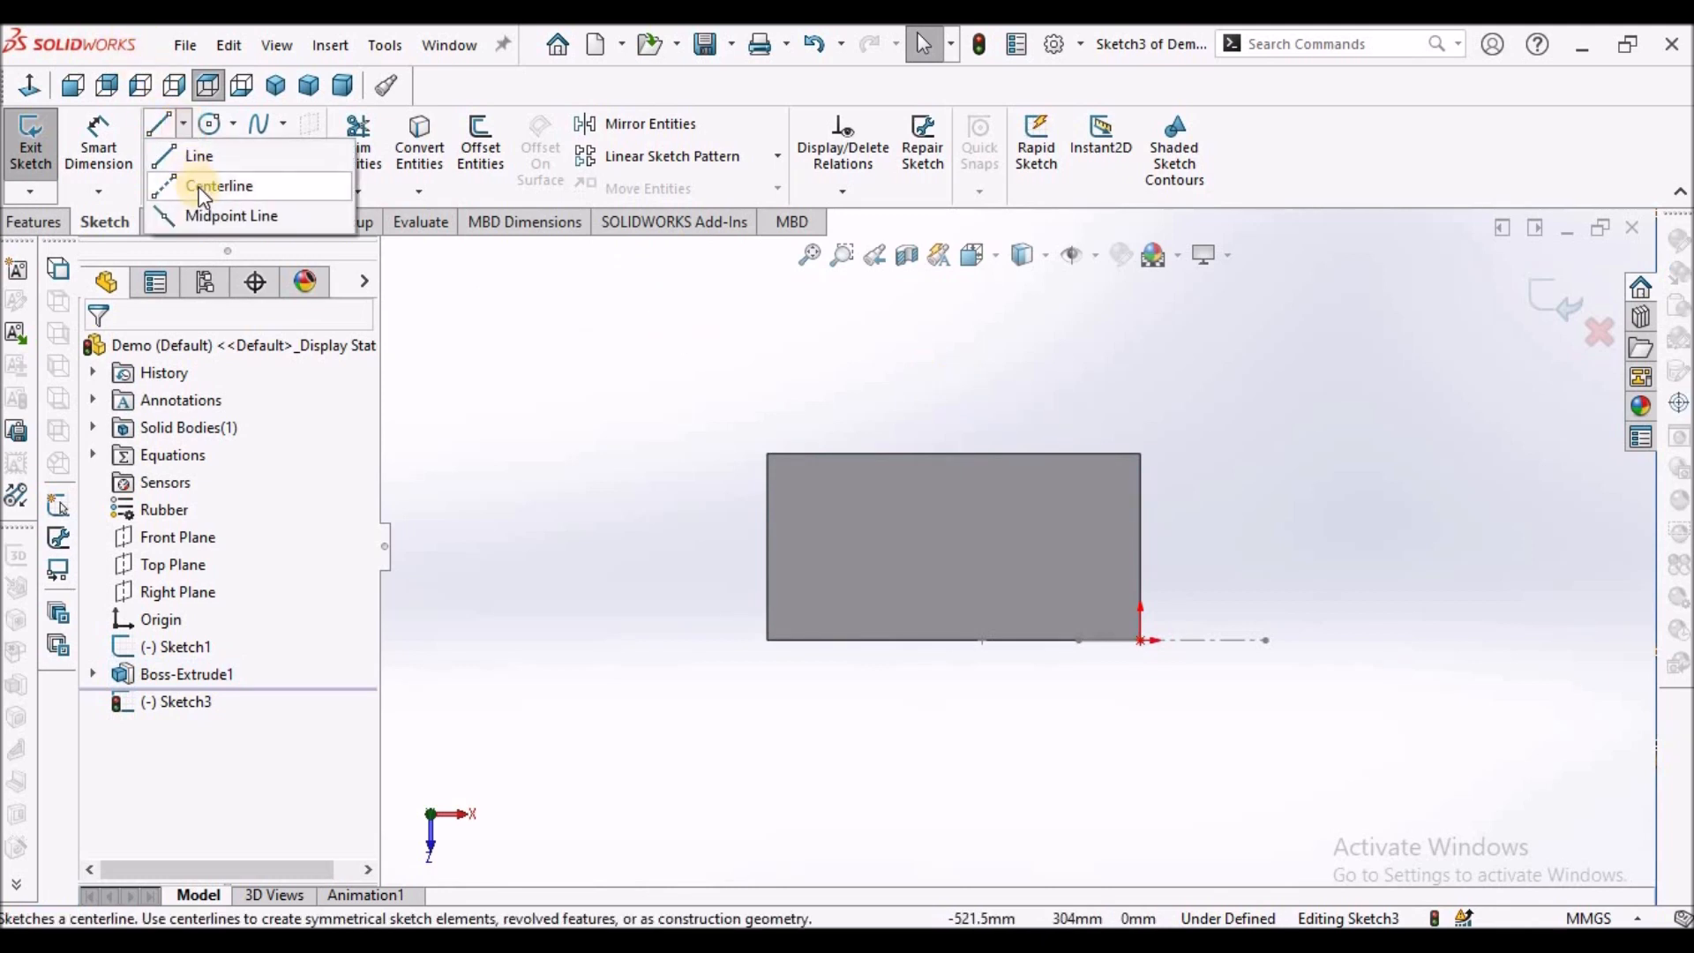
left_click(218, 184)
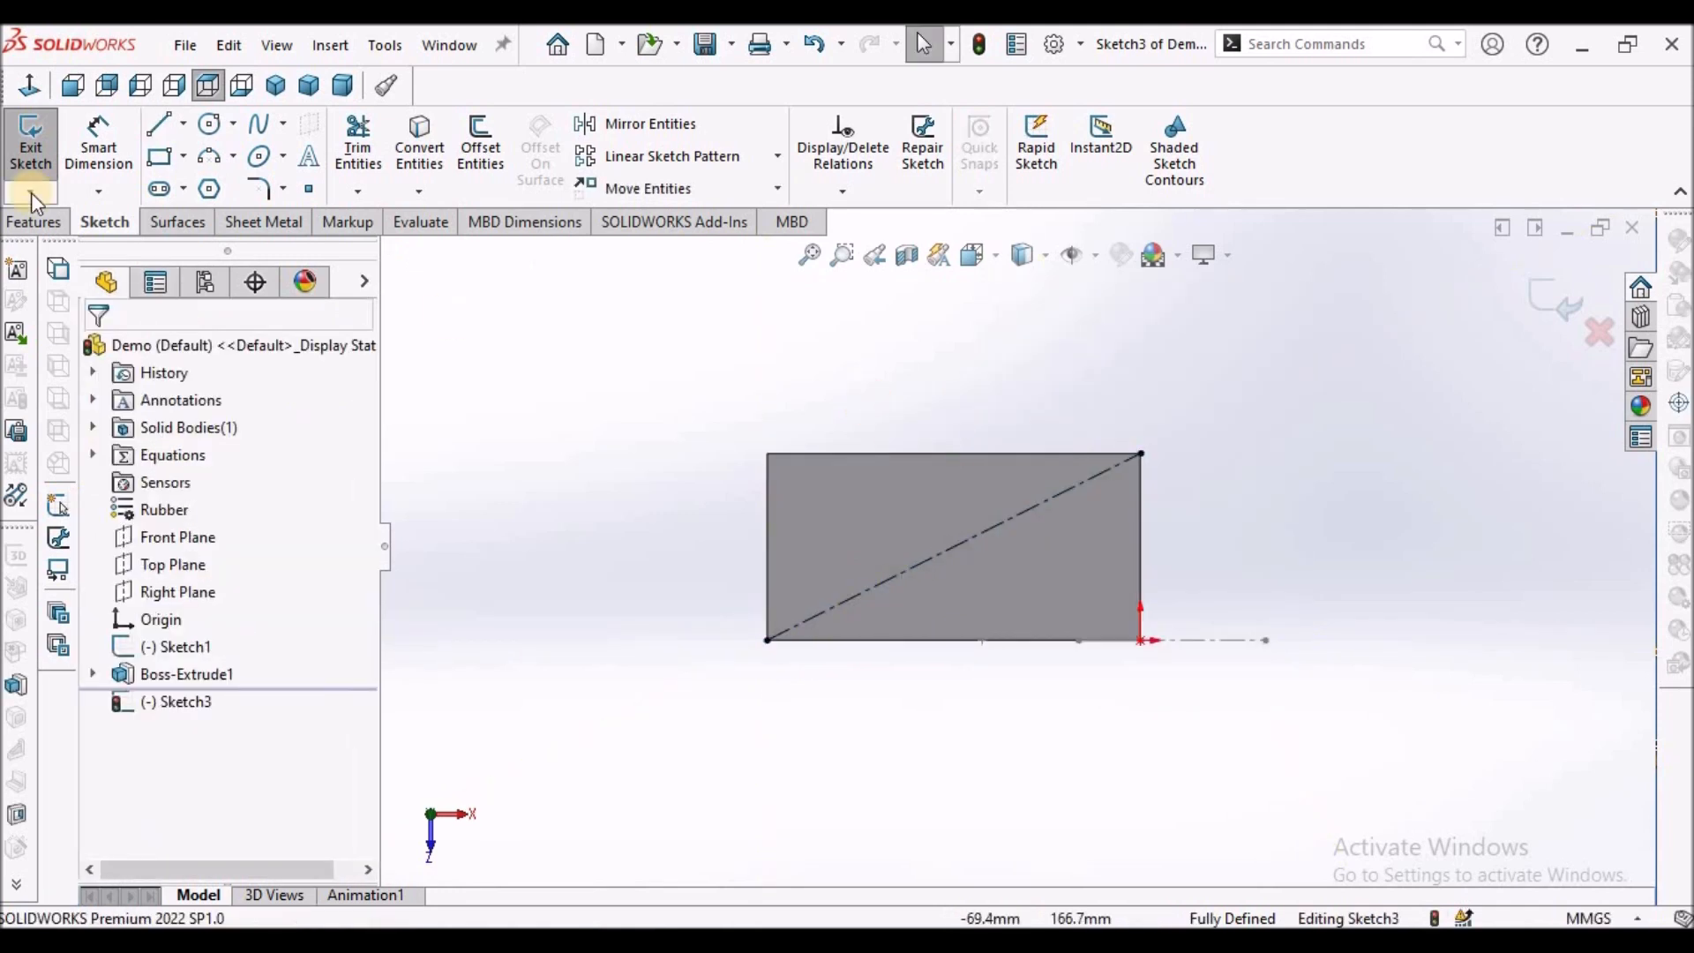
Step: Draw a circle at the centreline's midpoint and dimension its diameter 100 mm
left_click(208, 123)
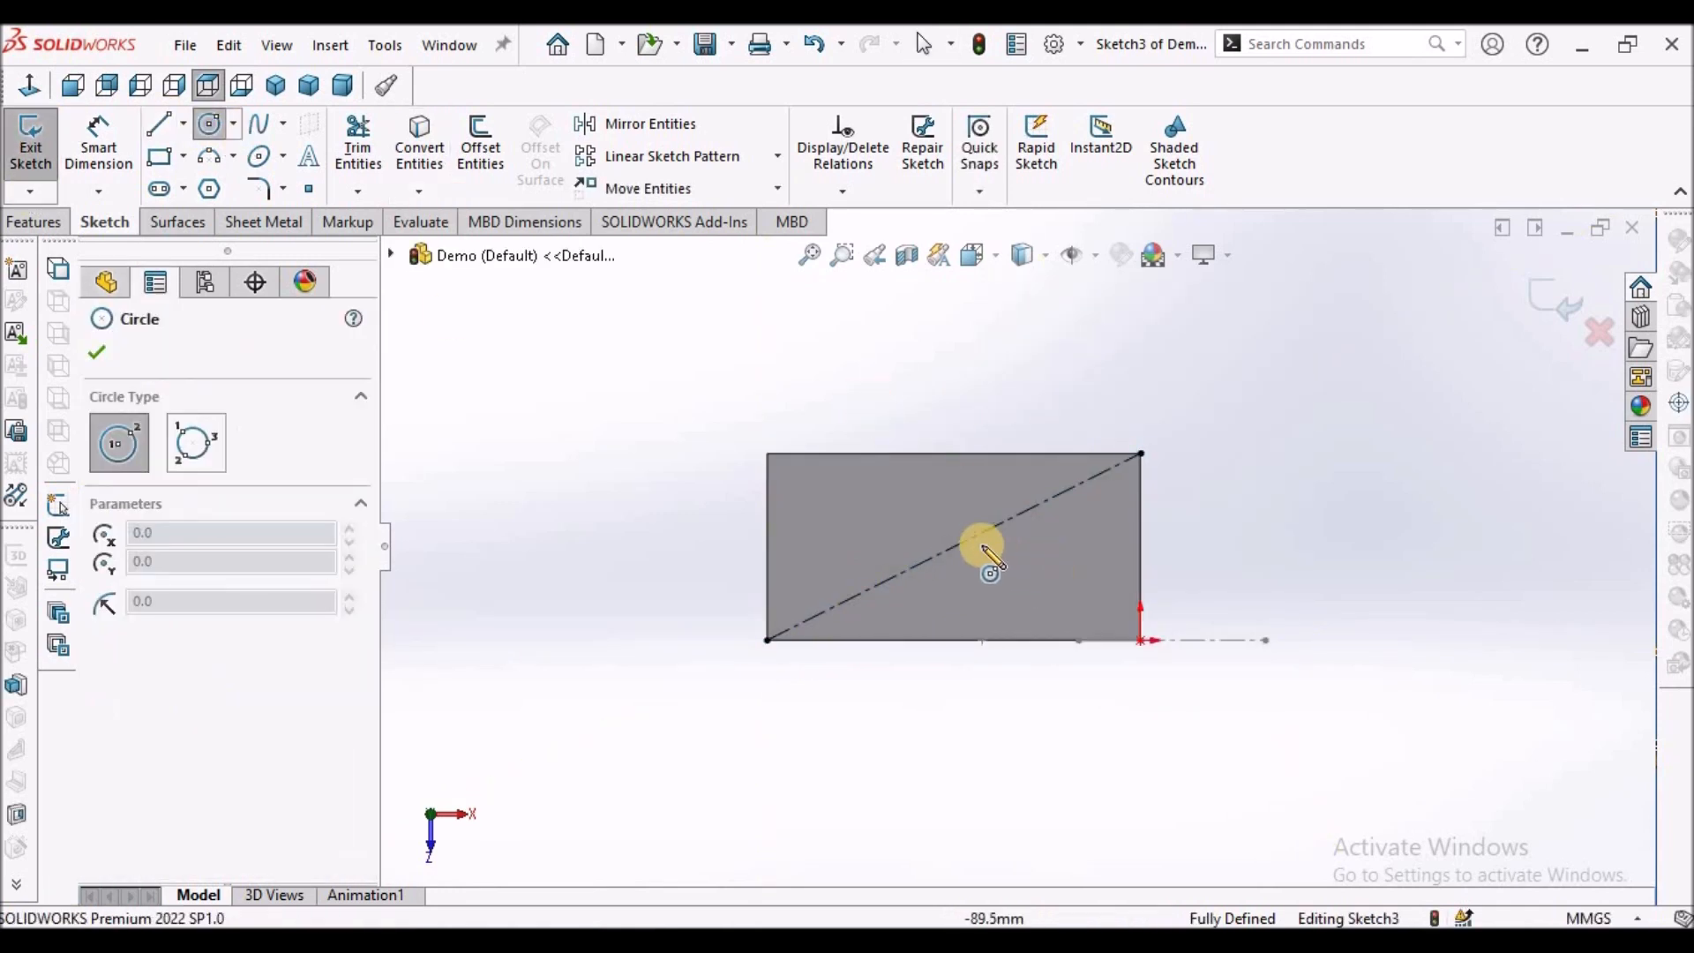
right_click(935, 394)
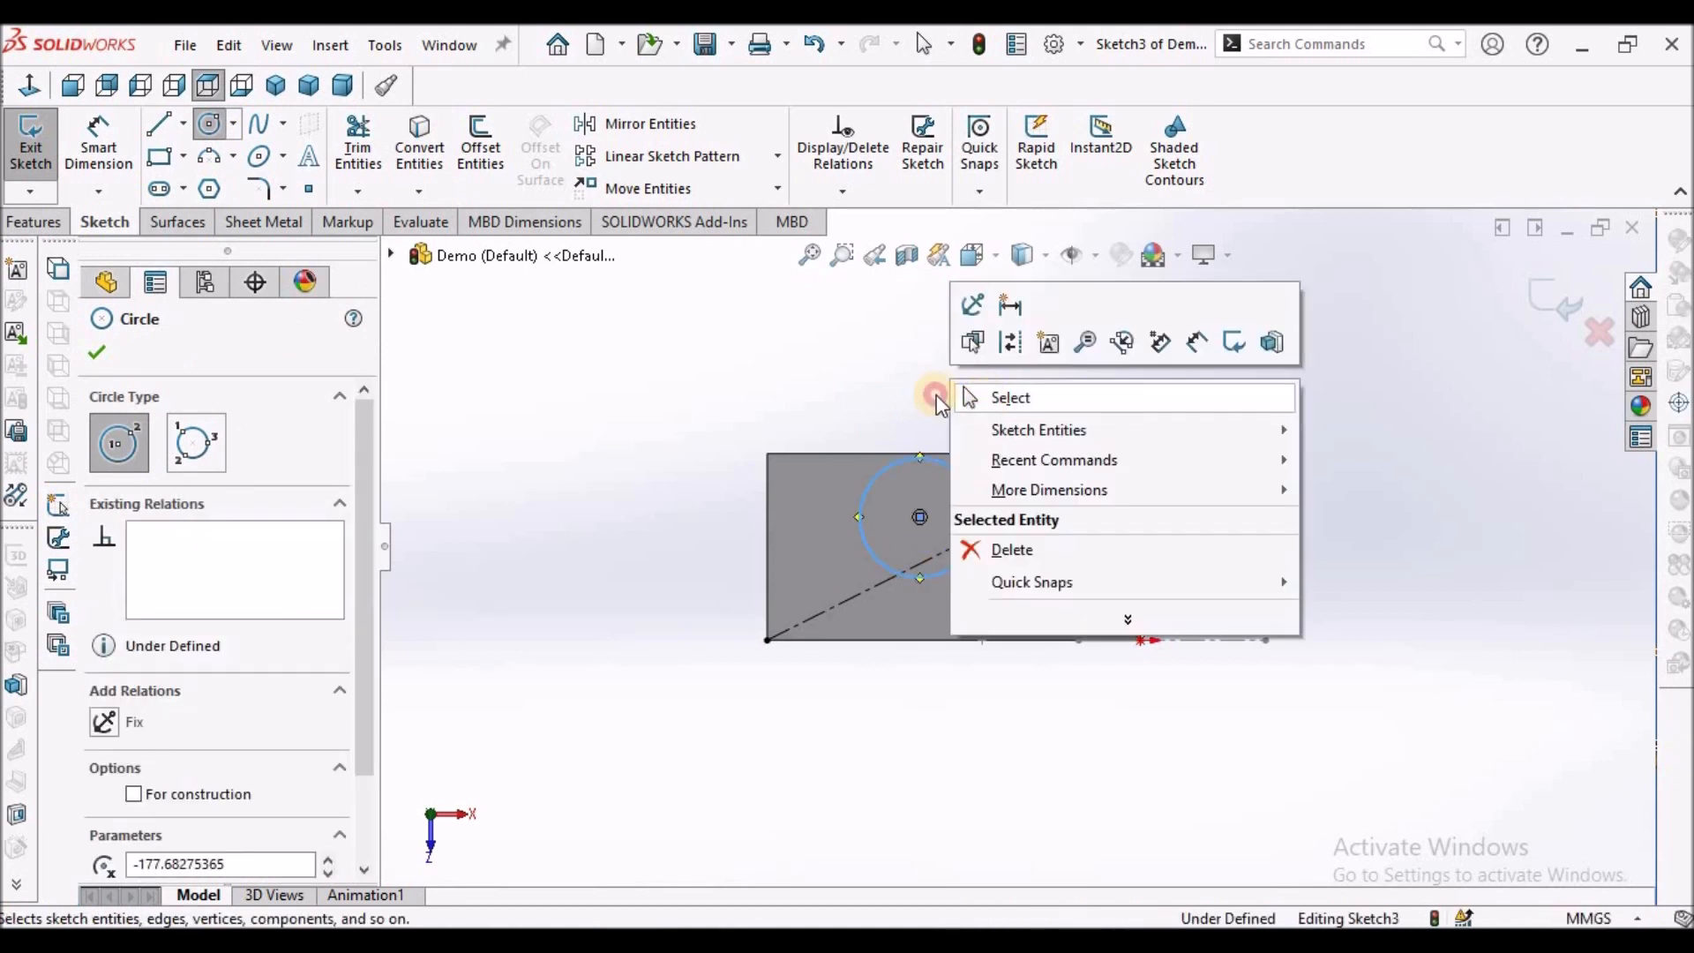
left_click(1009, 398)
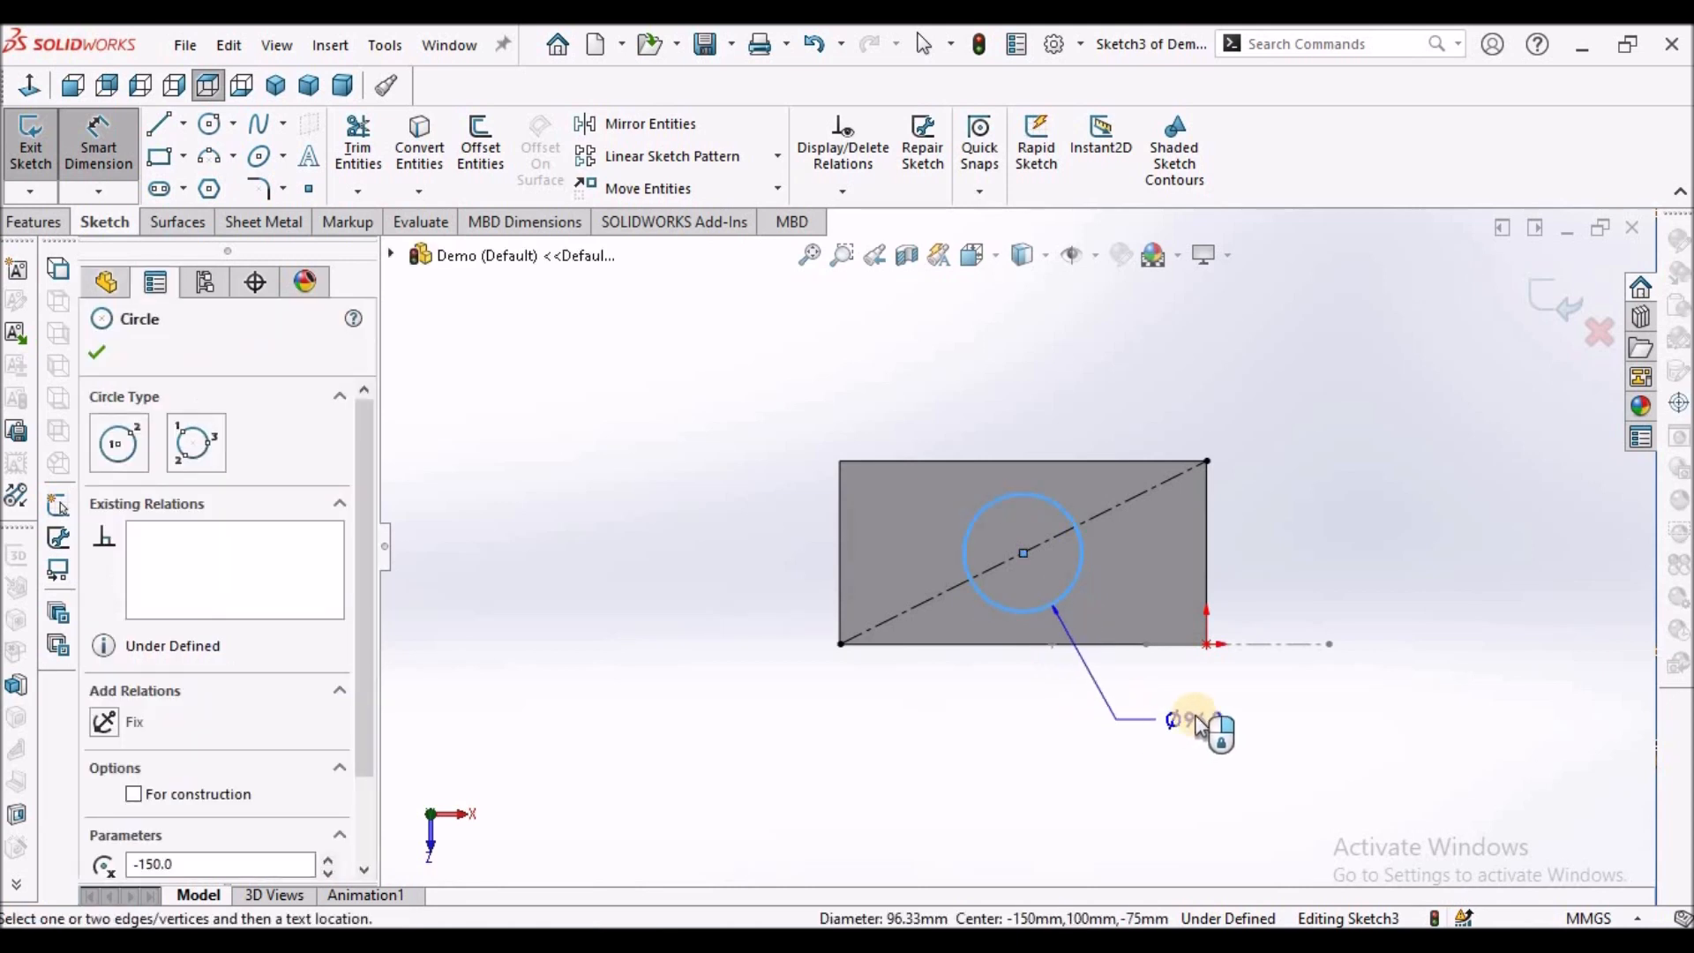
left_click(1188, 718)
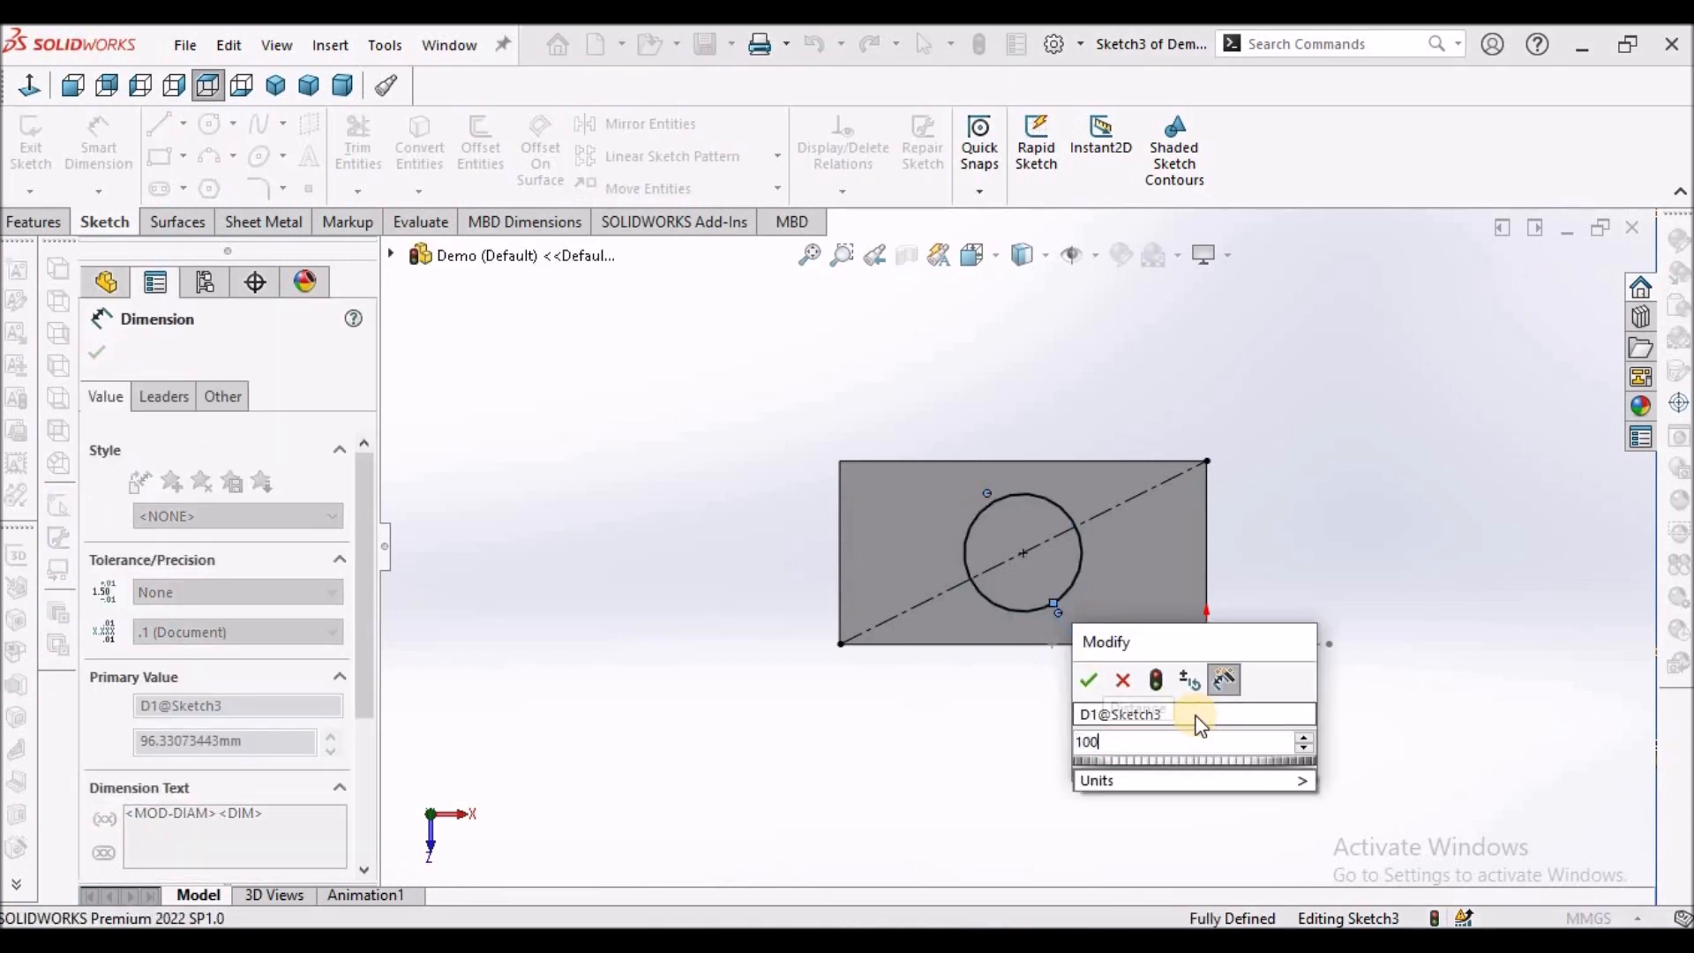
left_click(1088, 680)
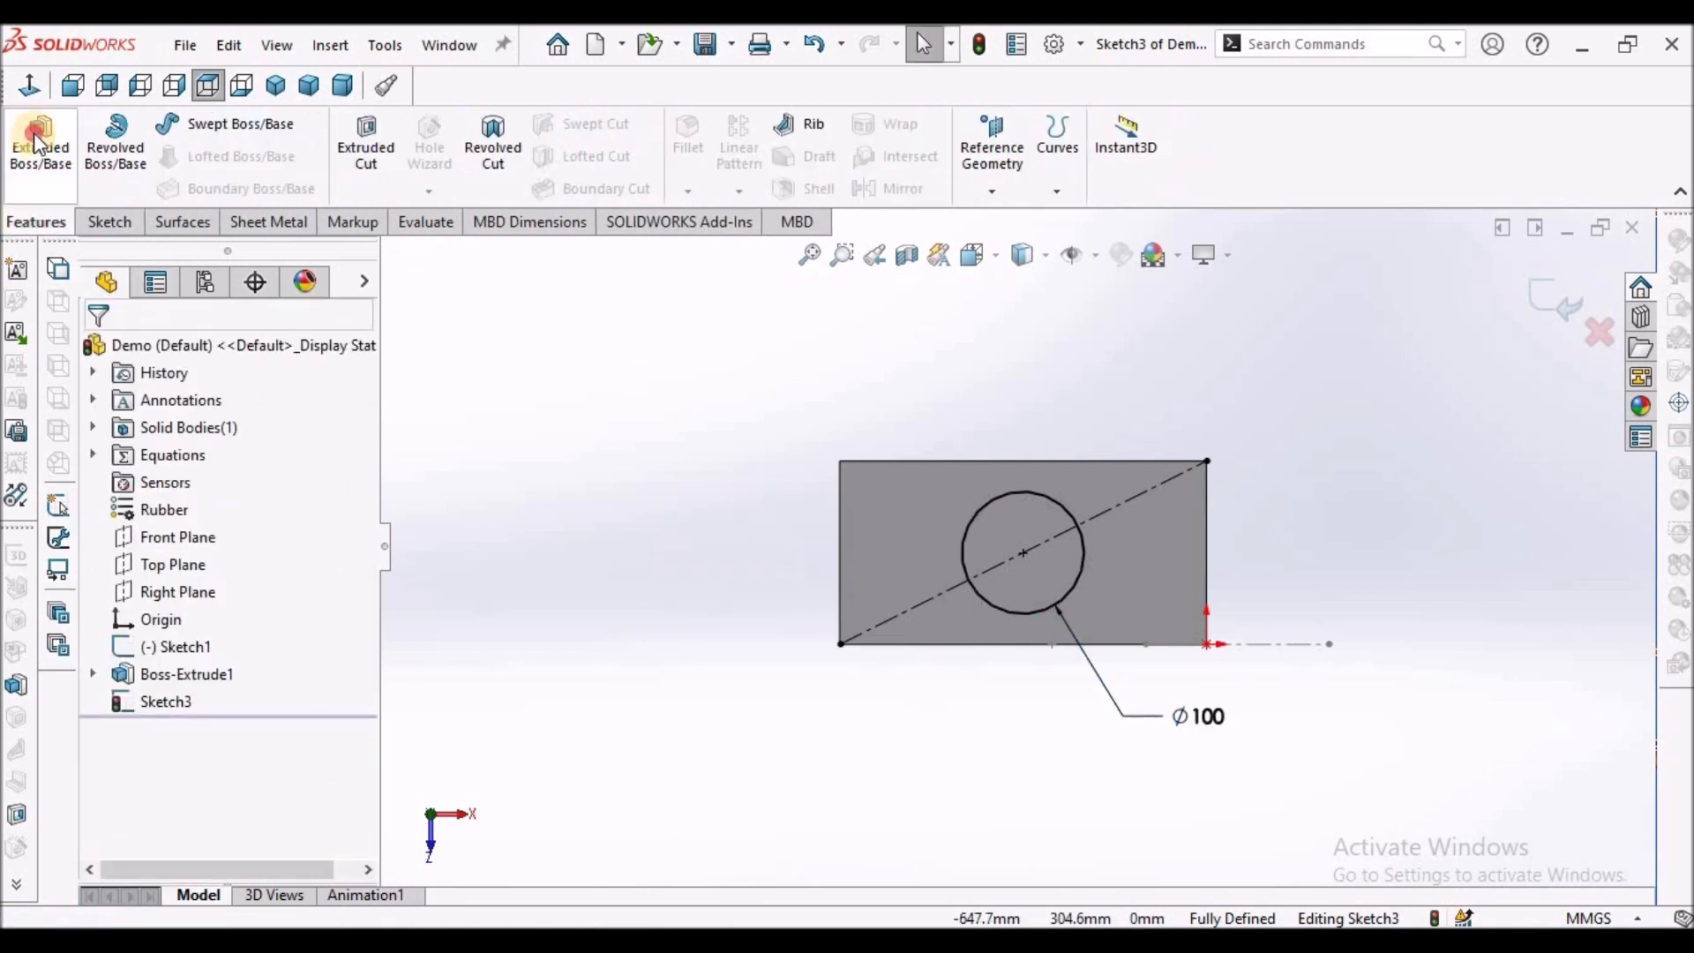
Step: Extrude the Ø100 circle blind 100 mm into the Boss-Extrude2 cylinder
left_click(40, 145)
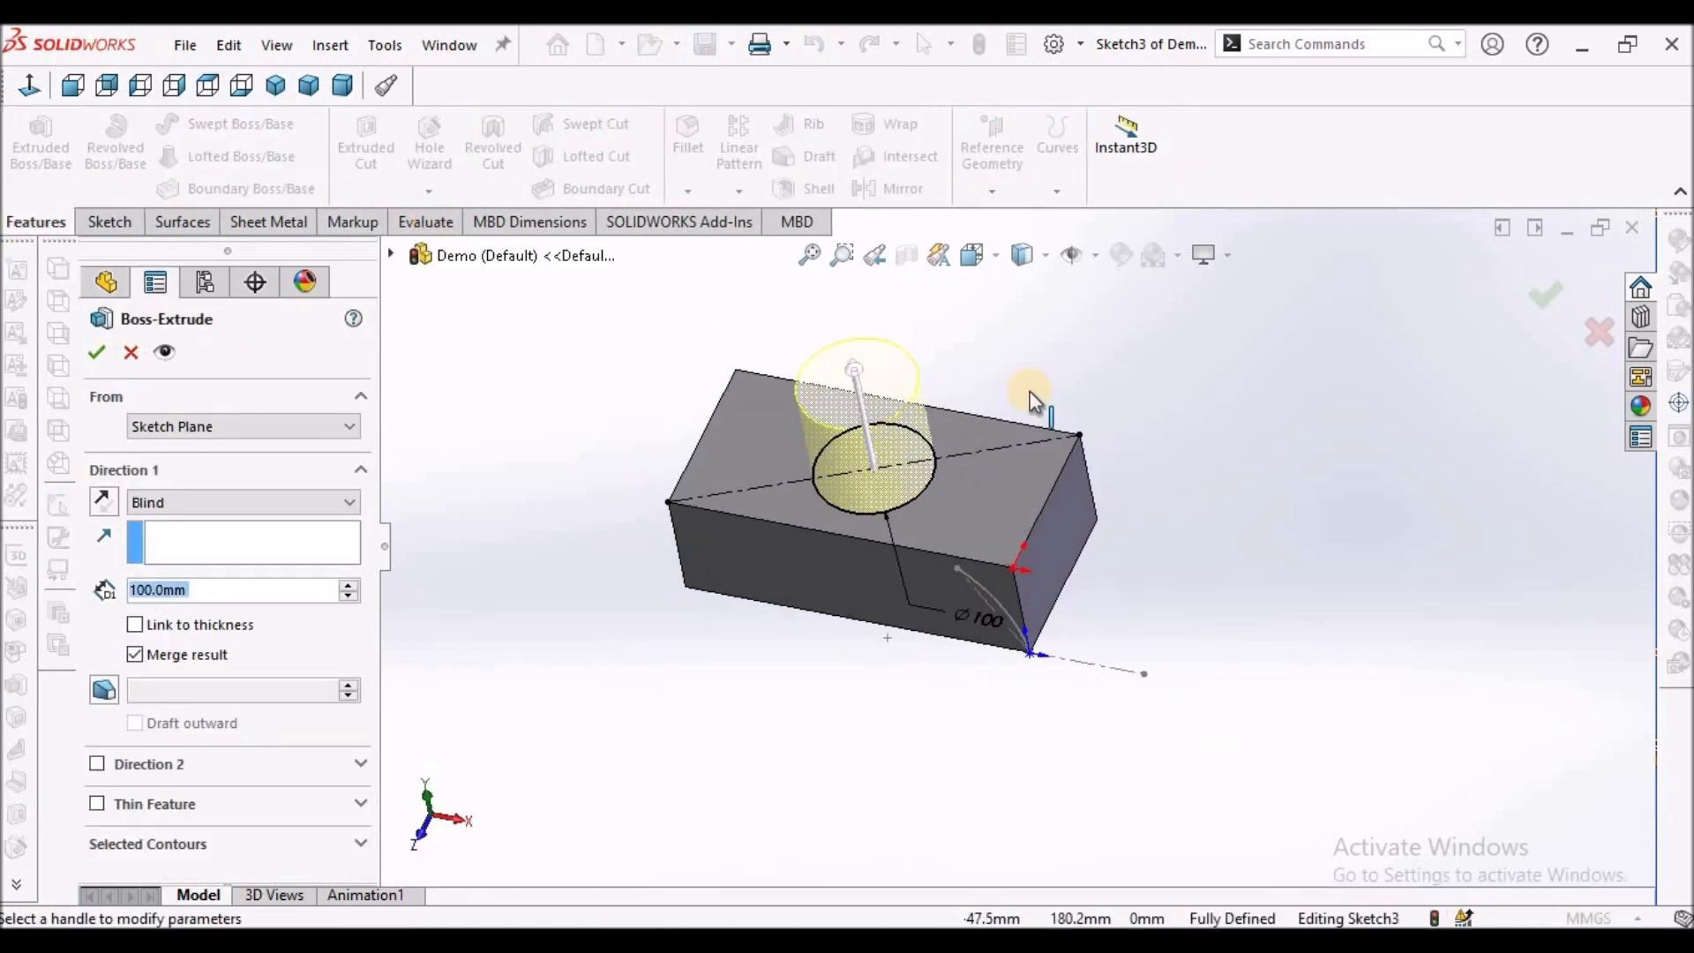
left_click(343, 85)
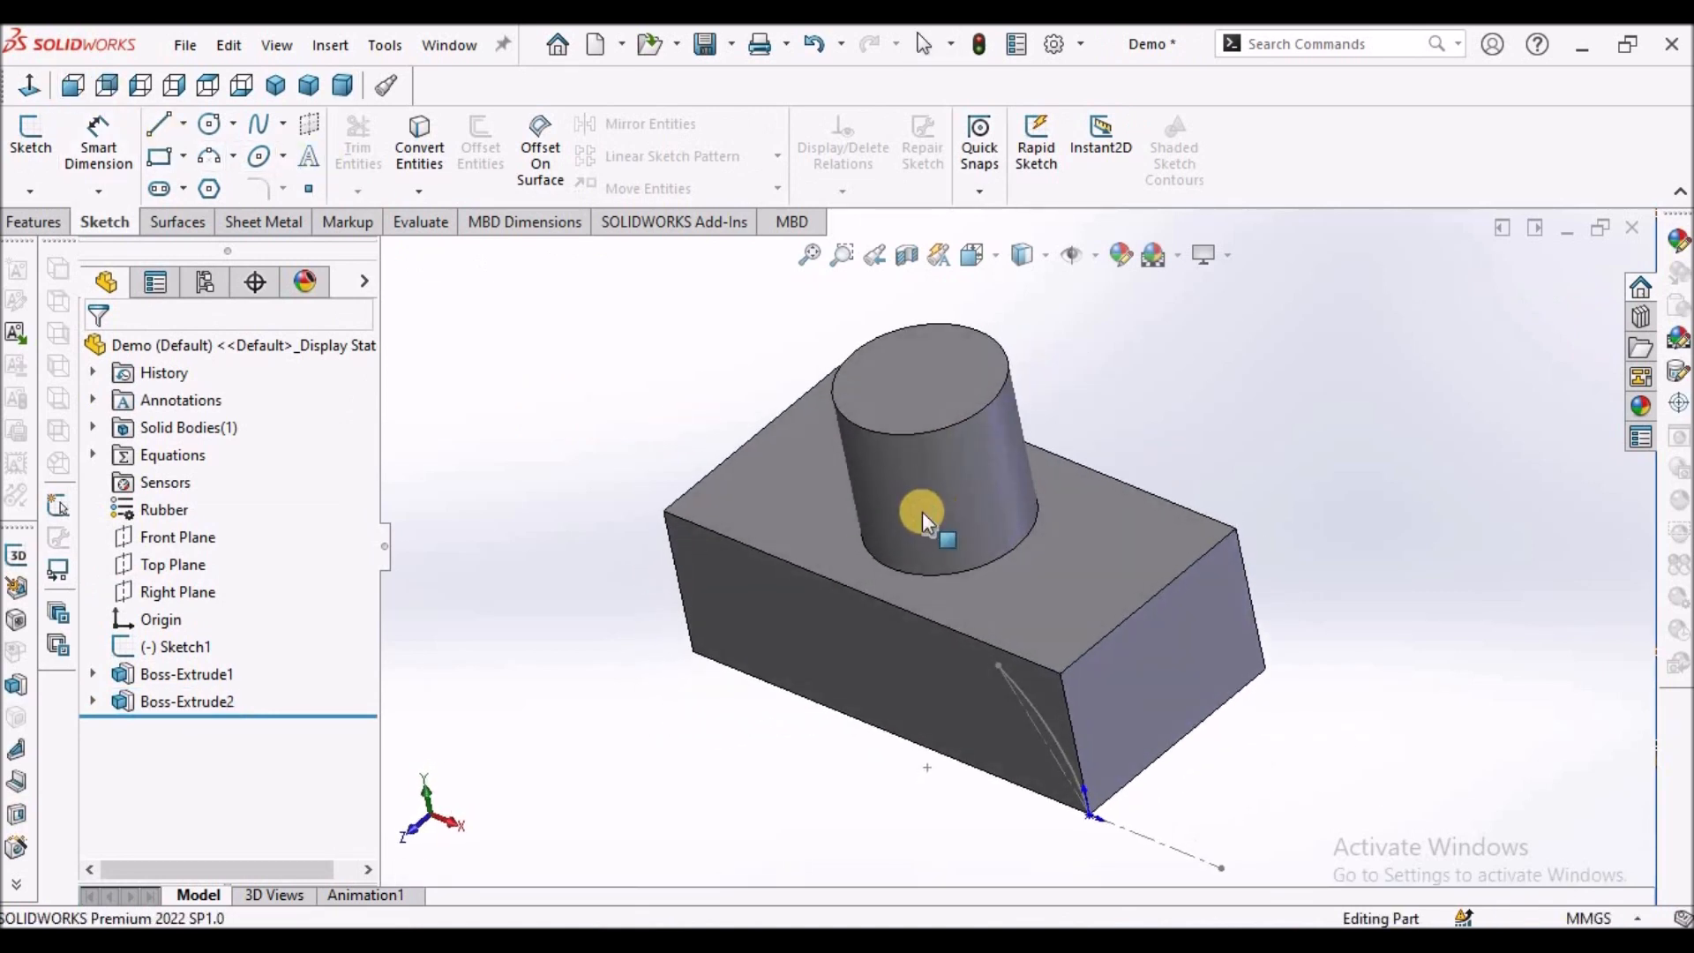
Step: Edit Boss-Extrude2 to follow the sketched line direction, then orbit to inspect the cylinder
right_click(921, 513)
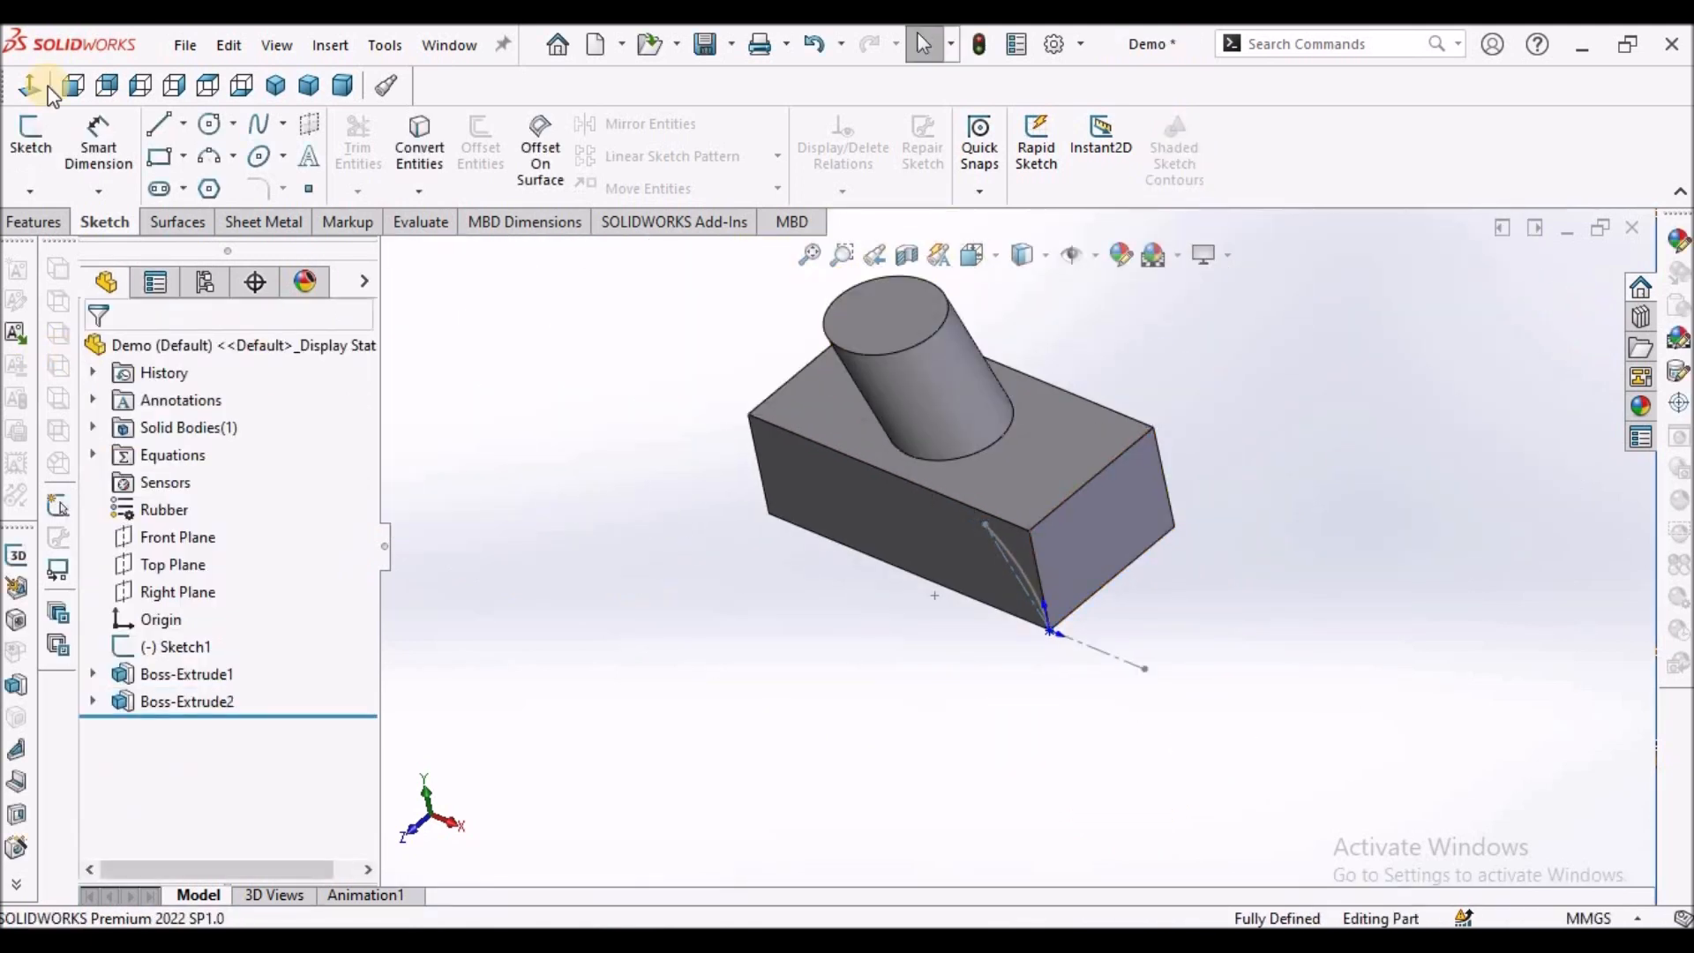
left_click(73, 85)
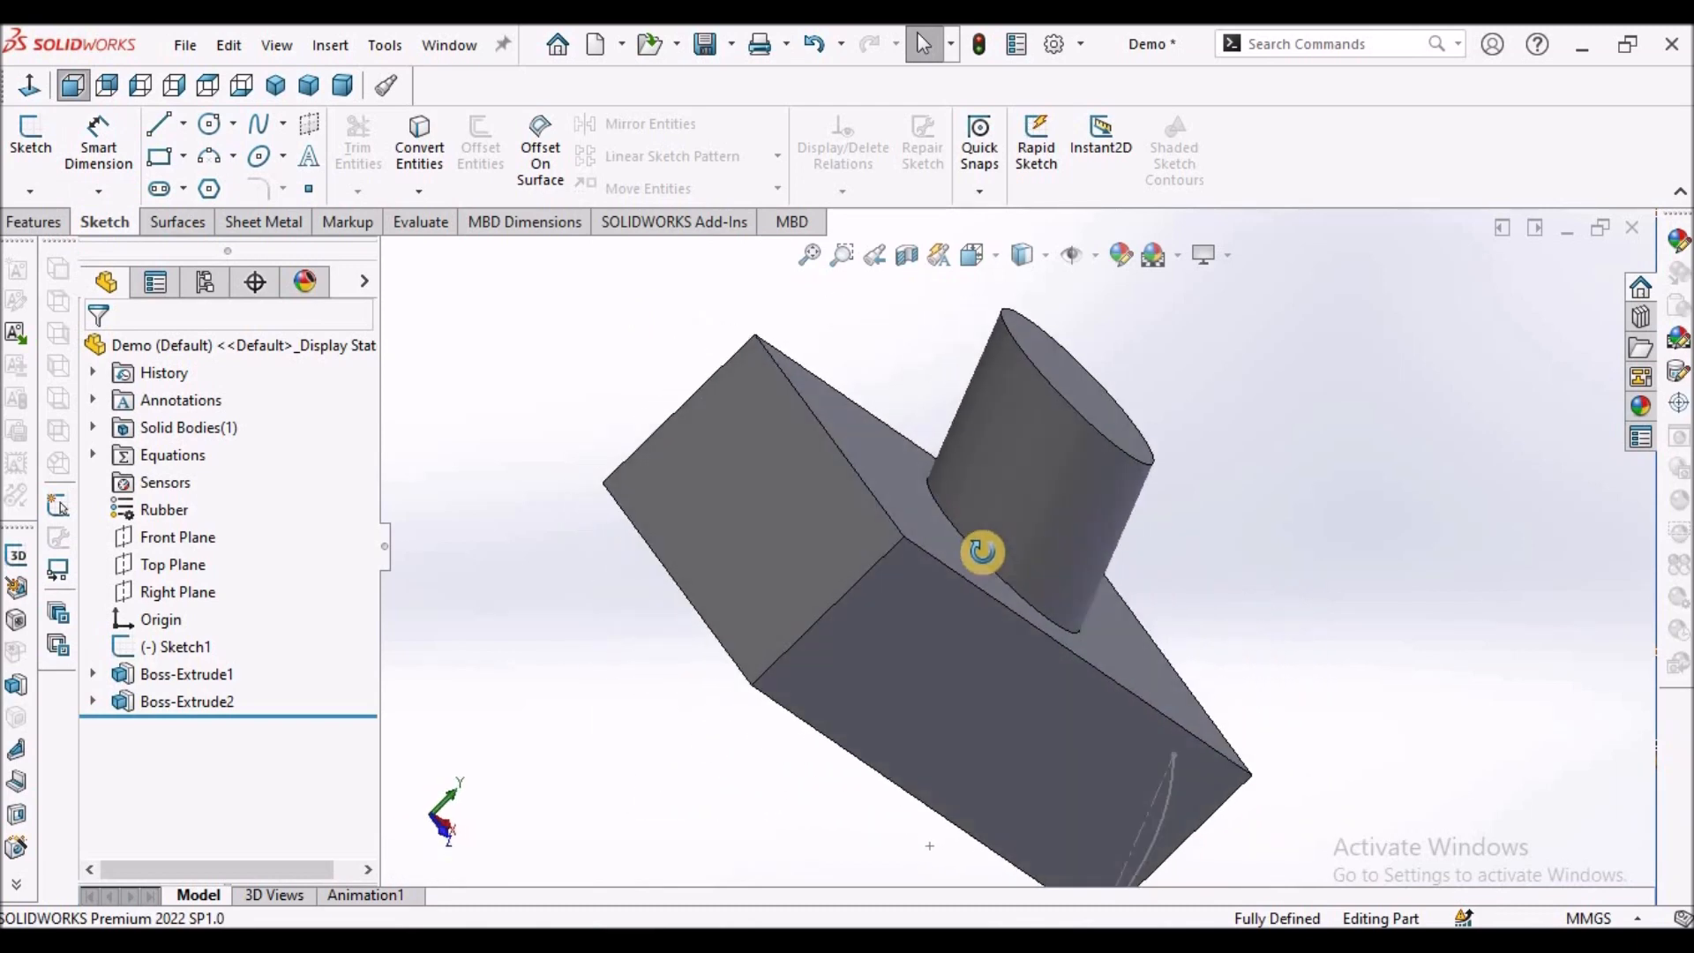
left_click_drag(981, 550, 1064, 539)
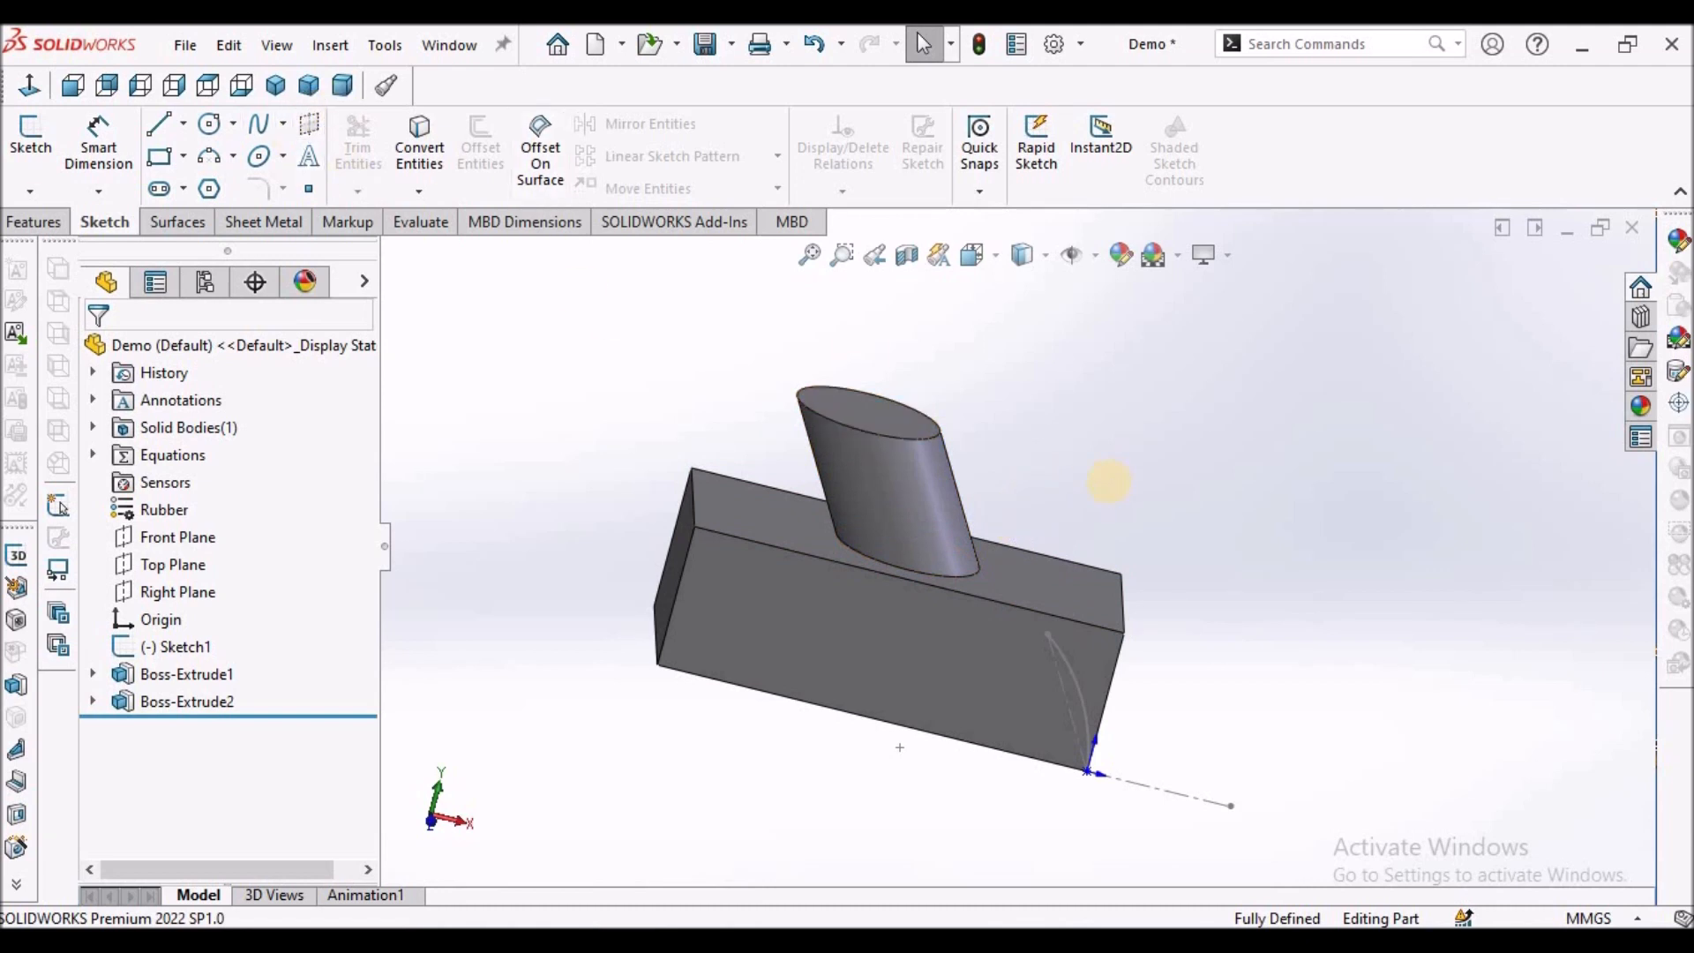
mouse_move(1112, 492)
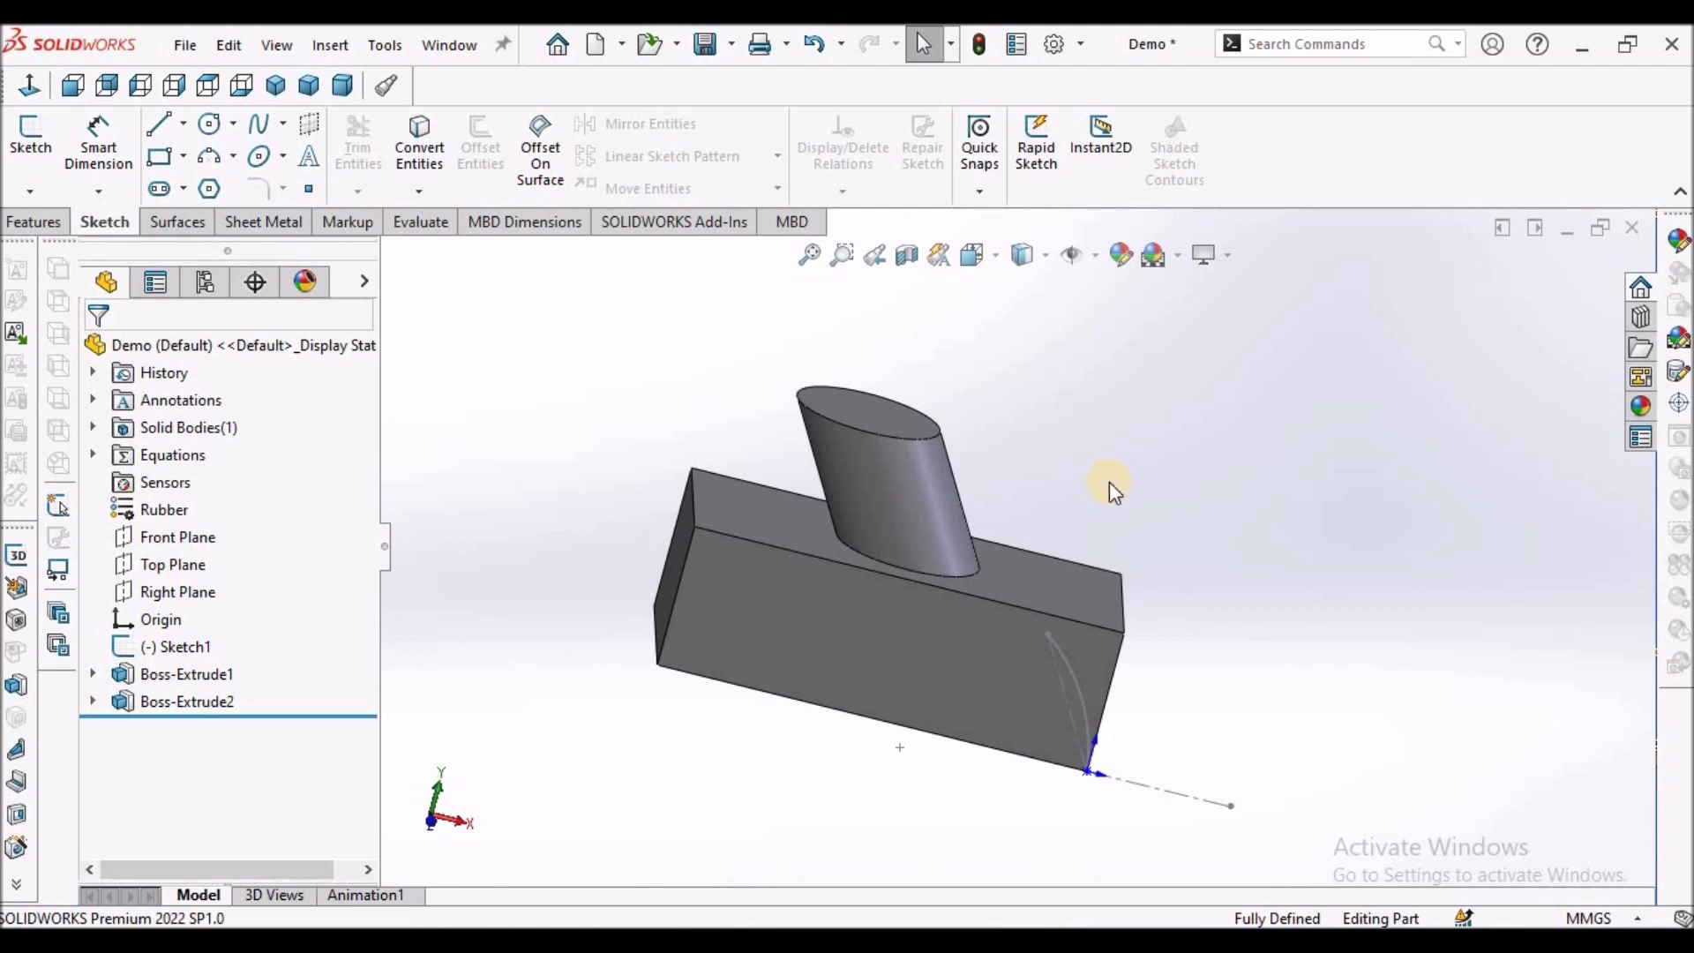
mouse_move(1078, 488)
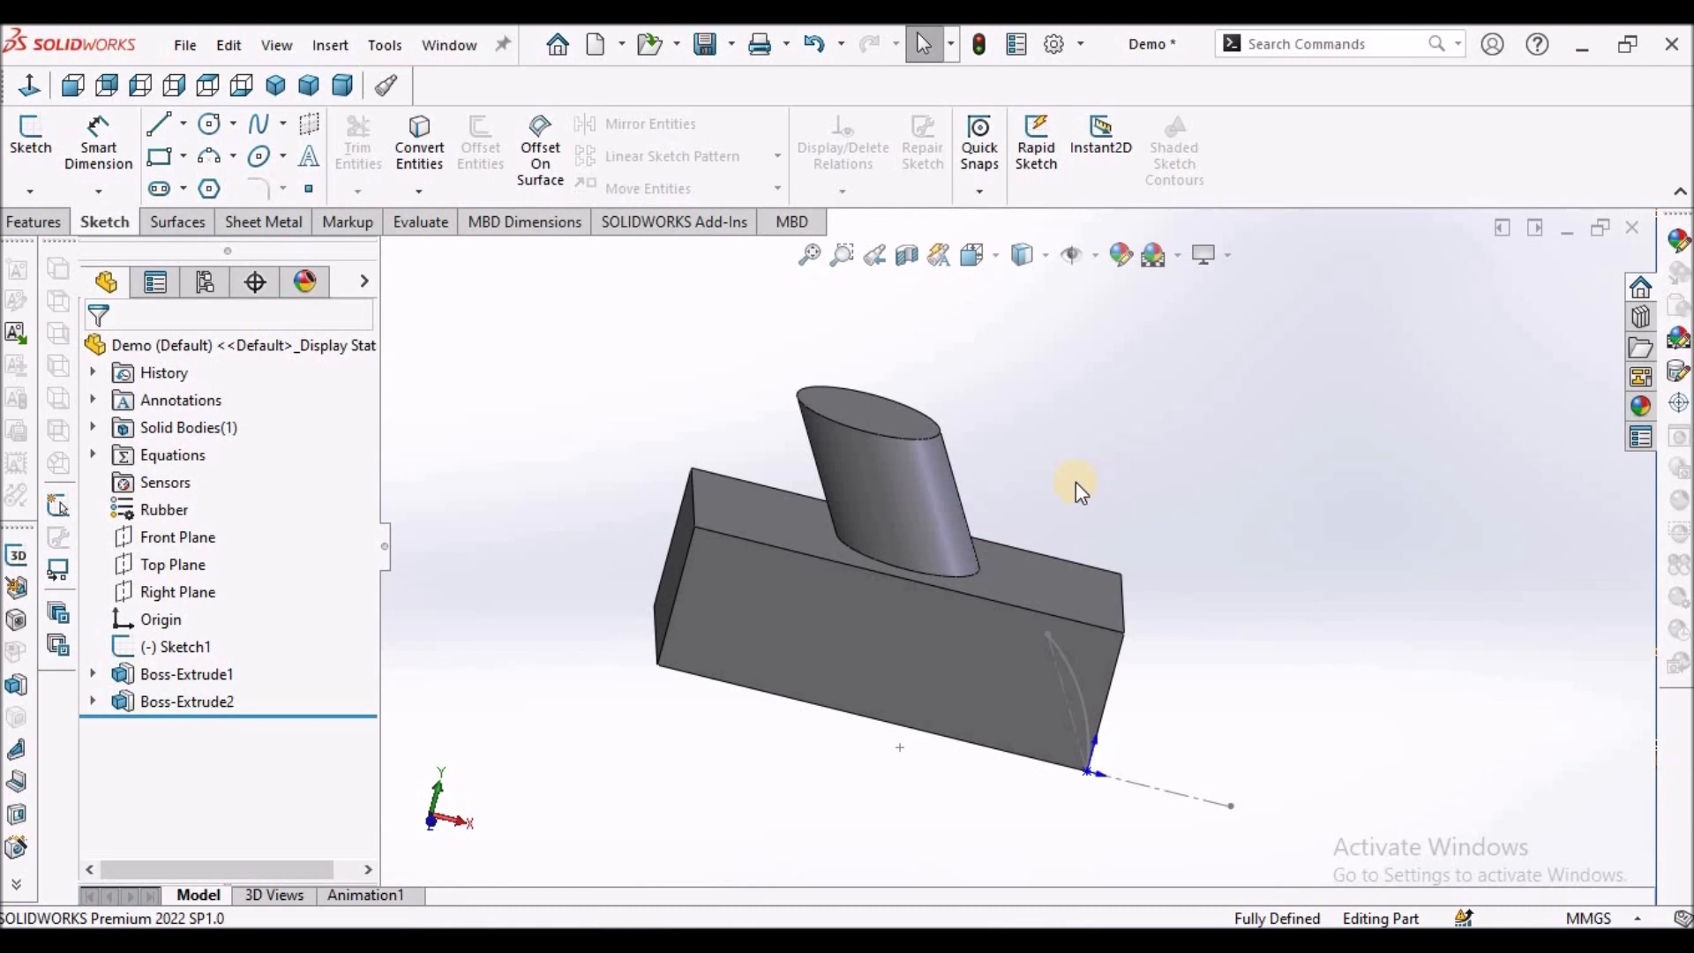